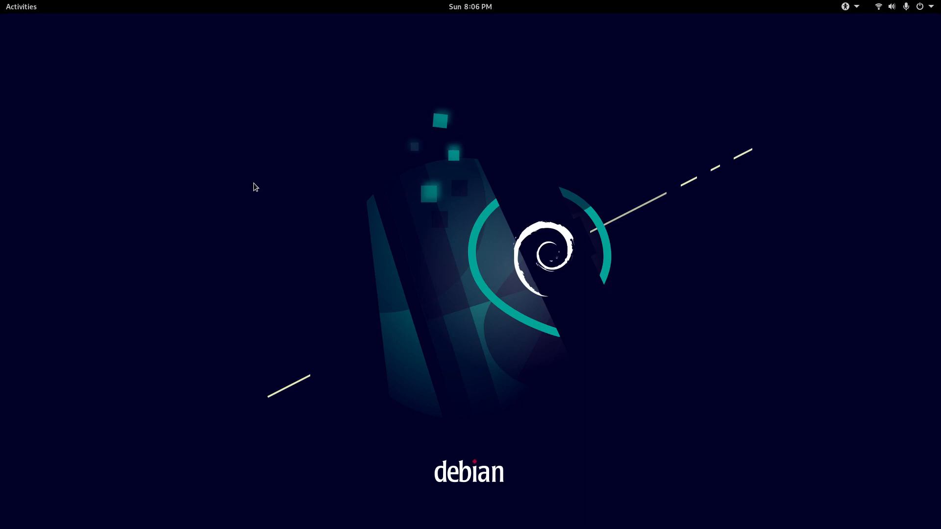
# Step: Start Firefox ESR and browse to debian.org/releases/bullseye
pyautogui.click(470, 6)
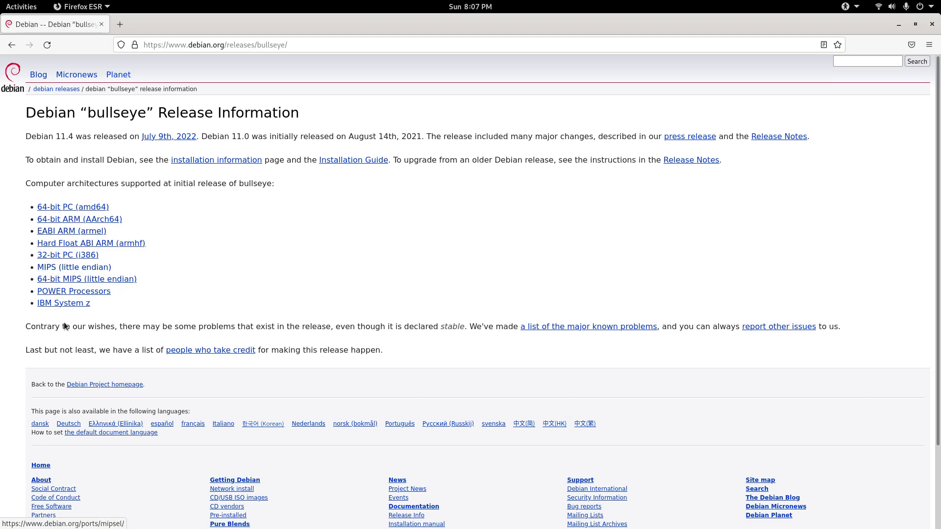
pyautogui.moveTo(316, 336)
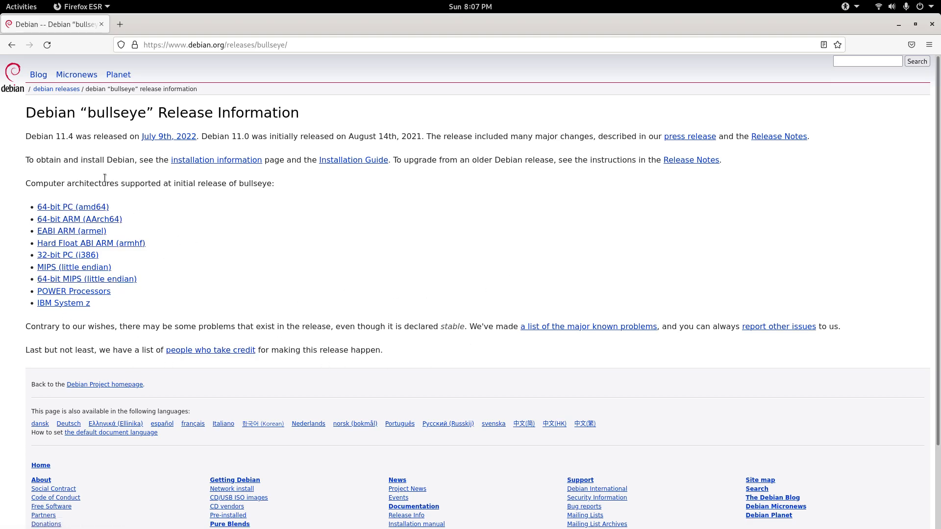
pyautogui.moveTo(371, 267)
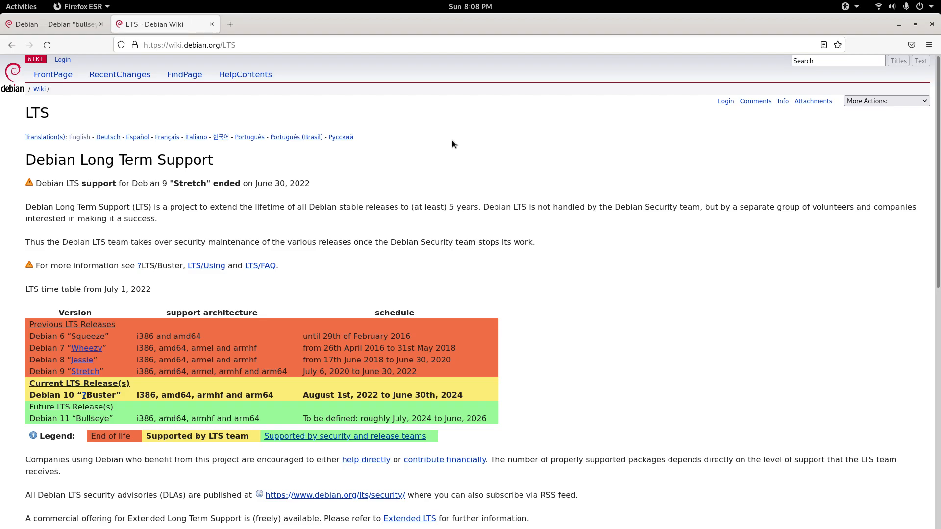
pyautogui.moveTo(112, 340)
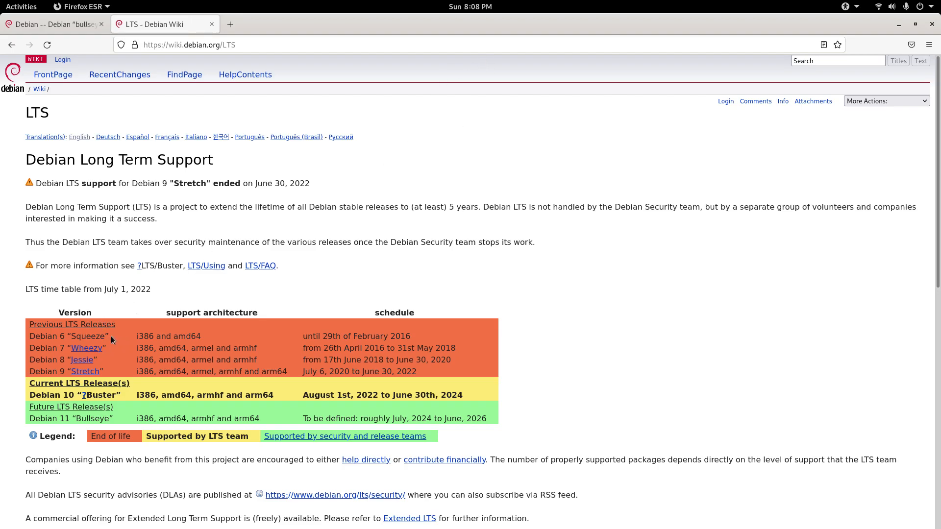
pyautogui.moveTo(107, 289)
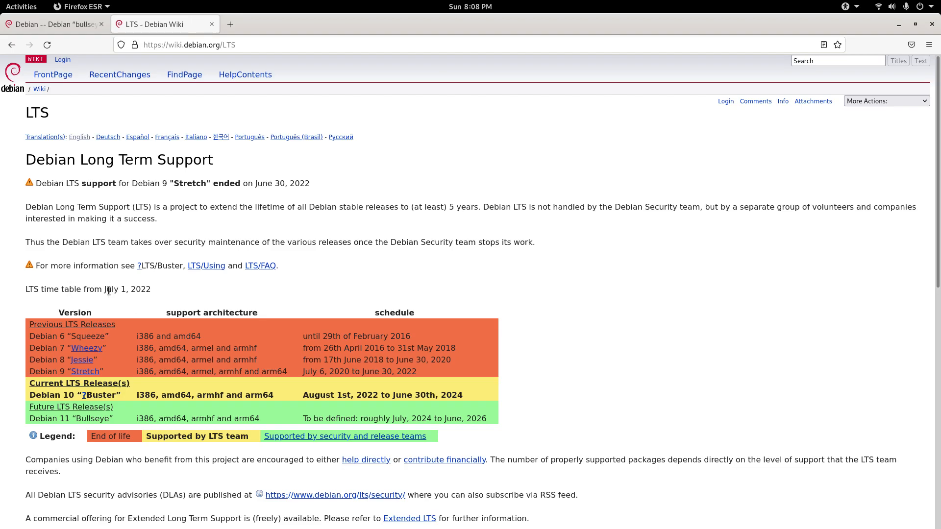
pyautogui.moveTo(120, 315)
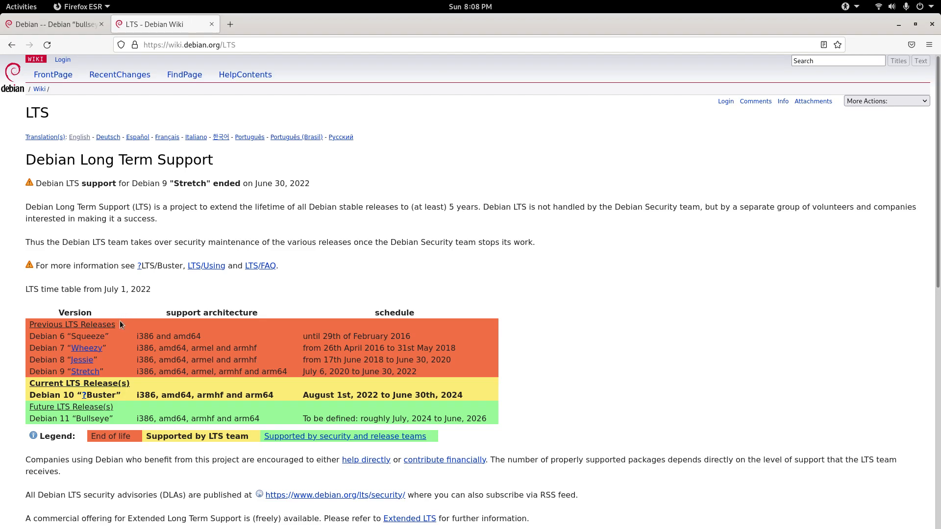
pyautogui.moveTo(206, 383)
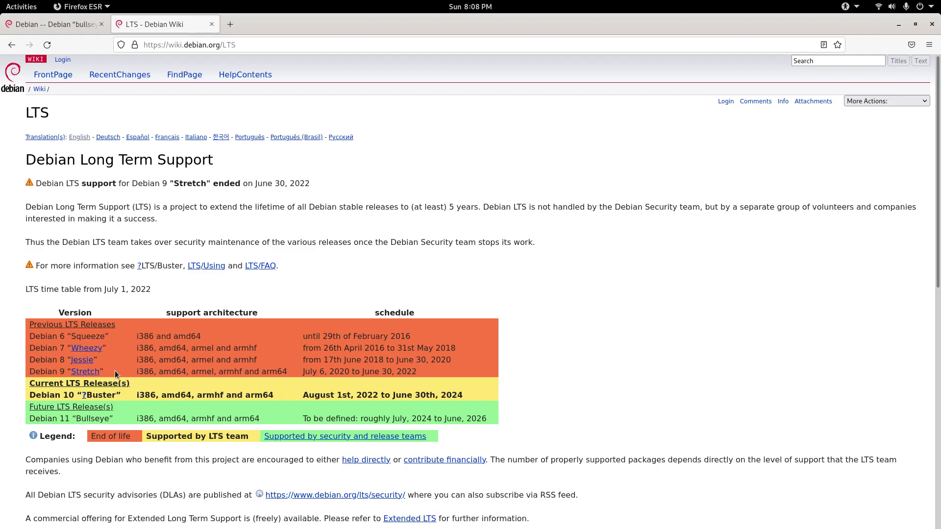
pyautogui.moveTo(134, 375)
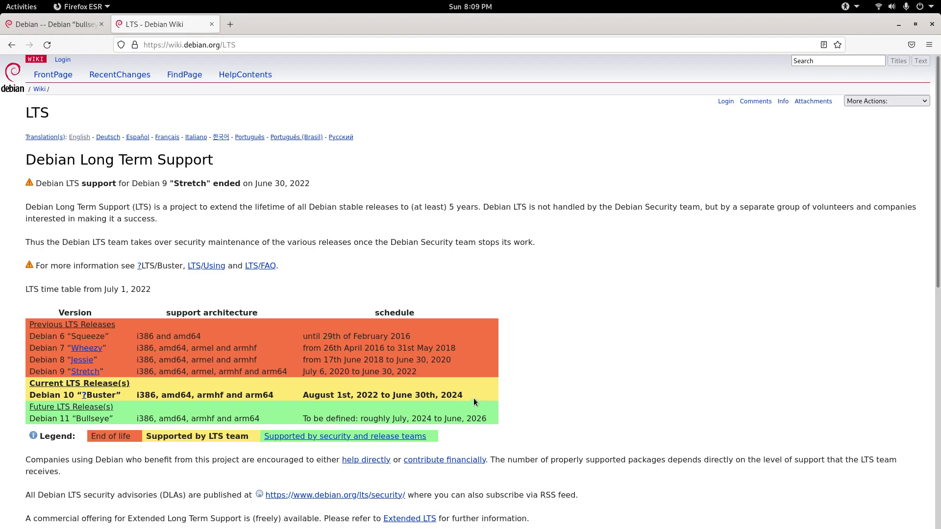
pyautogui.moveTo(471, 289)
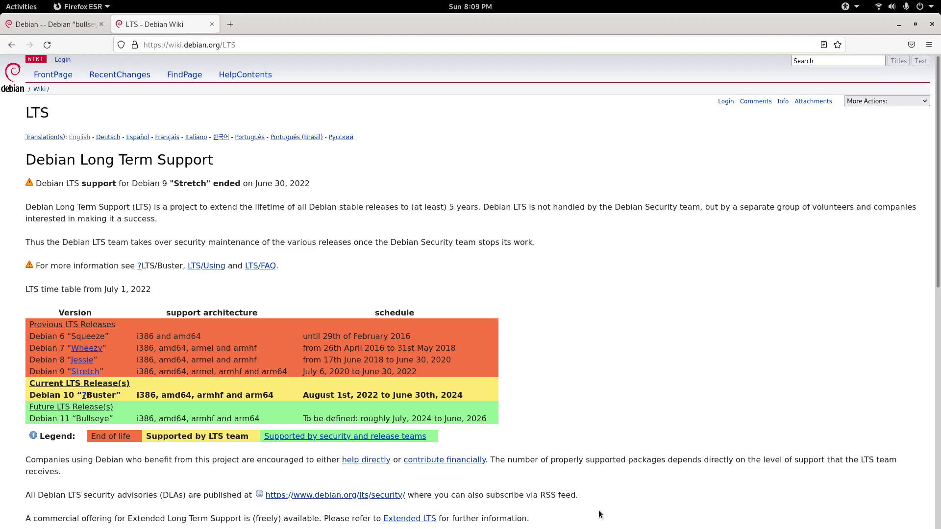
pyautogui.moveTo(345, 285)
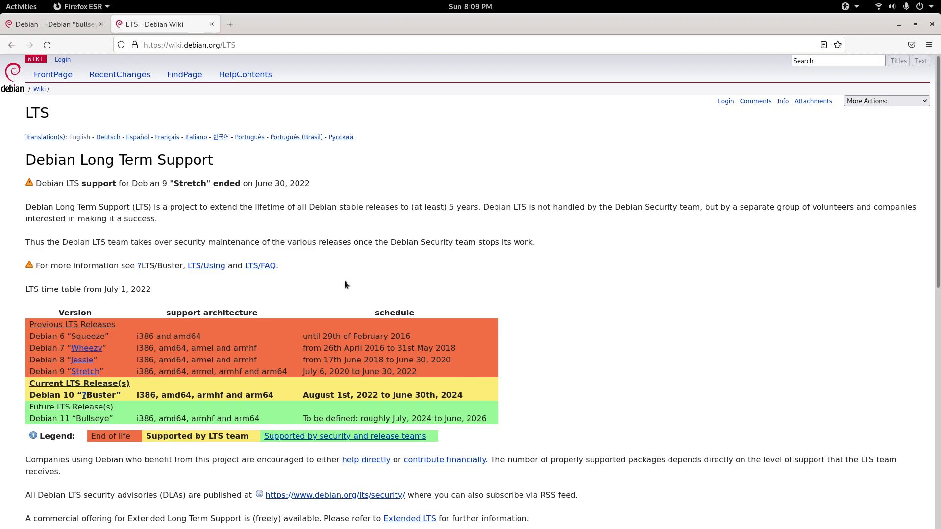
pyautogui.moveTo(368, 282)
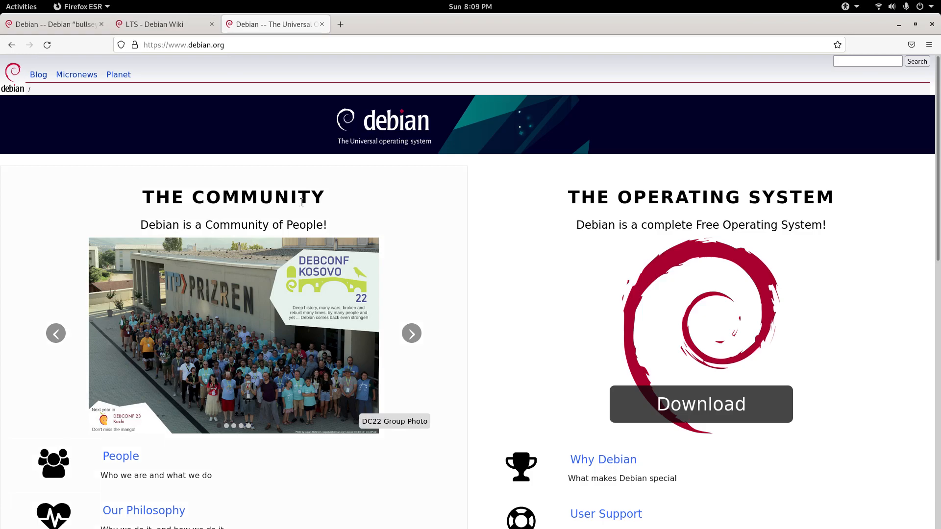
pyautogui.moveTo(525, 188)
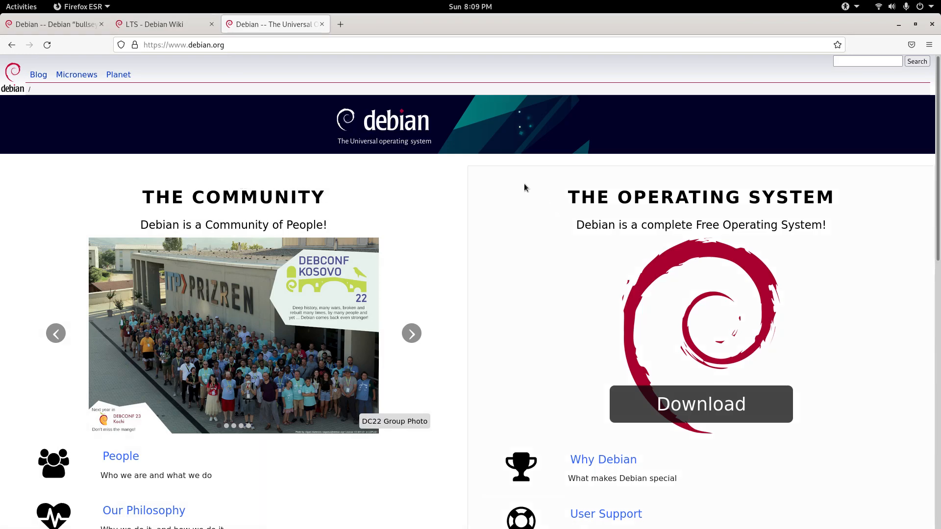
pyautogui.moveTo(707, 404)
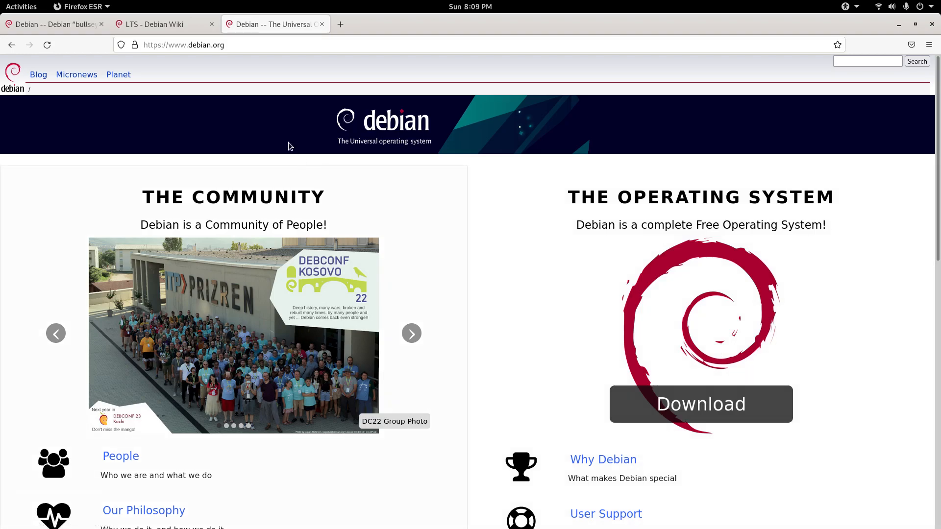
pyautogui.moveTo(468, 185)
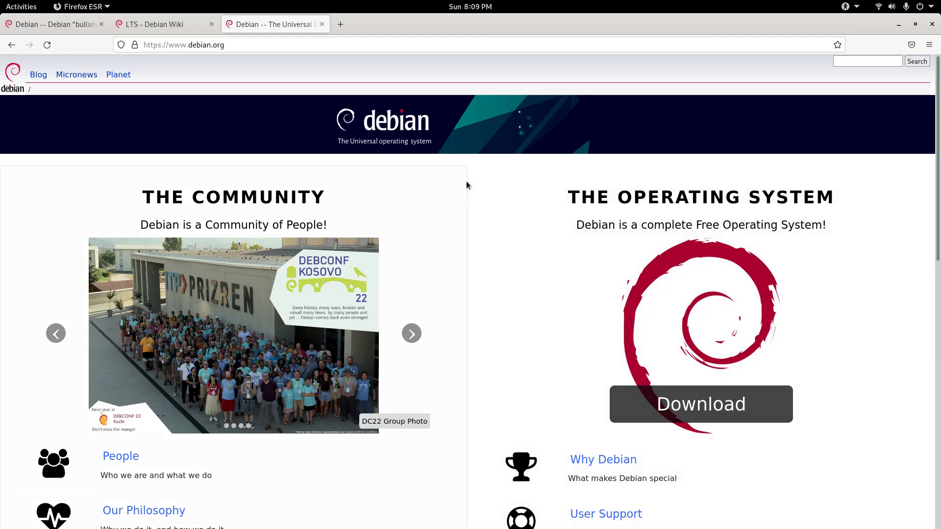
pyautogui.moveTo(259, 143)
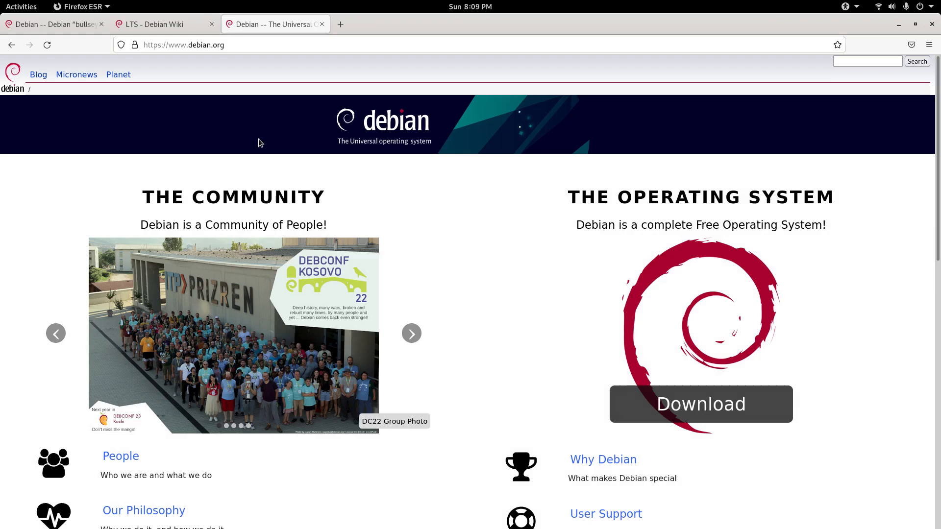
pyautogui.moveTo(265, 129)
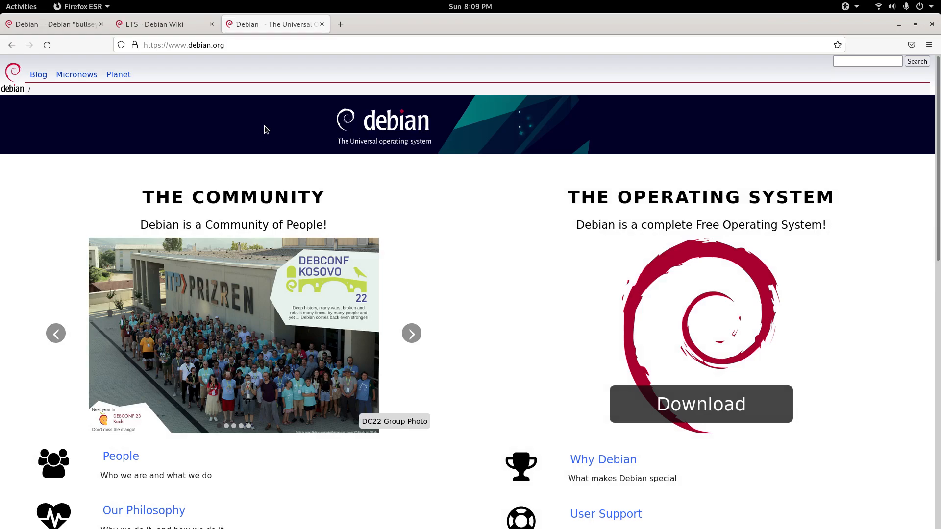
# Step: Open the 2019 Wayback Machine capture of debian.org, then review the live homepage's 2022 news
pyautogui.click(450, 24)
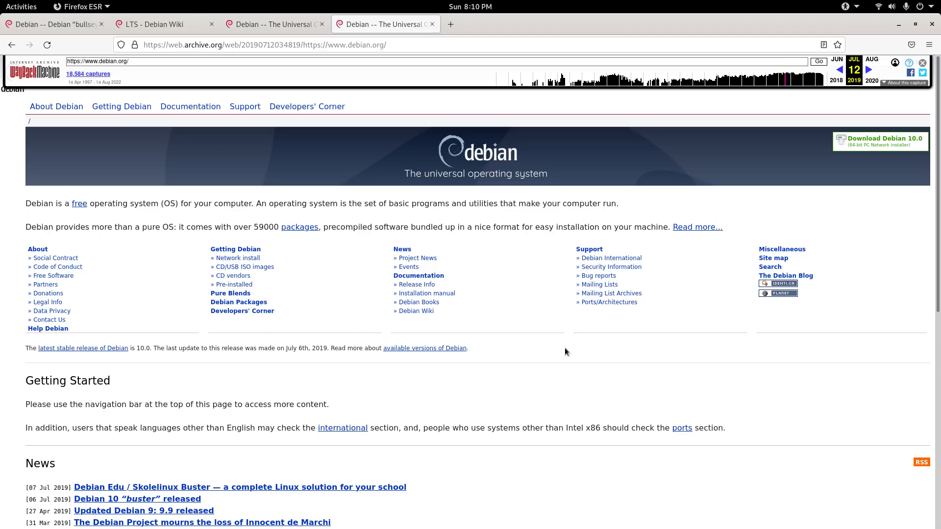
pyautogui.moveTo(355, 221)
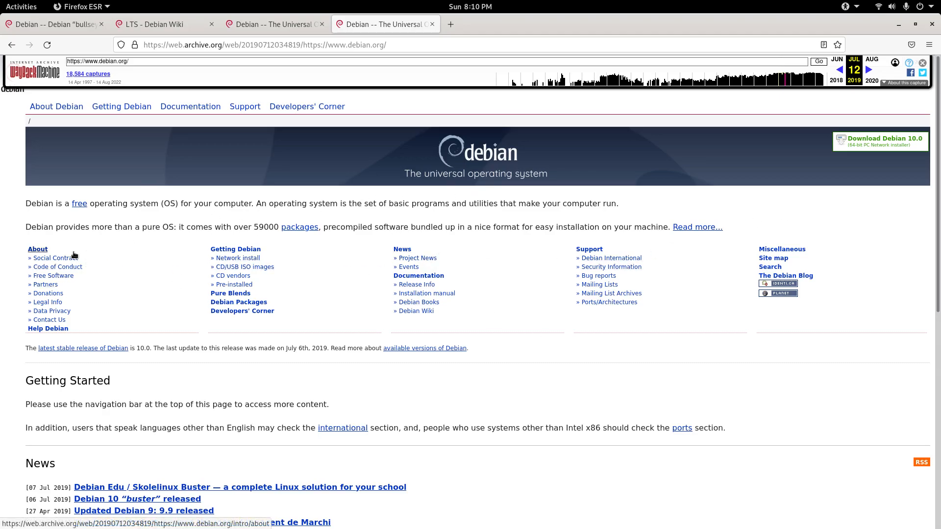
pyautogui.moveTo(234, 283)
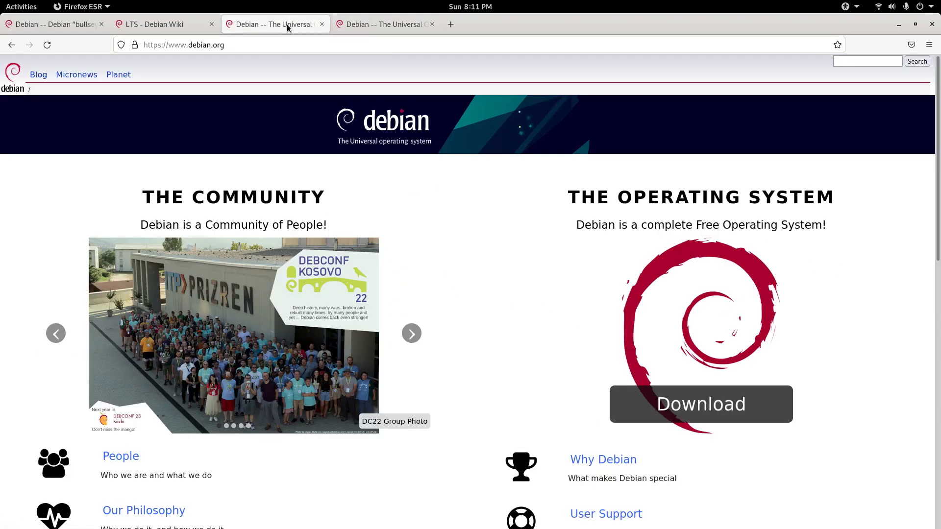
pyautogui.scroll(-3)
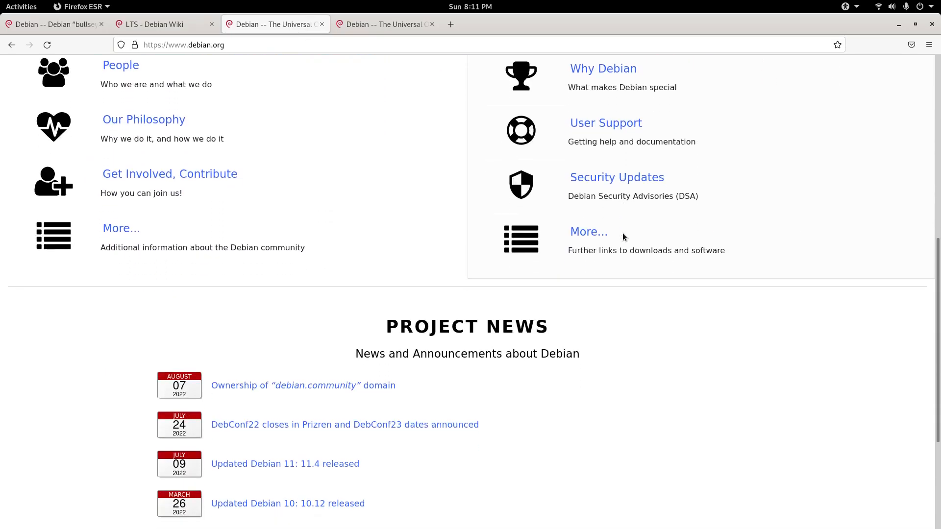
pyautogui.scroll(-3)
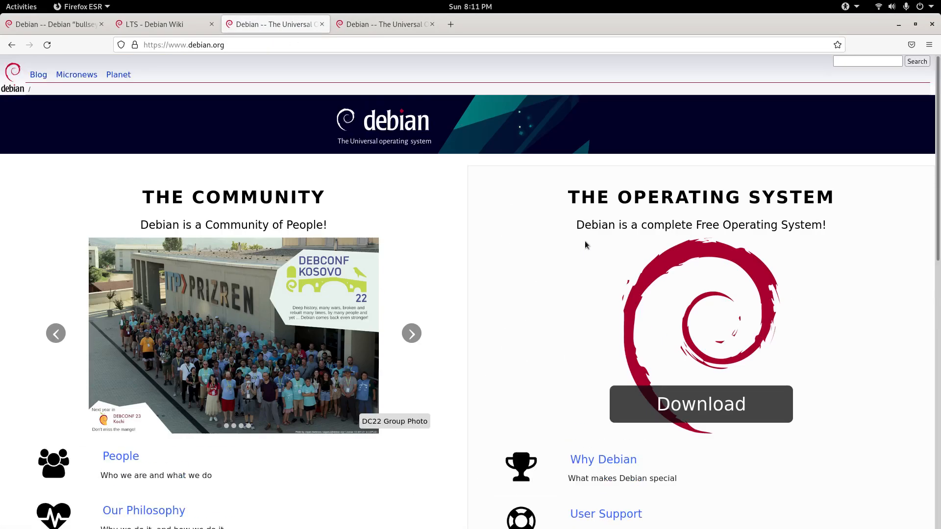
pyautogui.moveTo(561, 293)
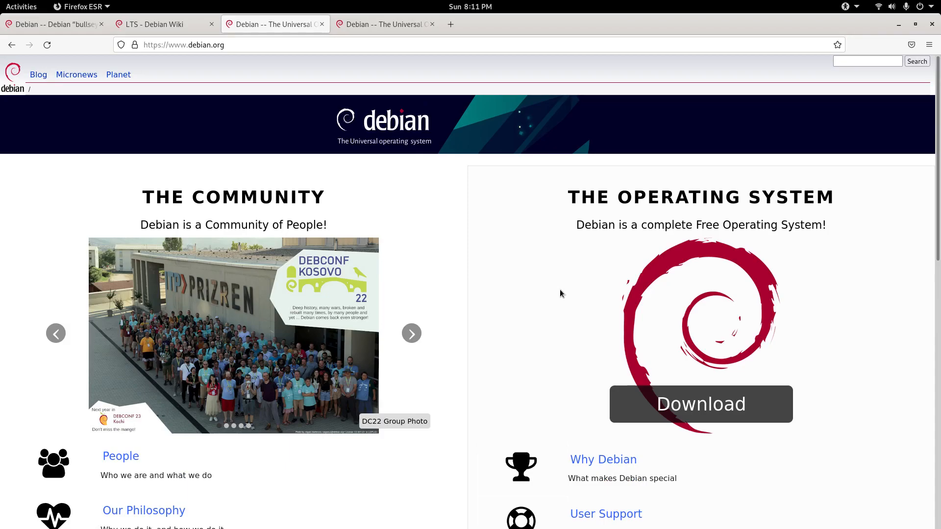
# Step: Load debian.org/distrib in the homepage tab and close the archived Wayback tab
pyautogui.click(700, 404)
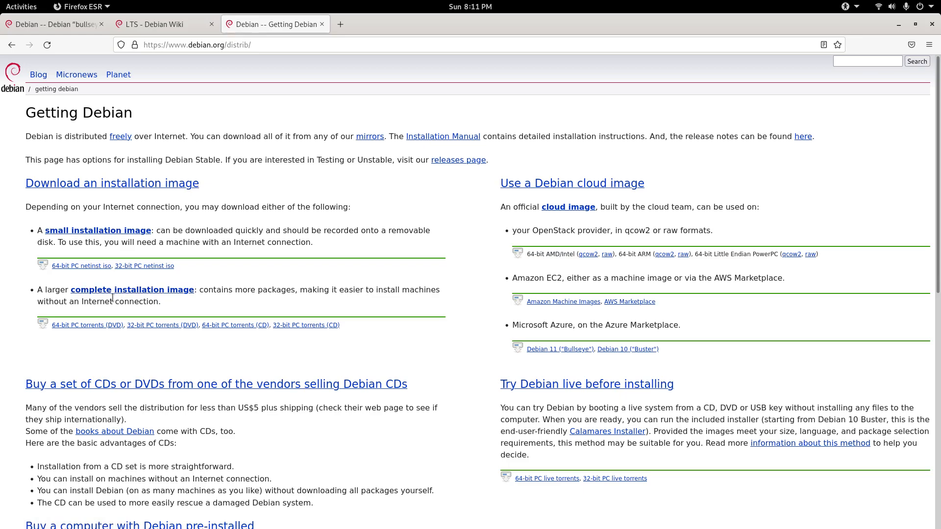
pyautogui.moveTo(219, 284)
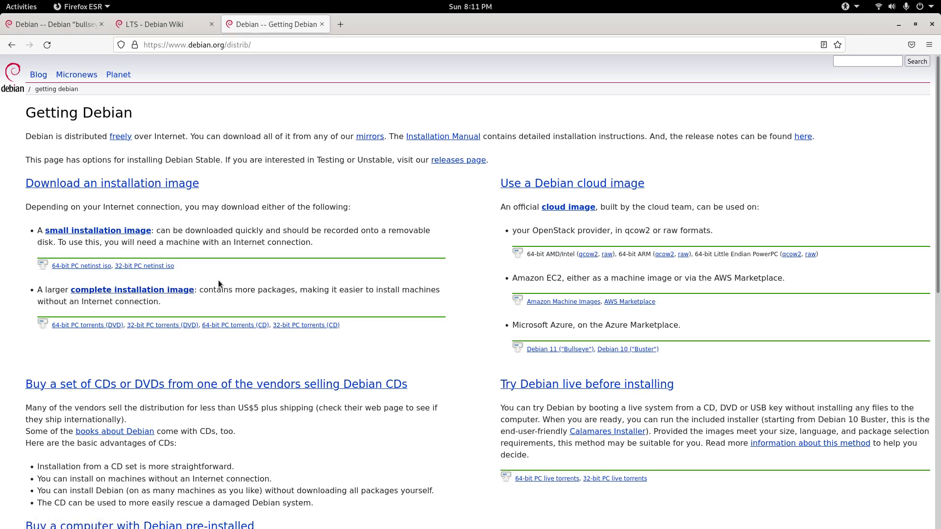
pyautogui.moveTo(588, 187)
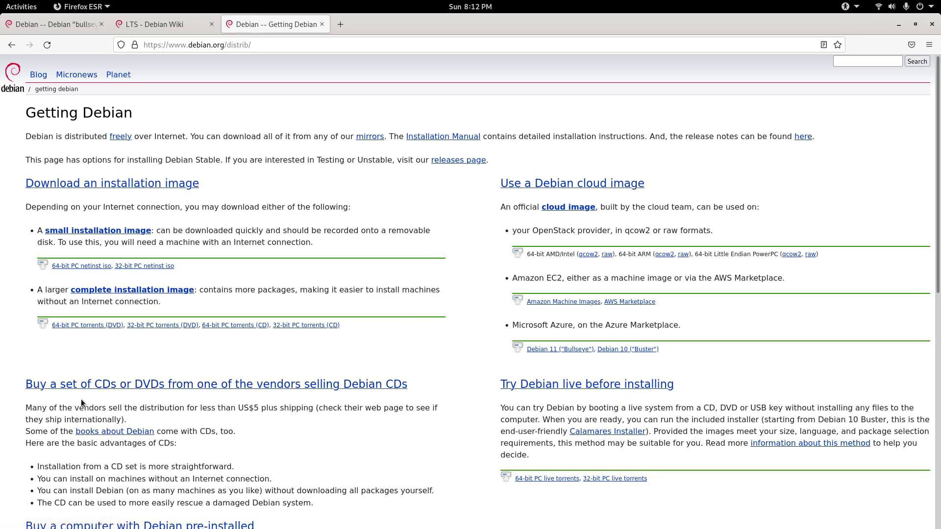
pyautogui.moveTo(318, 402)
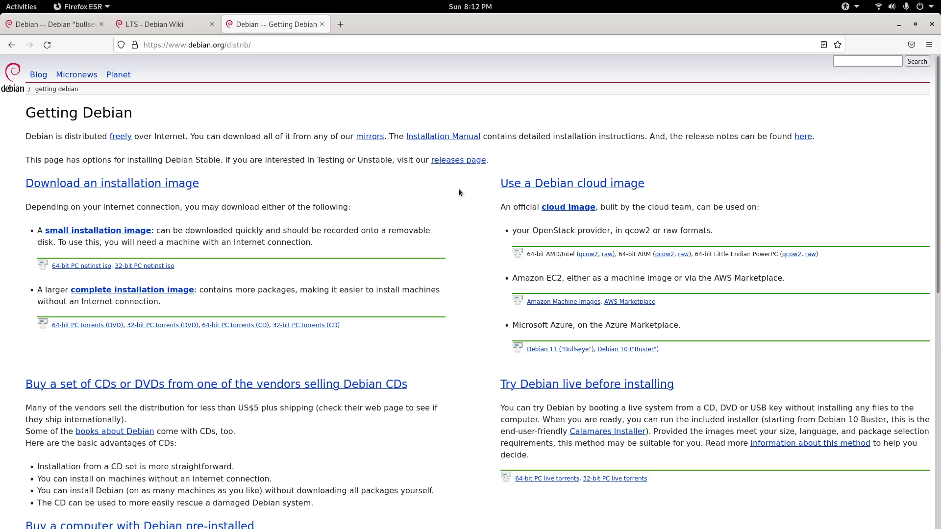
pyautogui.moveTo(507, 164)
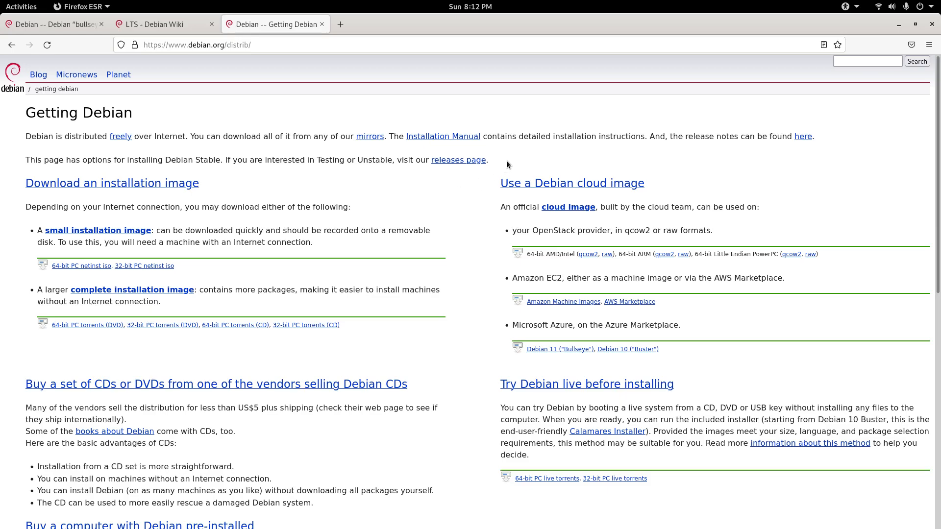
pyautogui.moveTo(572, 362)
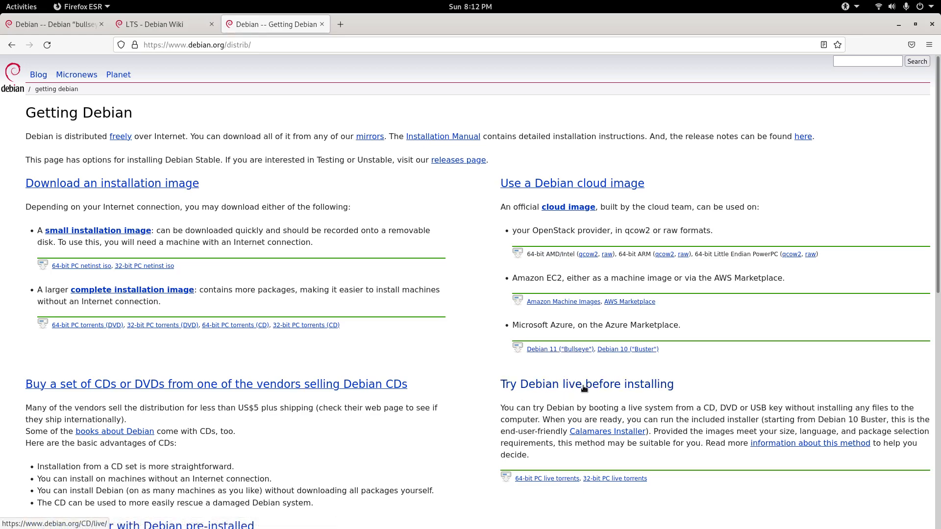
# Step: Open 'Try Debian live before installing' and load the Calamares Installer link in a new tab
pyautogui.click(586, 385)
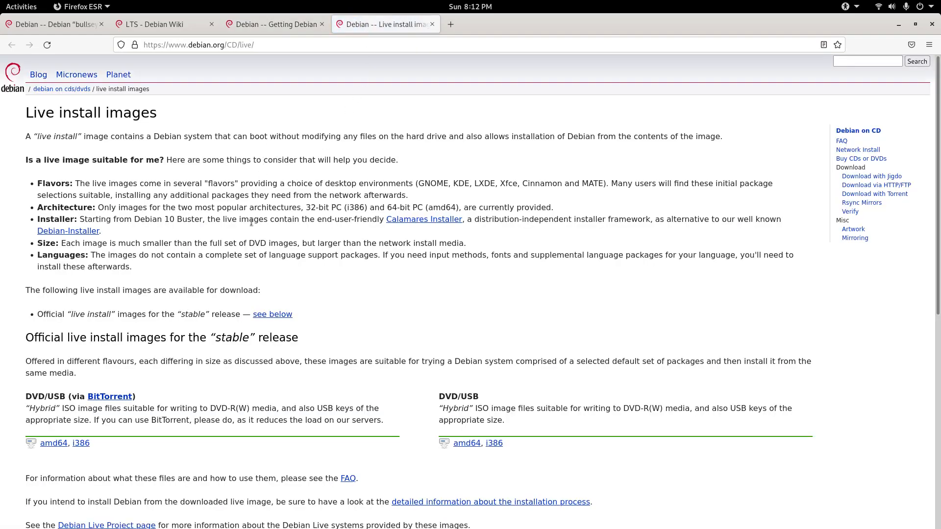
pyautogui.moveTo(380, 286)
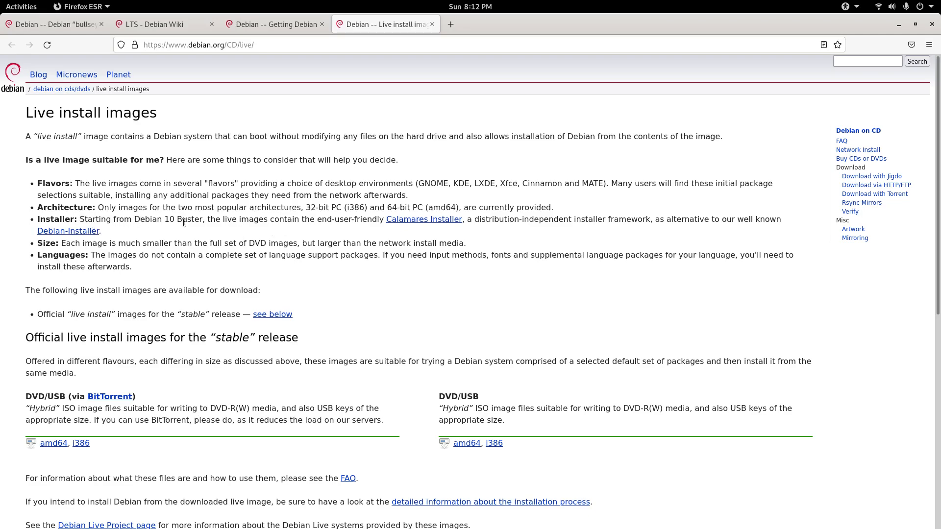
pyautogui.moveTo(340, 232)
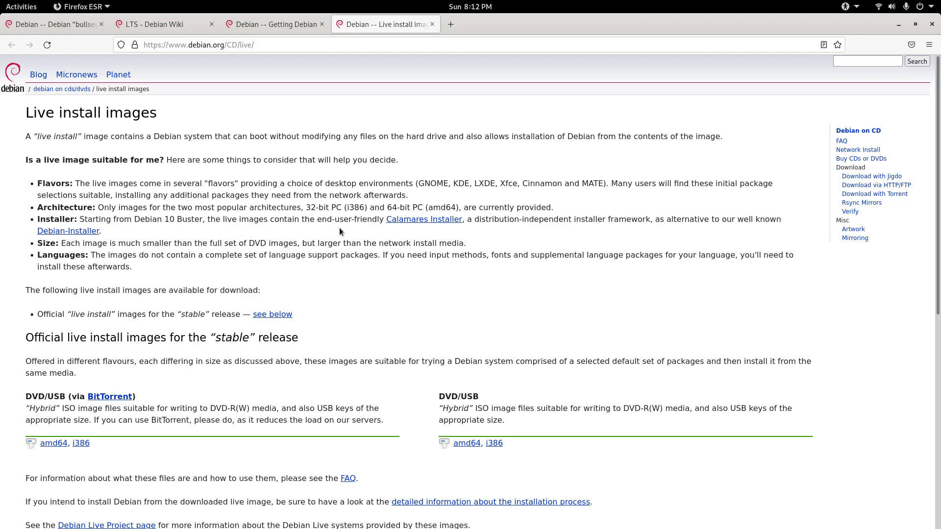
pyautogui.rightClick(423, 219)
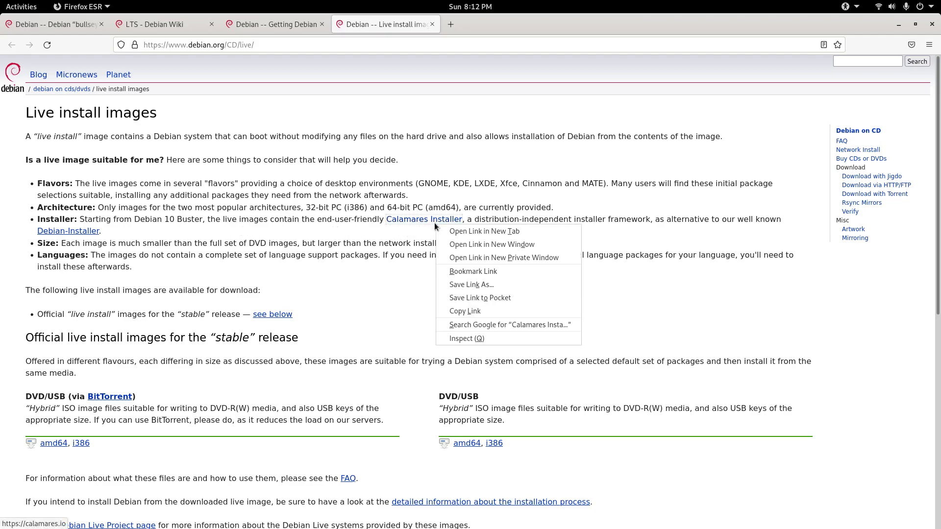
pyautogui.click(484, 230)
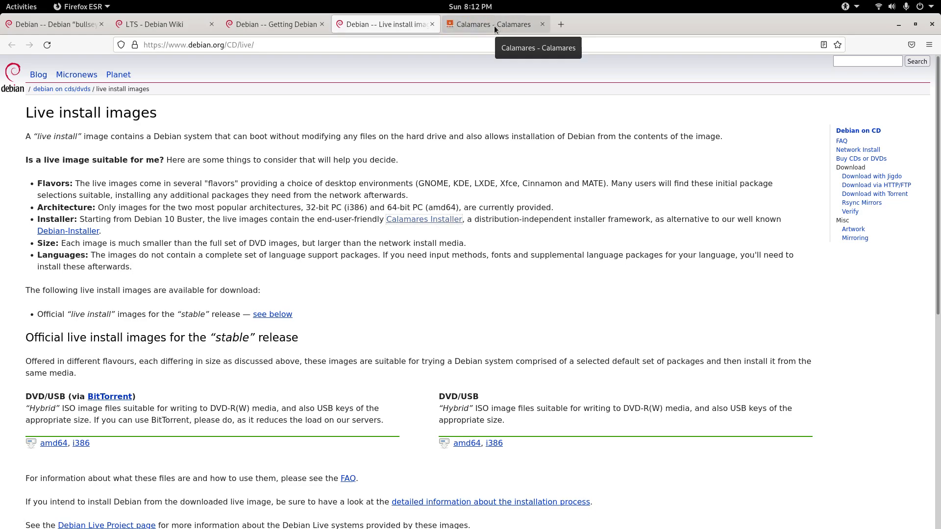
# Step: View the Calamares tab and Debian-Installer page, then return to the Getting Debian tab
pyautogui.click(493, 24)
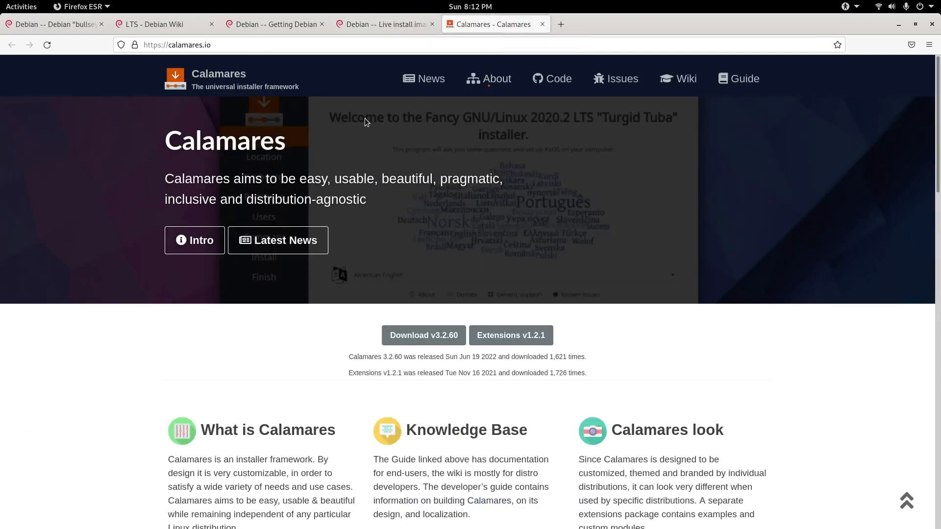
pyautogui.moveTo(324, 148)
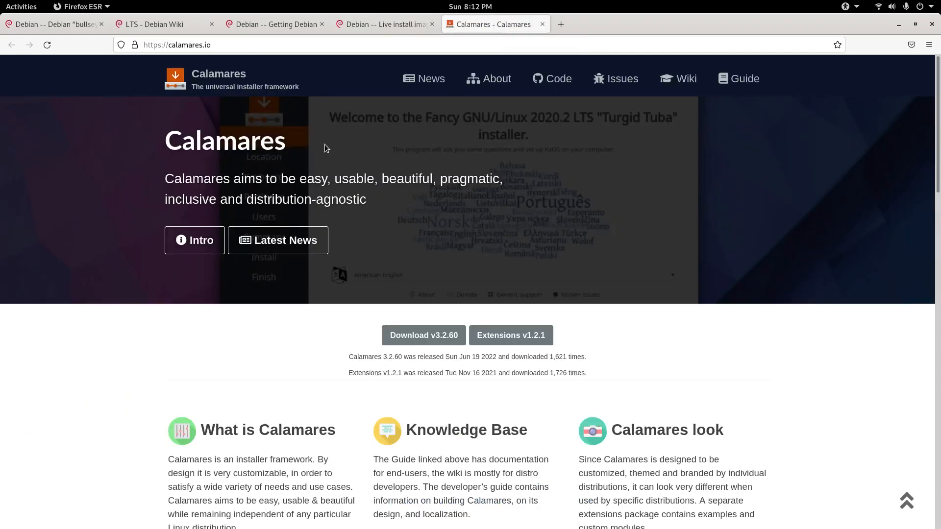
pyautogui.moveTo(337, 174)
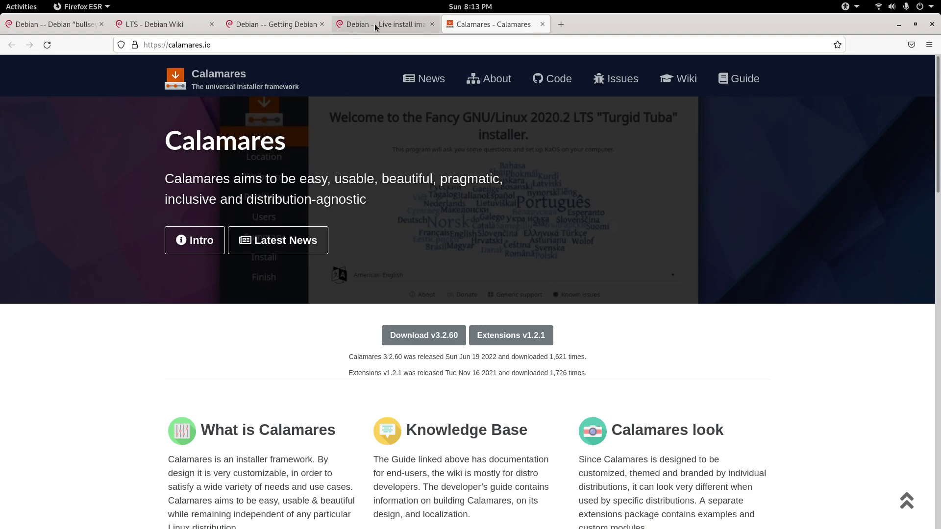
pyautogui.click(384, 24)
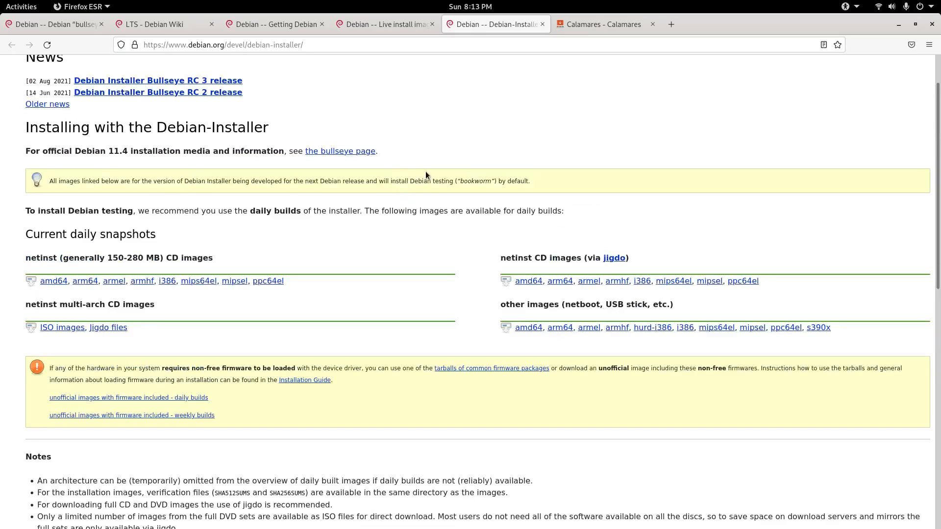
pyautogui.scroll(-3)
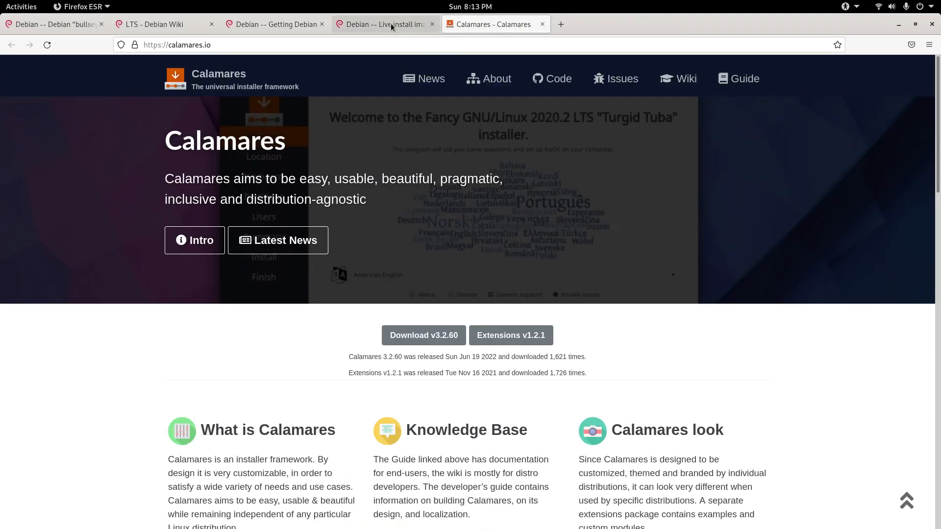
pyautogui.click(384, 24)
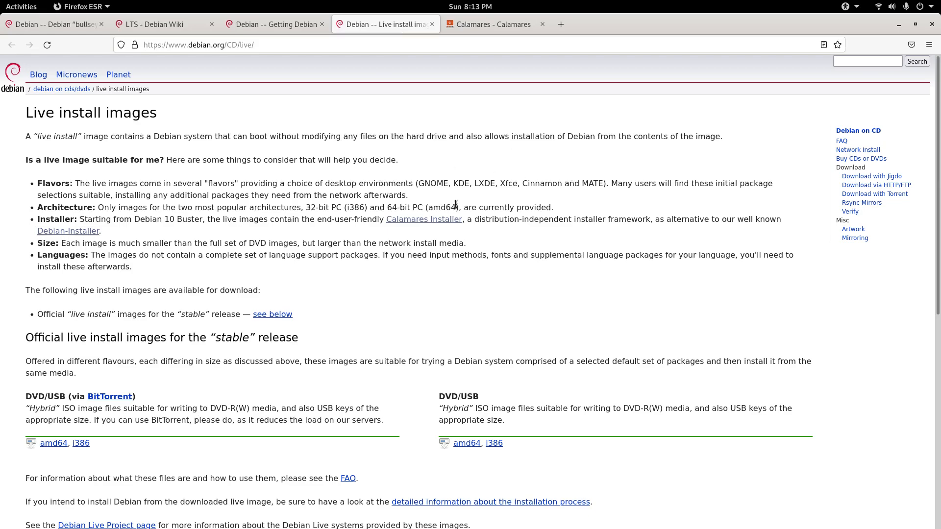
pyautogui.moveTo(492, 24)
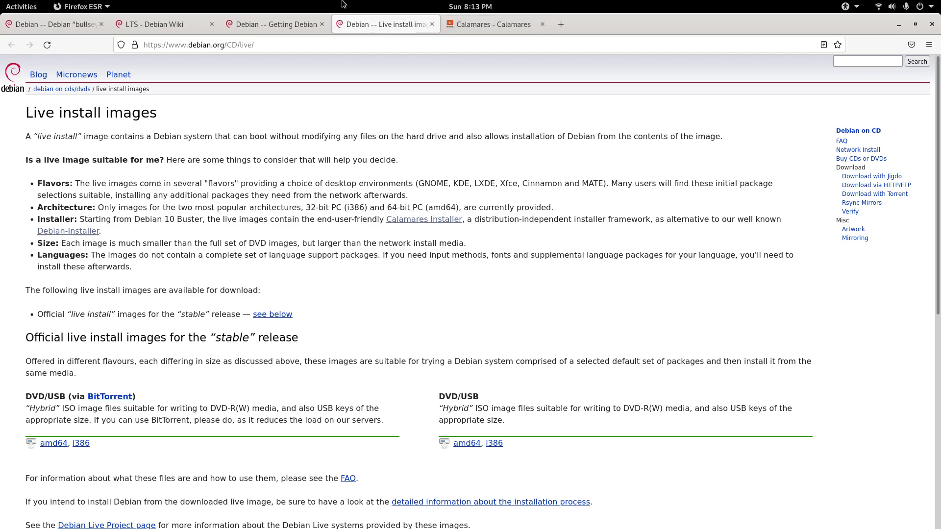
pyautogui.click(275, 24)
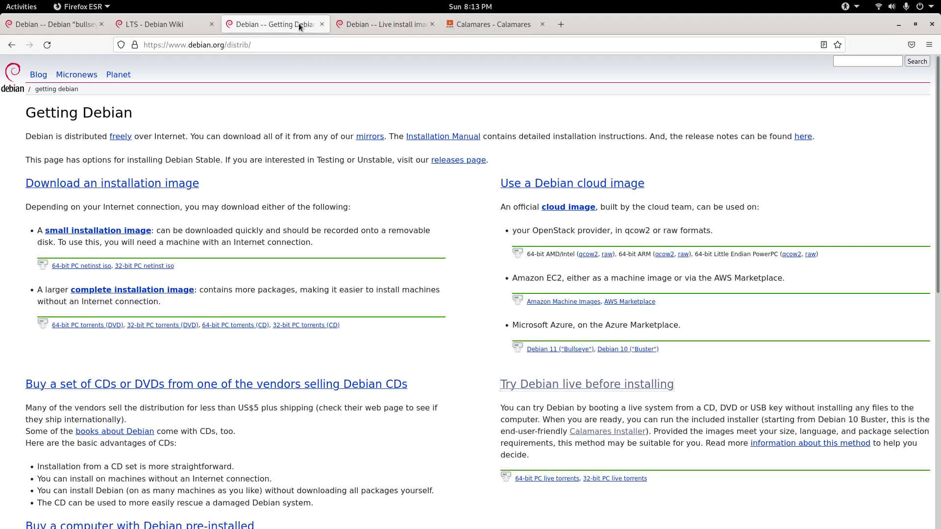
# Step: Scroll the Live install images tab to the firmware-included live images link and show its context menu
pyautogui.click(386, 24)
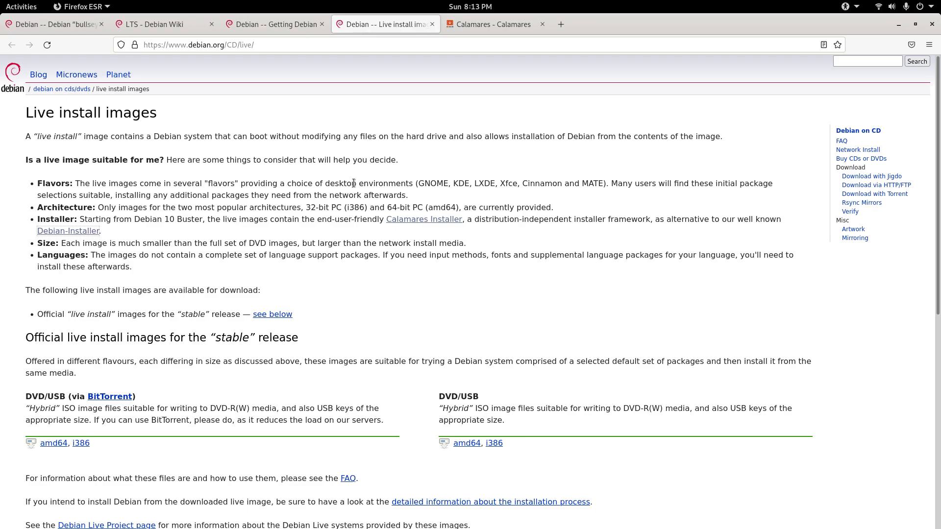
pyautogui.scroll(-3)
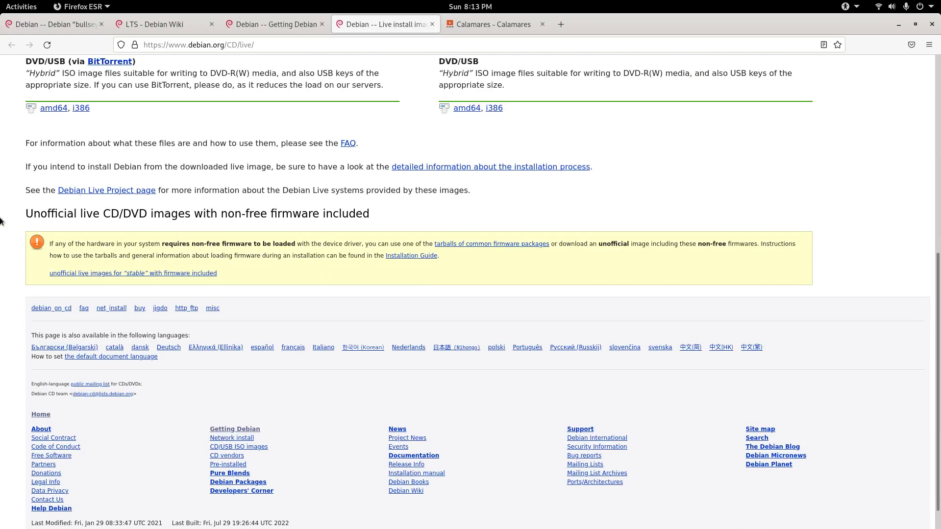
pyautogui.moveTo(25, 250)
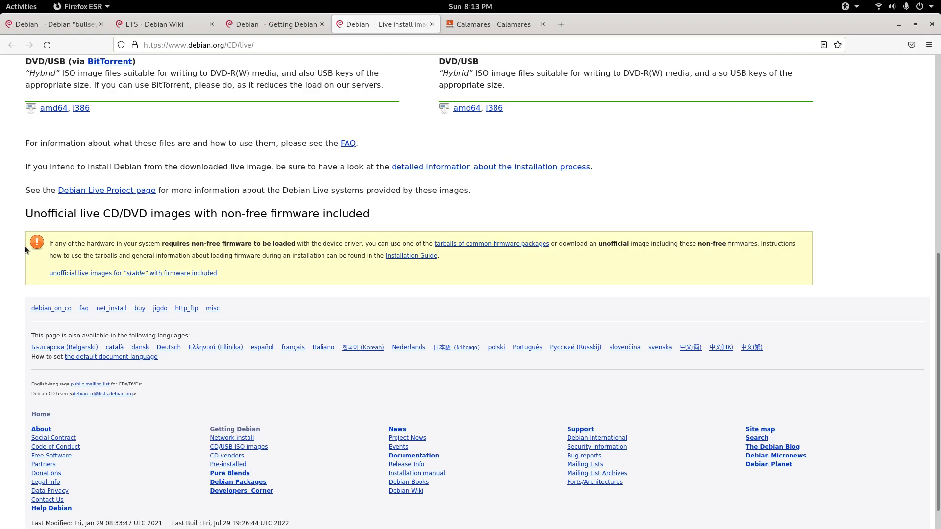
pyautogui.moveTo(41, 261)
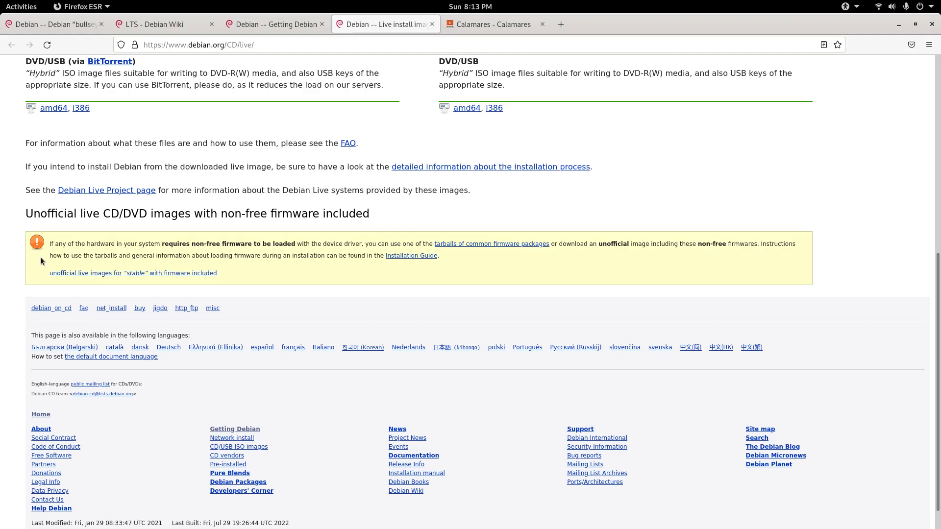
pyautogui.moveTo(178, 251)
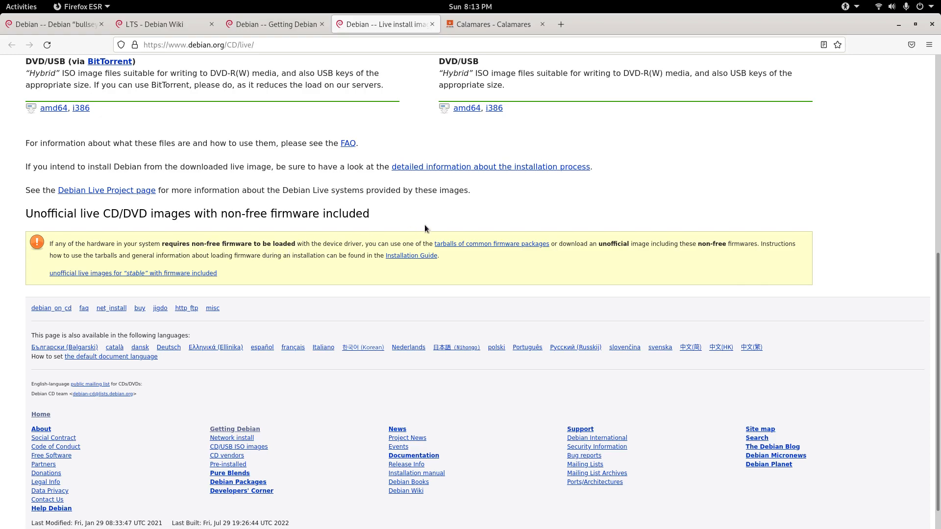
pyautogui.moveTo(436, 227)
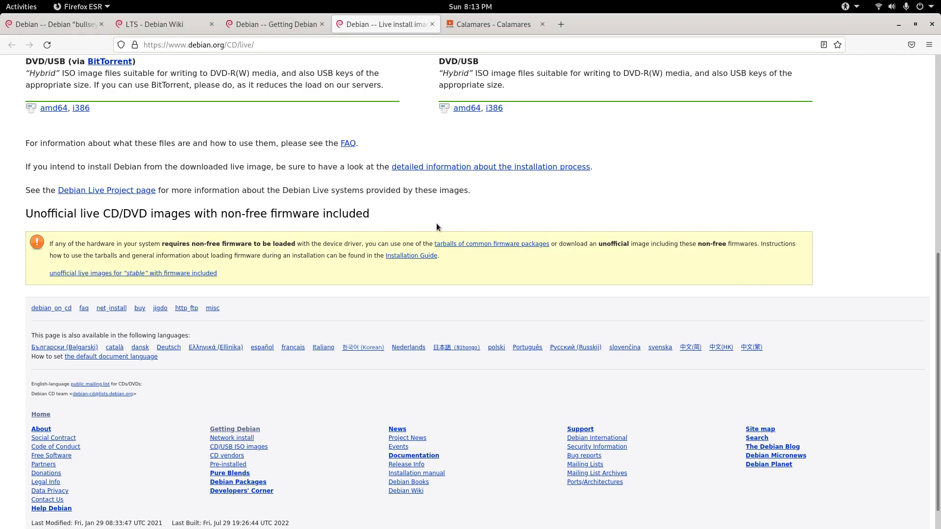
pyautogui.moveTo(535, 260)
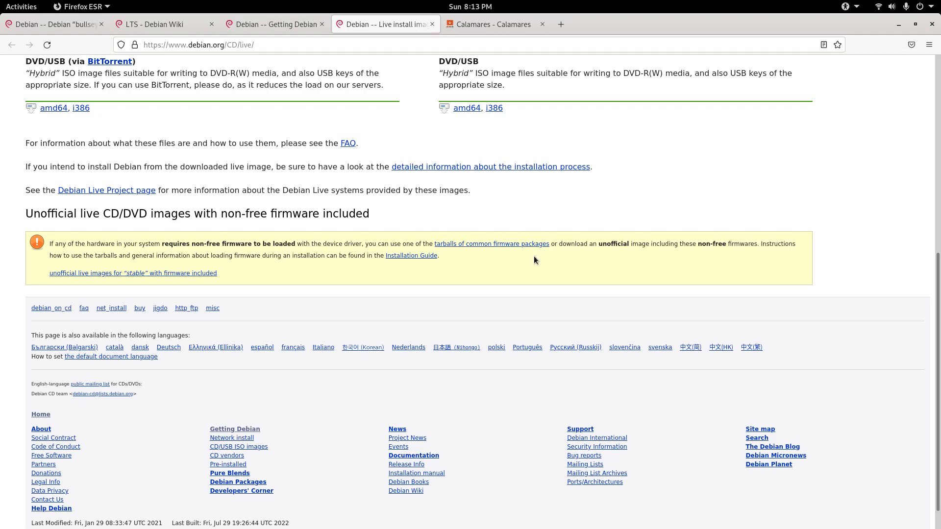
pyautogui.moveTo(572, 256)
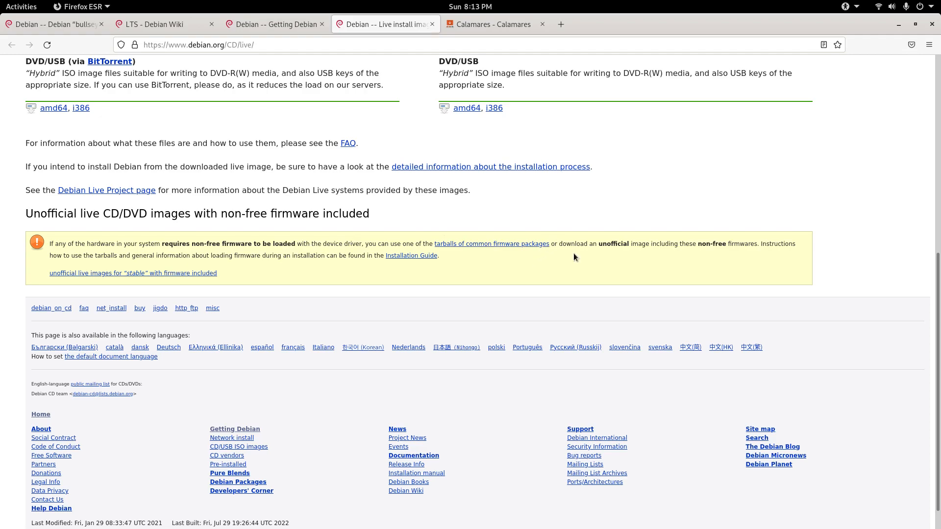
pyautogui.moveTo(626, 267)
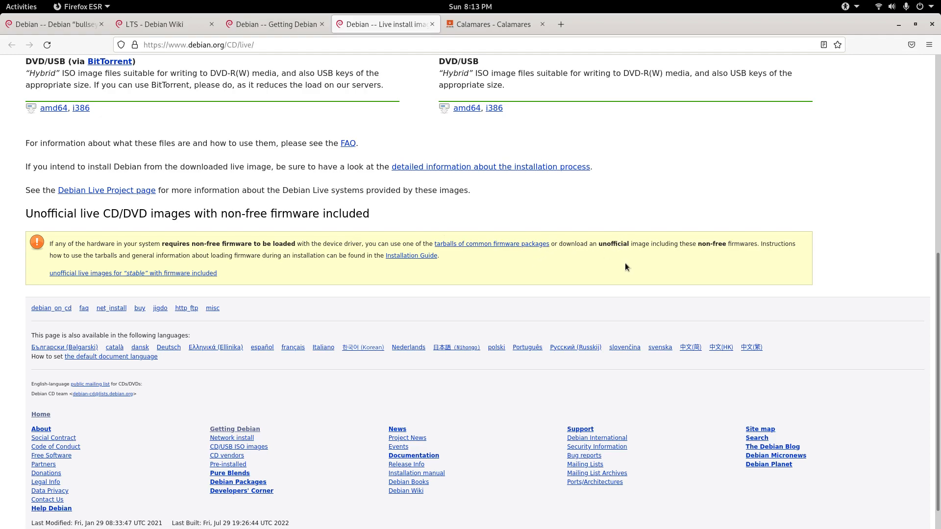
pyautogui.rightClick(132, 273)
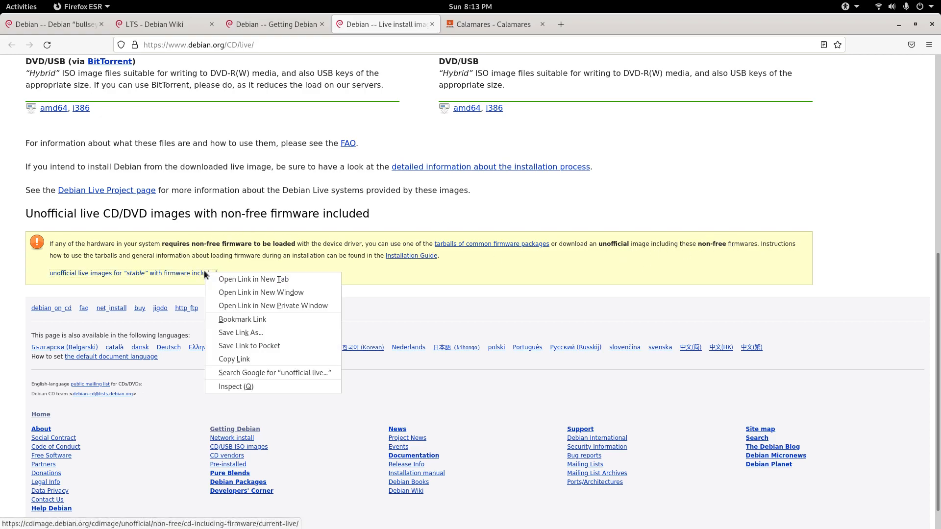
# Step: Follow the firmware-included listing into iso-hybrid and scroll through the Debian 11.4.0 ISOs
pyautogui.click(253, 279)
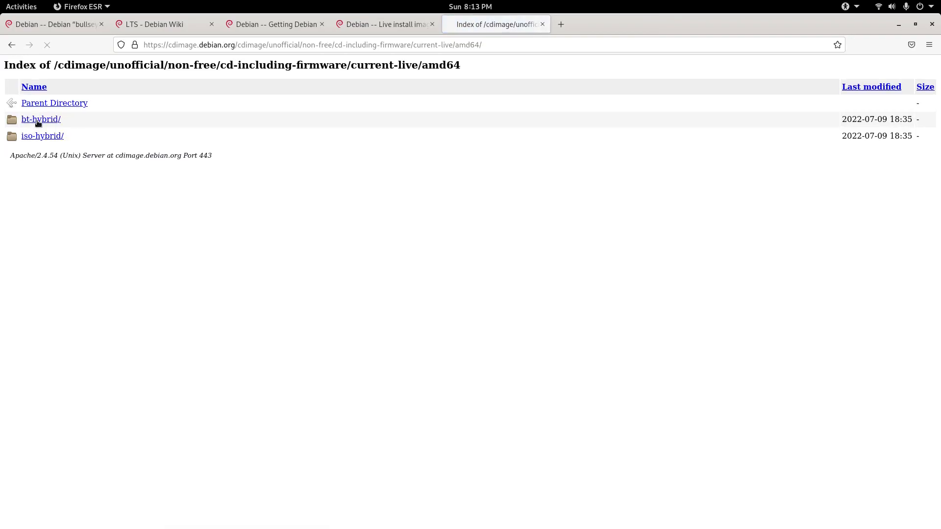
pyautogui.click(43, 136)
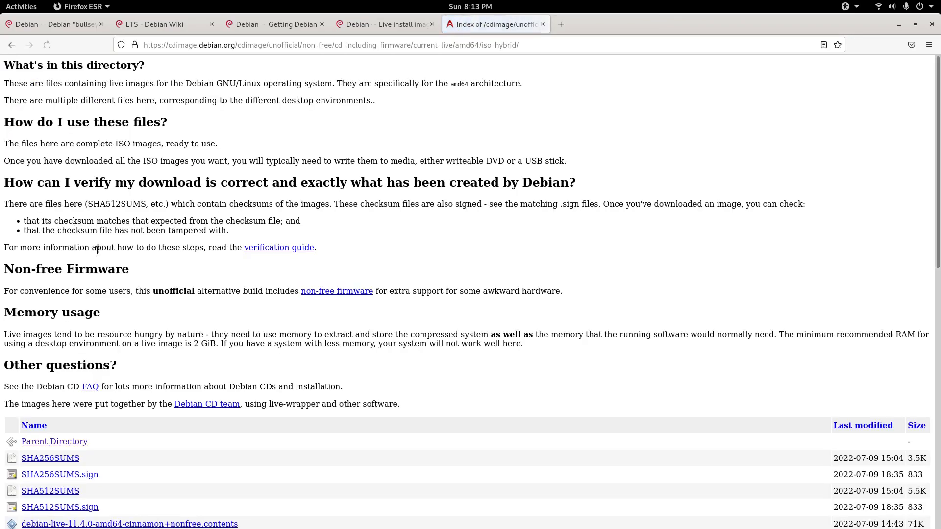
pyautogui.scroll(-3)
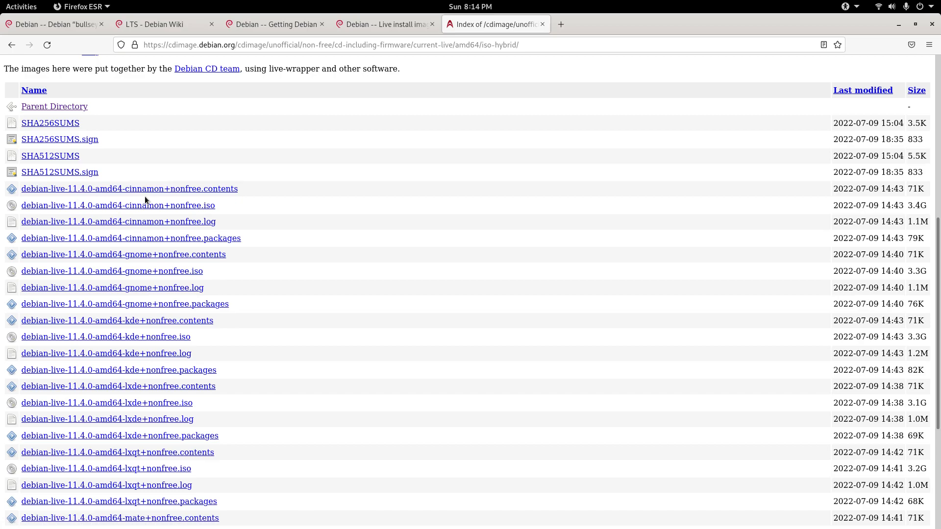
pyautogui.moveTo(156, 357)
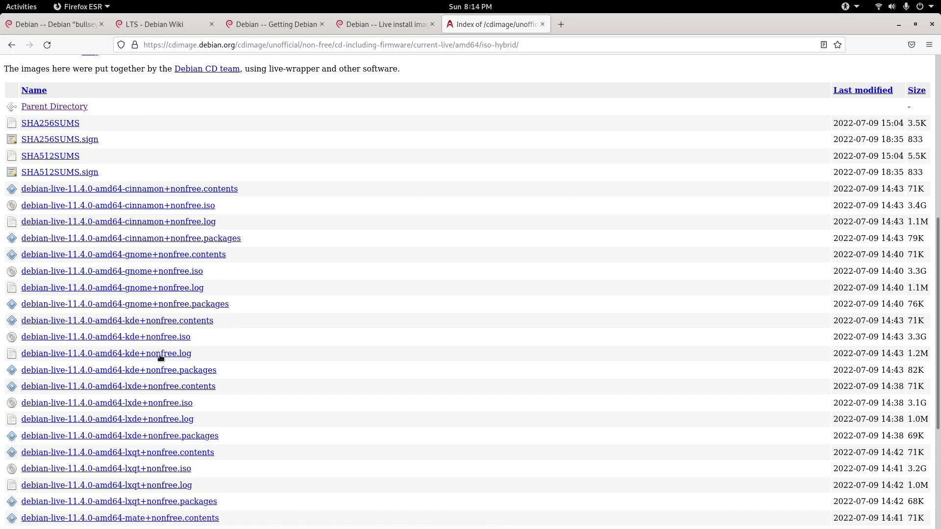
pyautogui.scroll(-3)
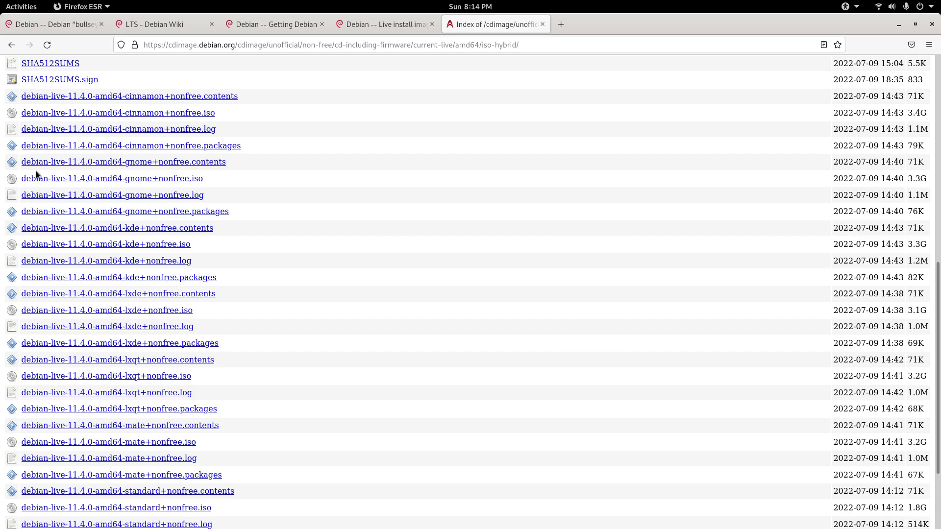
pyautogui.moveTo(103, 170)
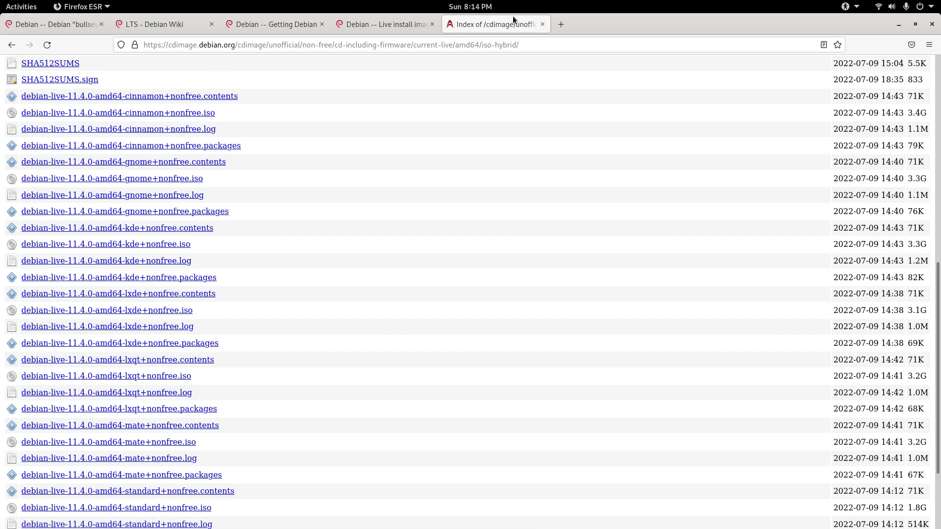
pyautogui.moveTo(239, 127)
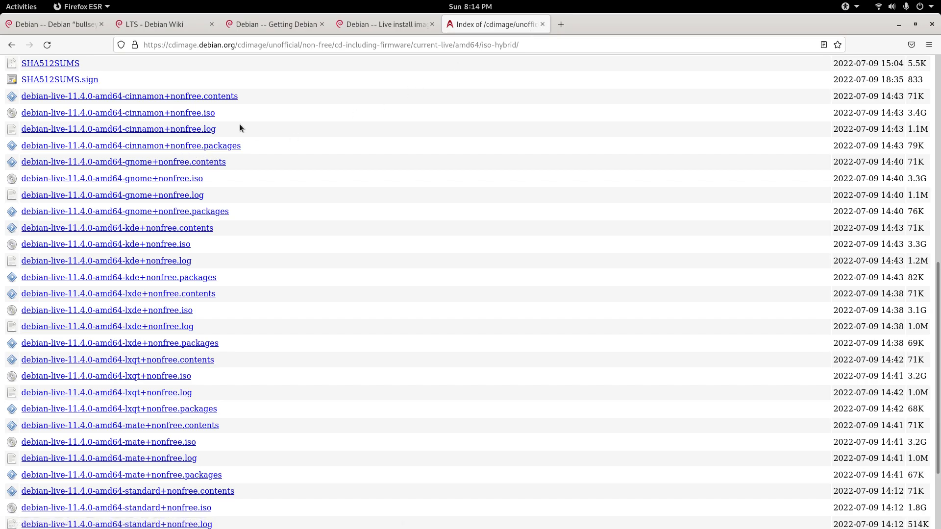
pyautogui.moveTo(207, 59)
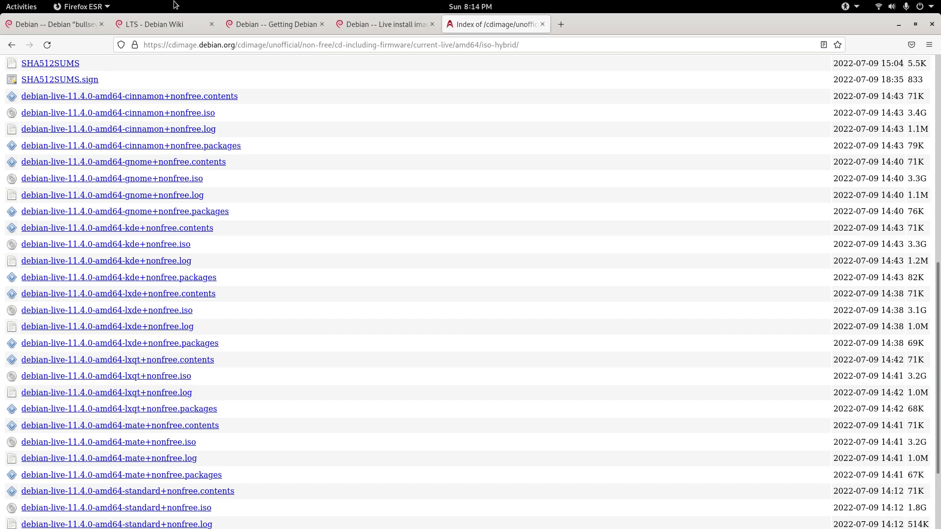
pyautogui.moveTo(478, 12)
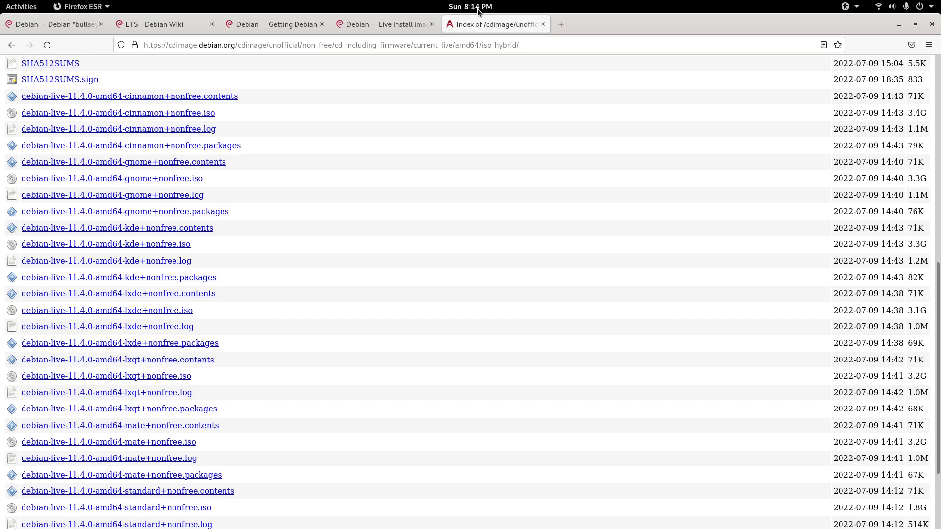
pyautogui.click(470, 6)
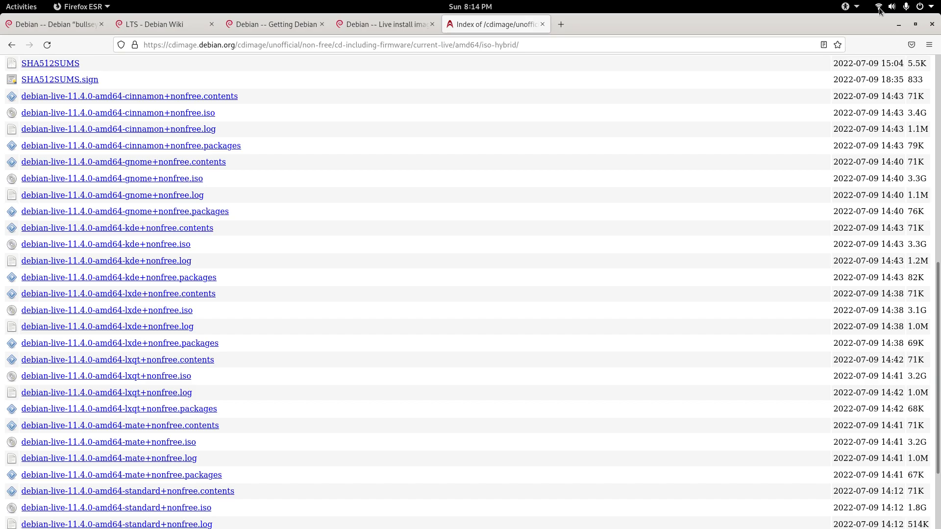
pyautogui.moveTo(322, 75)
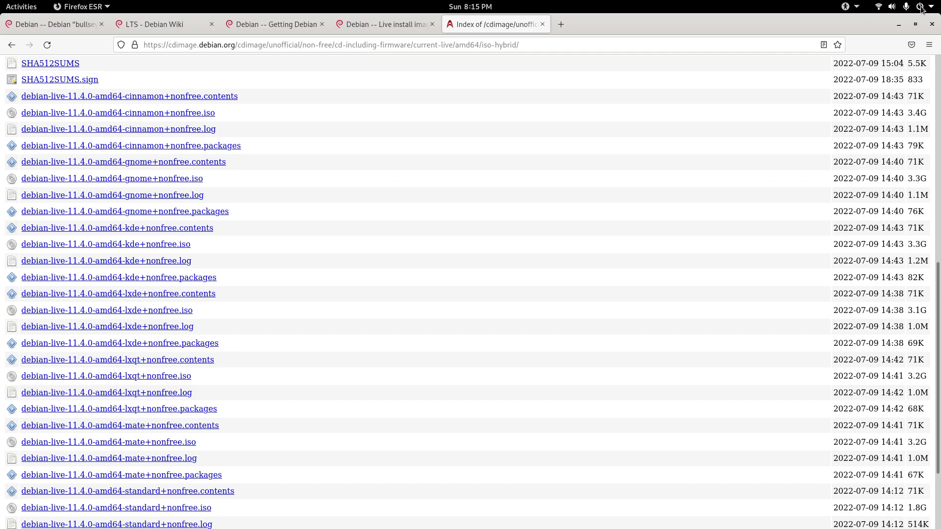
pyautogui.moveTo(697, 174)
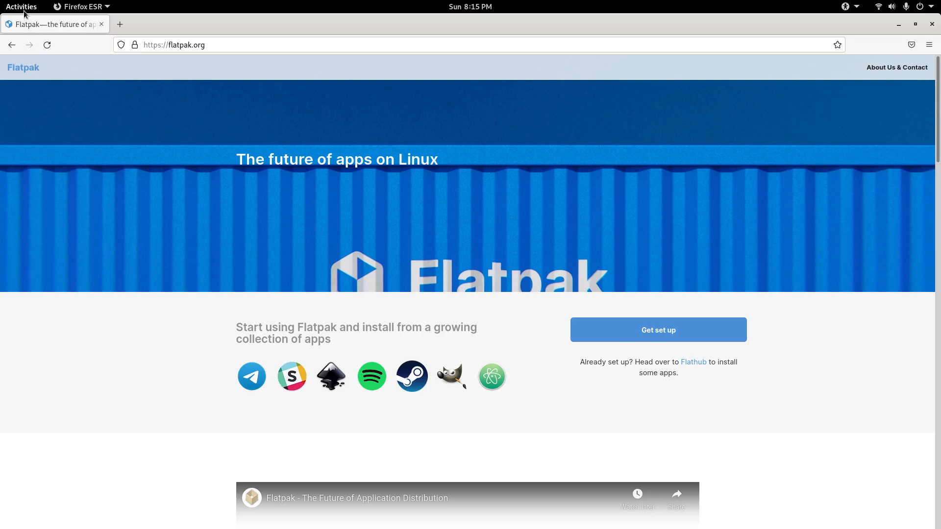
pyautogui.moveTo(483, 260)
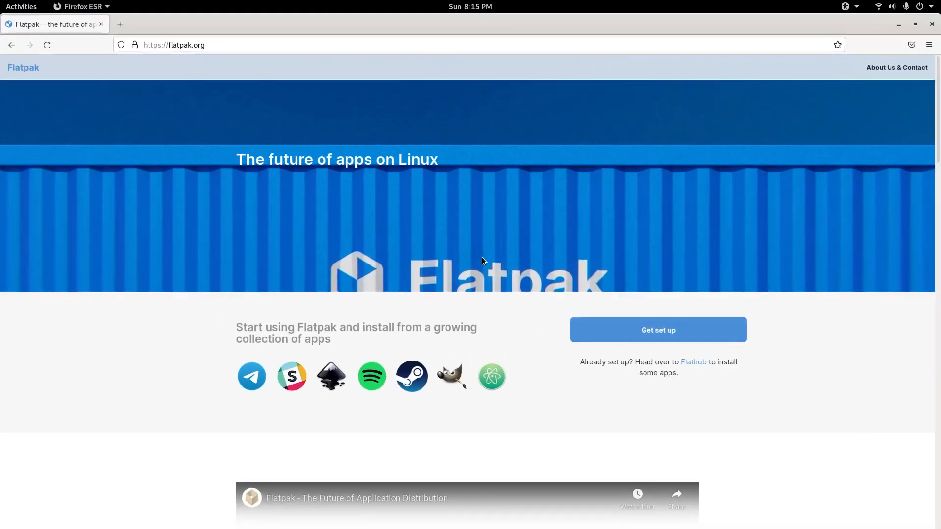
pyautogui.click(657, 329)
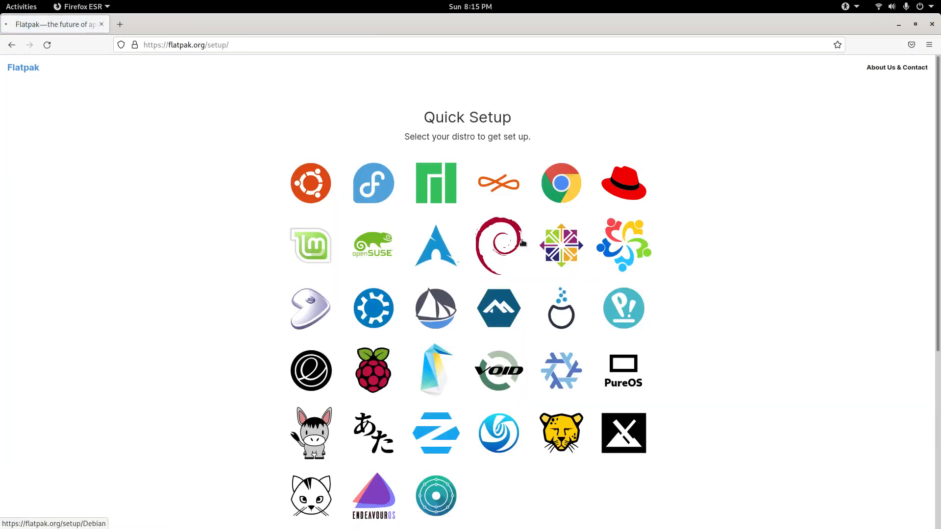
pyautogui.click(498, 245)
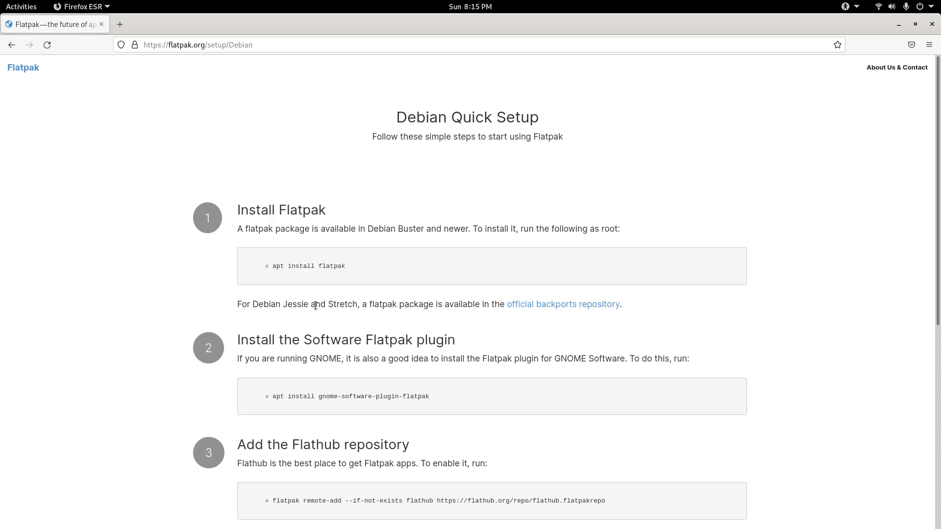
pyautogui.scroll(-3)
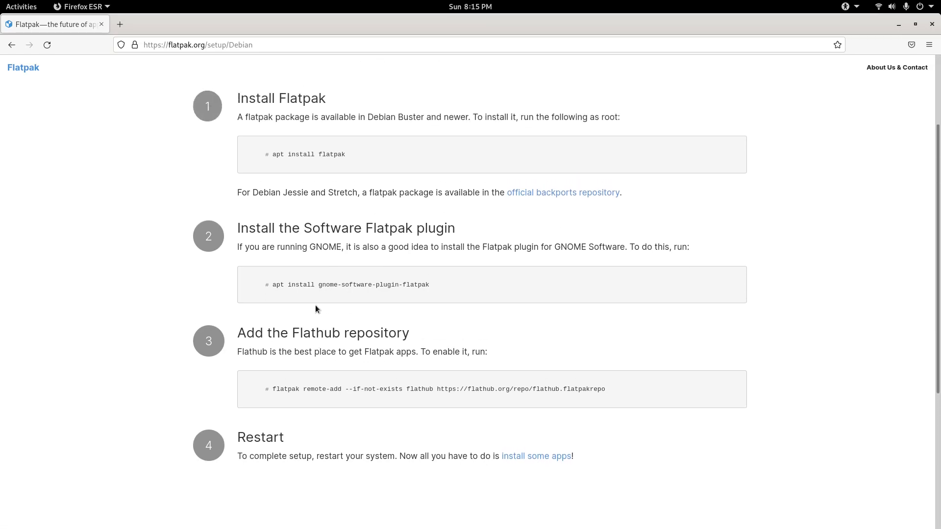
pyautogui.moveTo(288, 233)
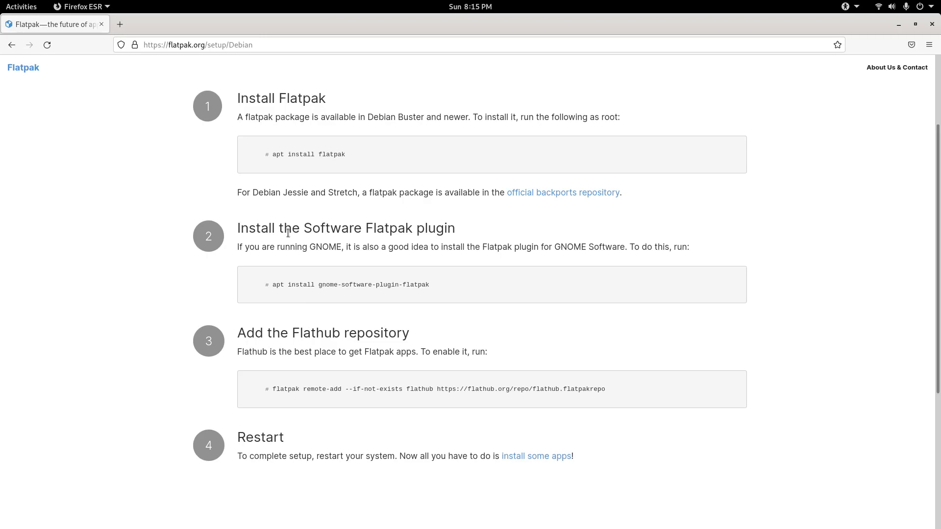
pyautogui.moveTo(174, 200)
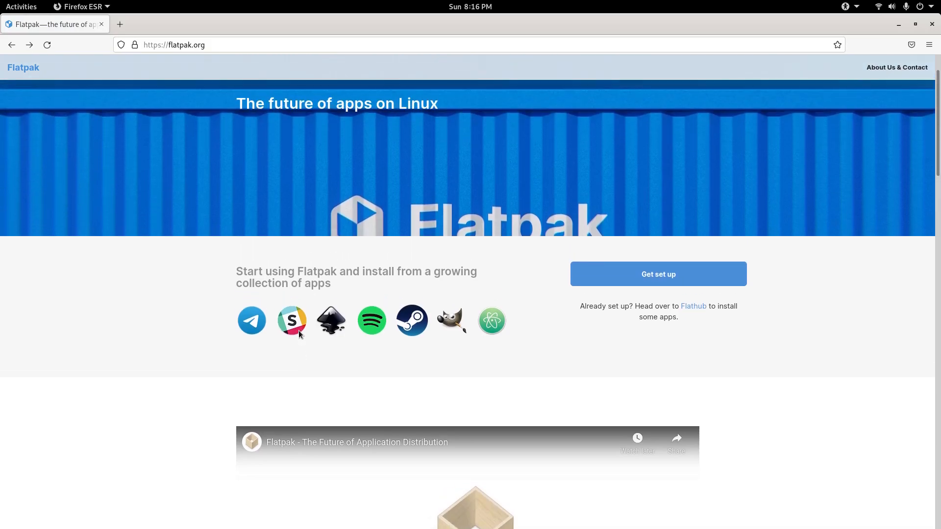
# Step: Visit Flathub, open See more under Popular Apps, then close Firefox
pyautogui.click(693, 306)
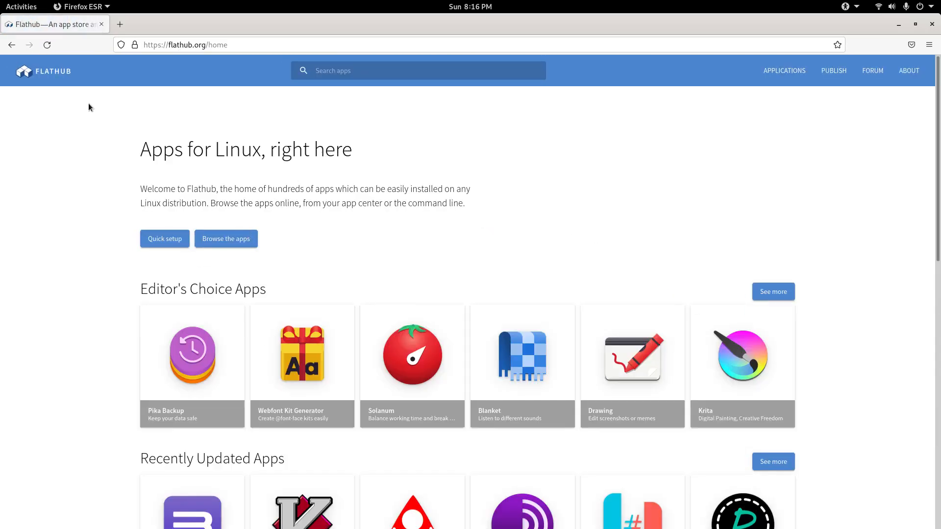
pyautogui.scroll(-3)
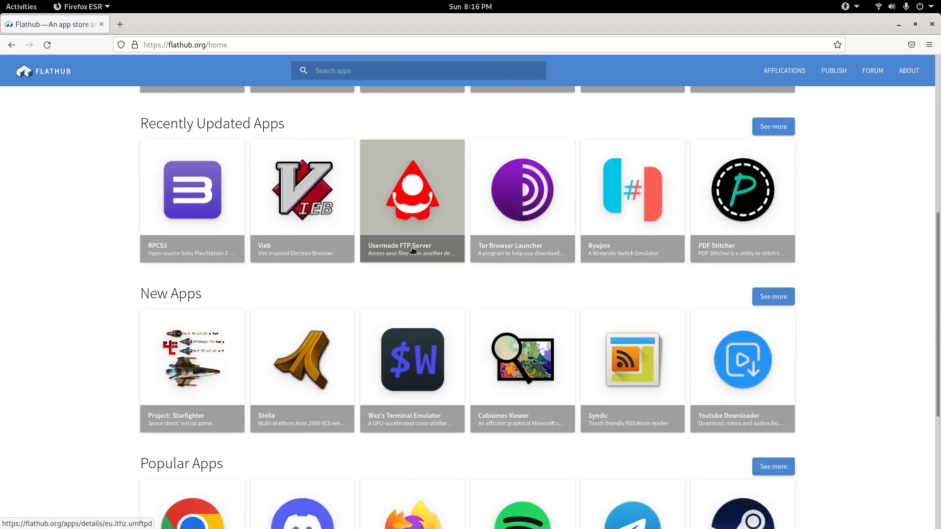
pyautogui.click(773, 467)
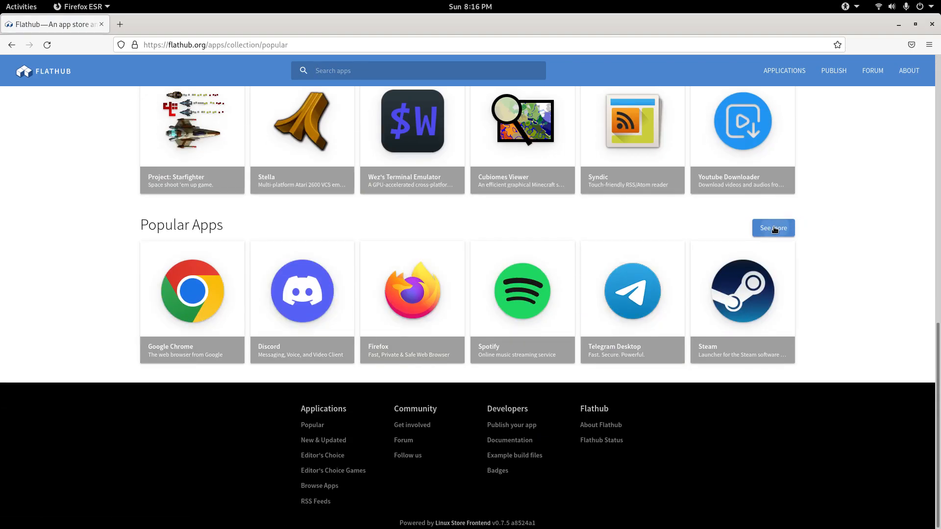
pyautogui.click(772, 228)
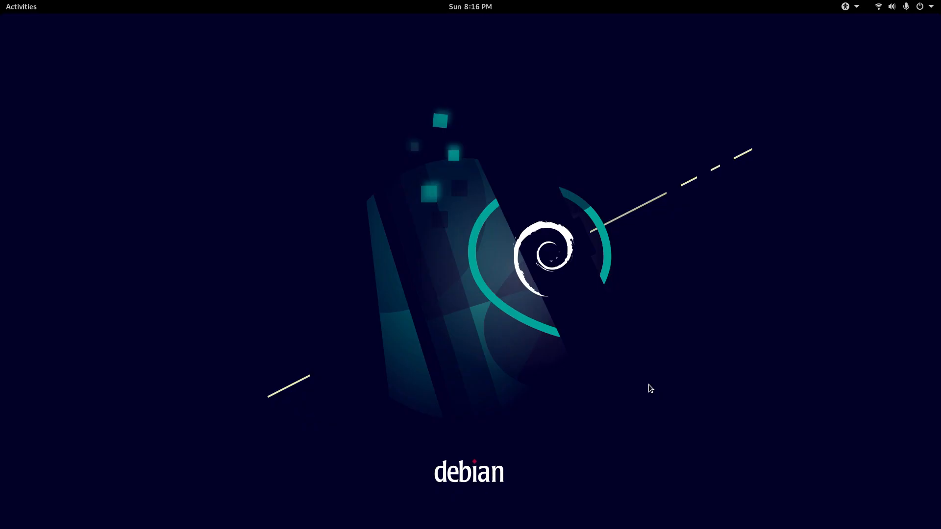
pyautogui.moveTo(671, 380)
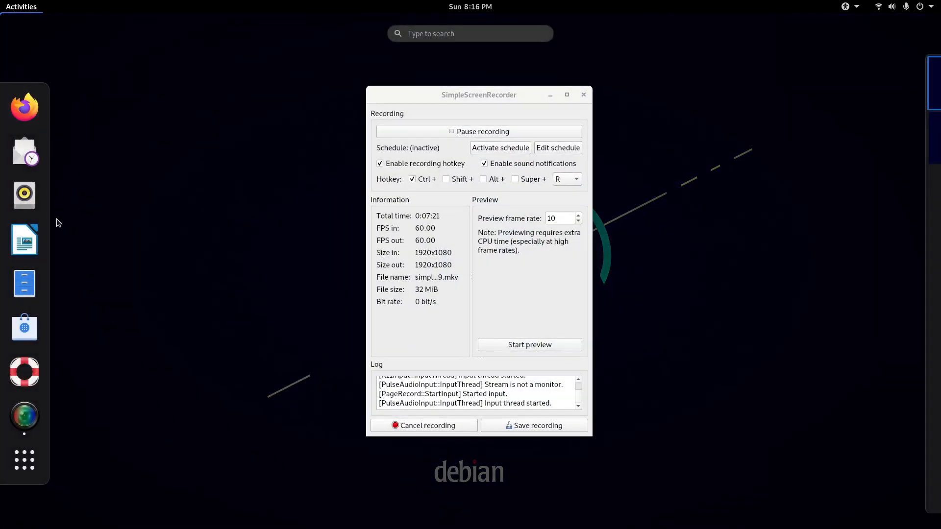
pyautogui.moveTo(24, 328)
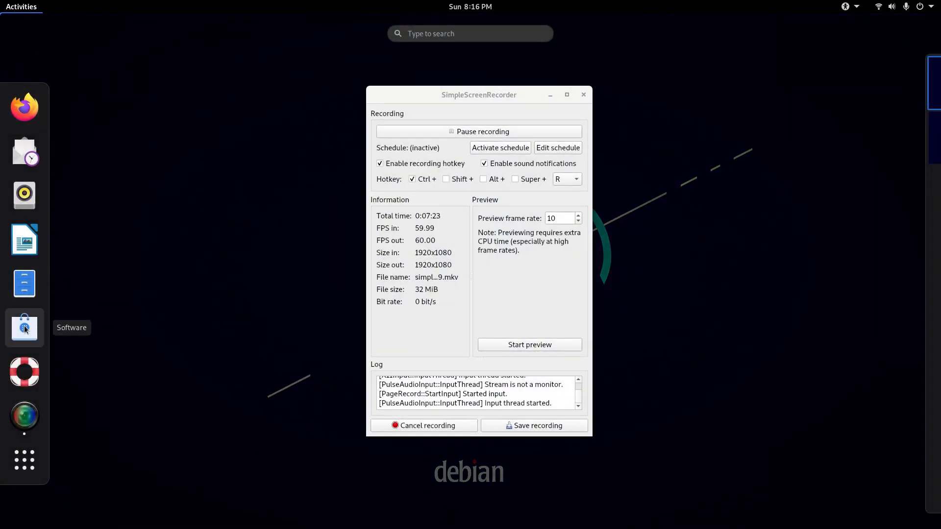
# Step: Open GNOME Software full screen and search up the Chromium B.S.U. details page
pyautogui.click(24, 328)
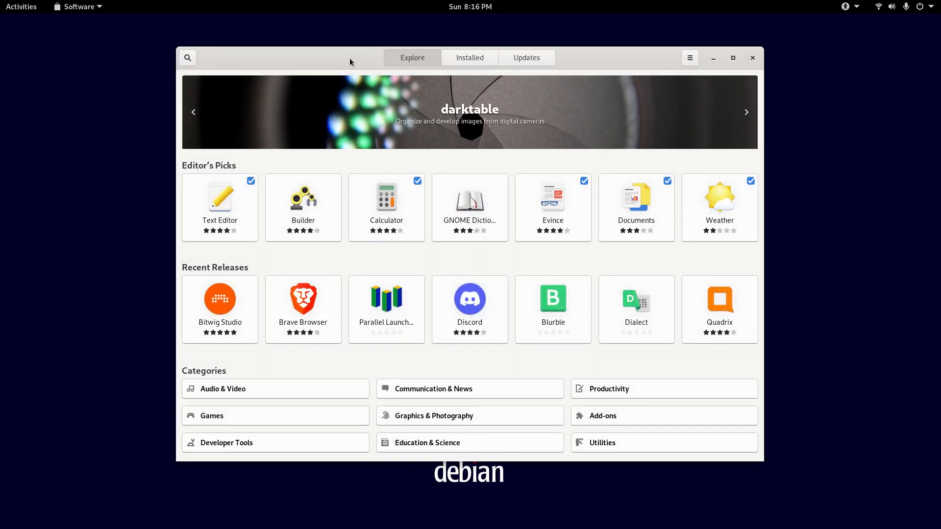
pyautogui.click(733, 58)
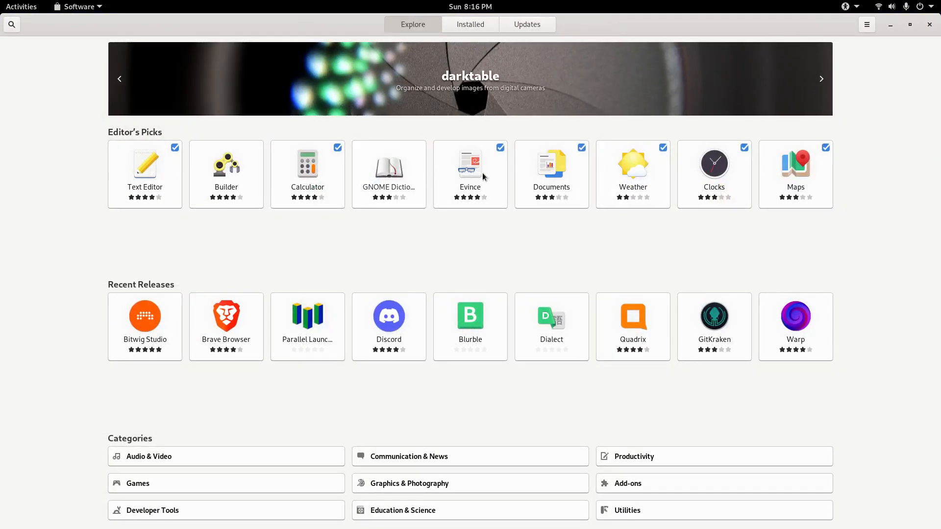
pyautogui.moveTo(485, 254)
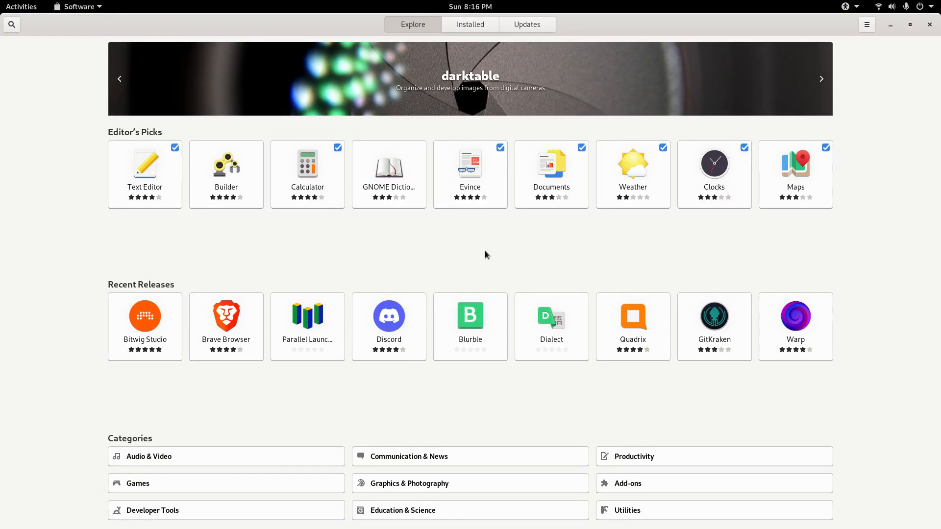
pyautogui.write('chromium bu')
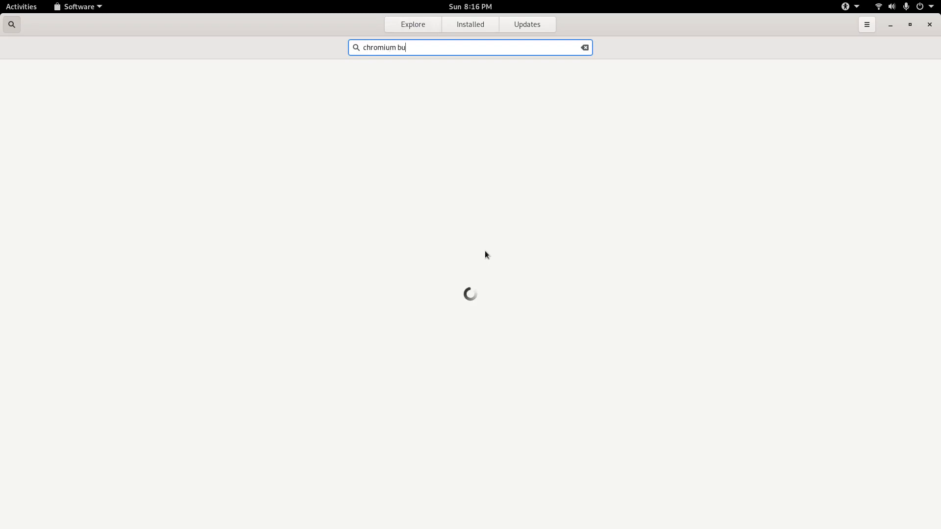
pyautogui.press('BackSpace')
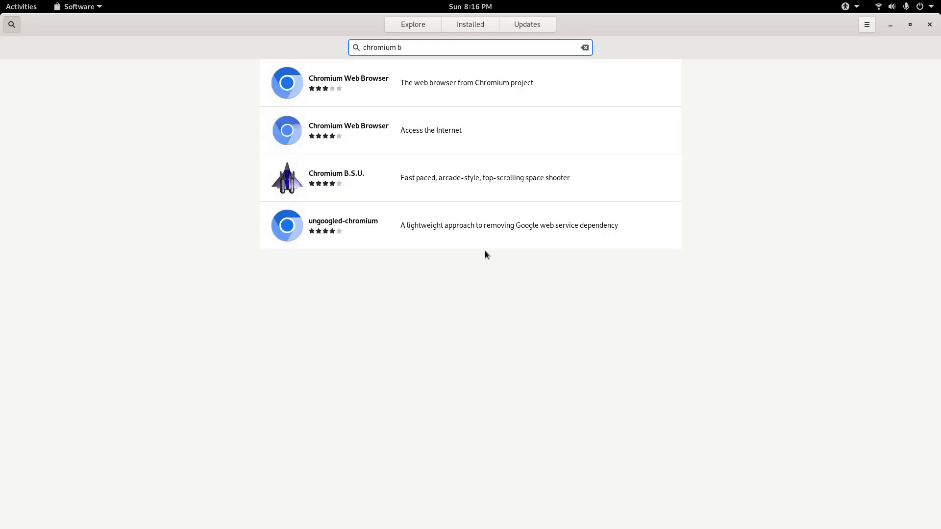
pyautogui.click(336, 177)
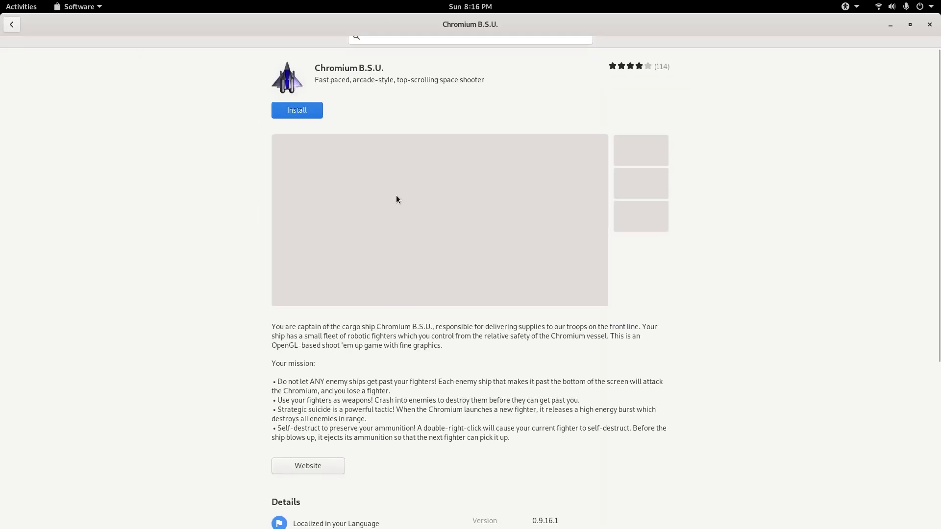
# Step: Install Chromium B.S.U. with Flathub as the source and wait for completion
pyautogui.click(297, 110)
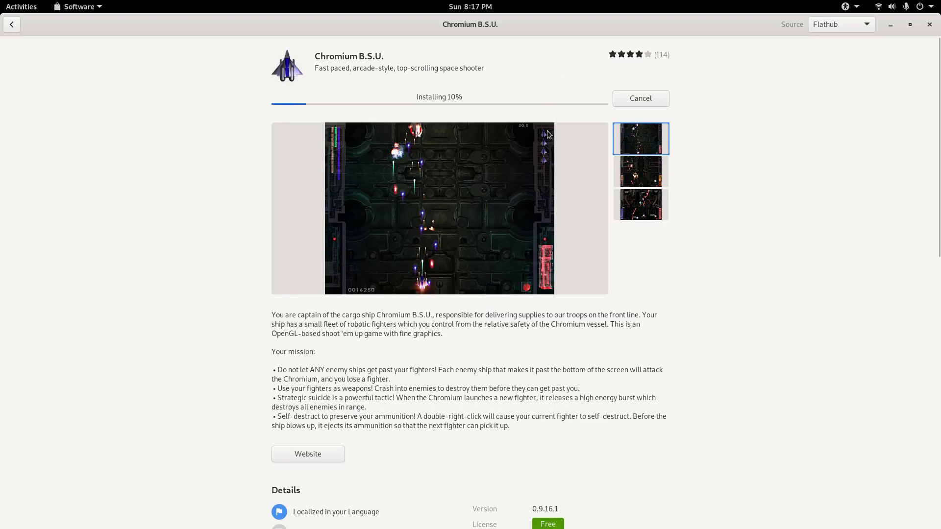
pyautogui.moveTo(600, 108)
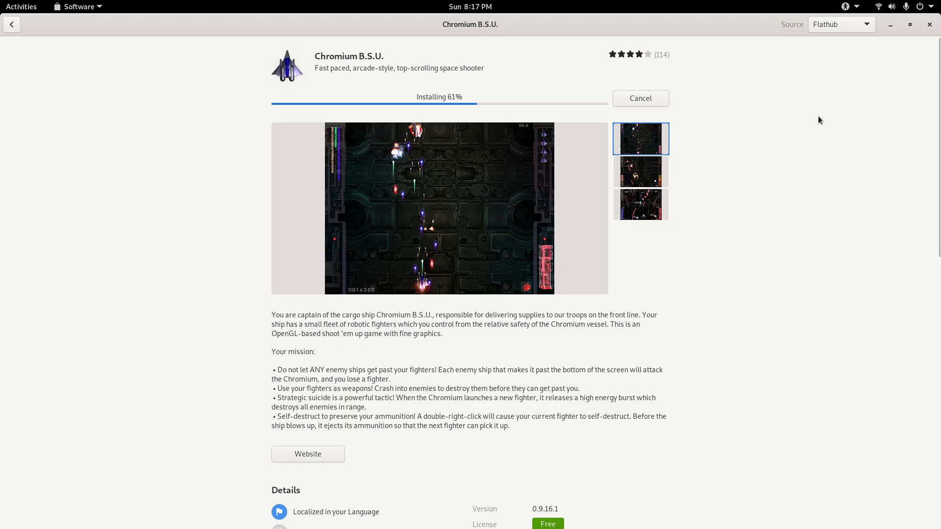
pyautogui.click(840, 24)
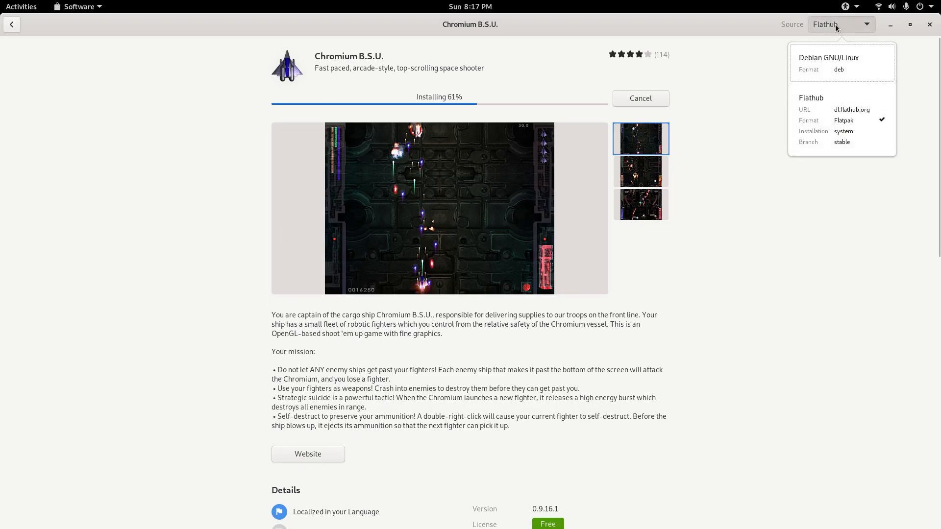
pyautogui.moveTo(821, 29)
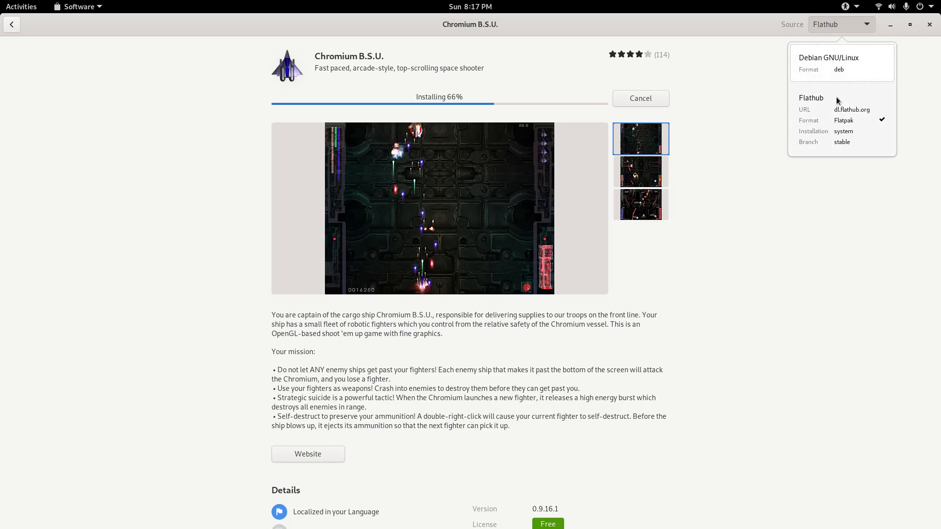
pyautogui.click(840, 24)
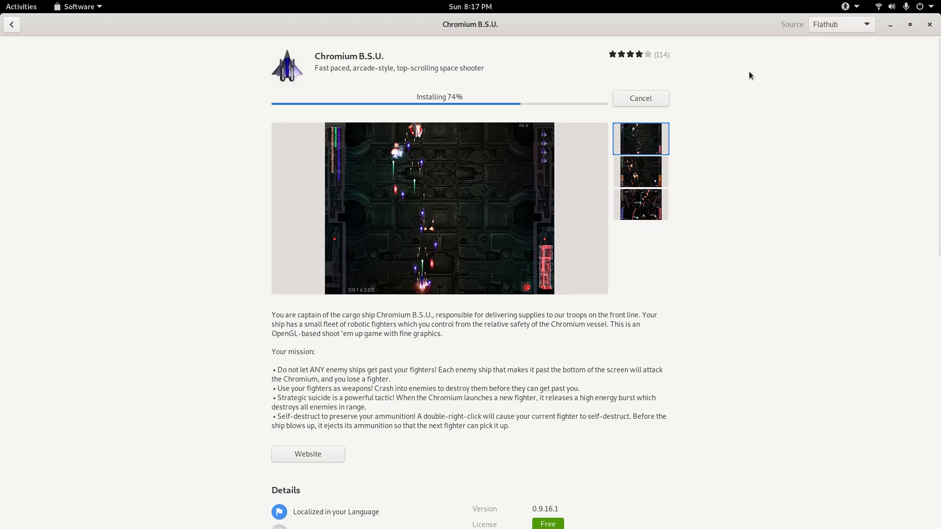
pyautogui.scroll(-3)
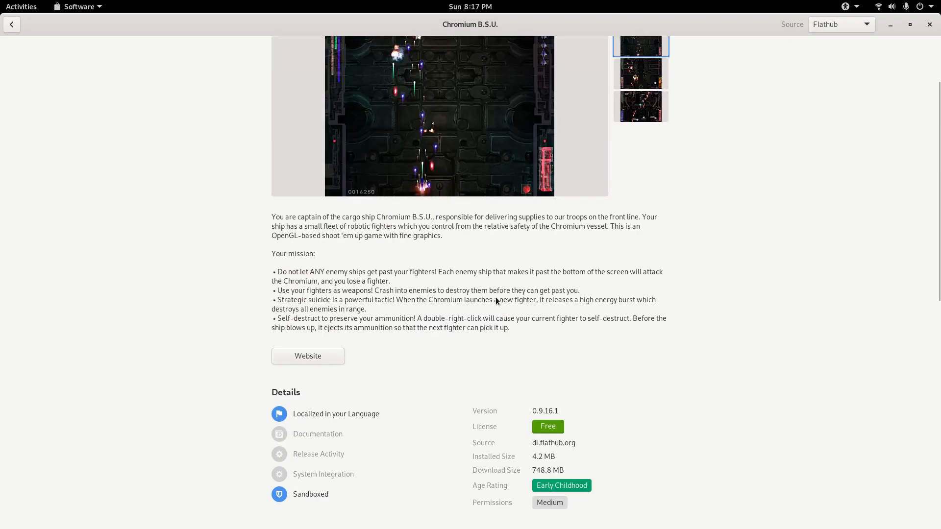
pyautogui.click(840, 24)
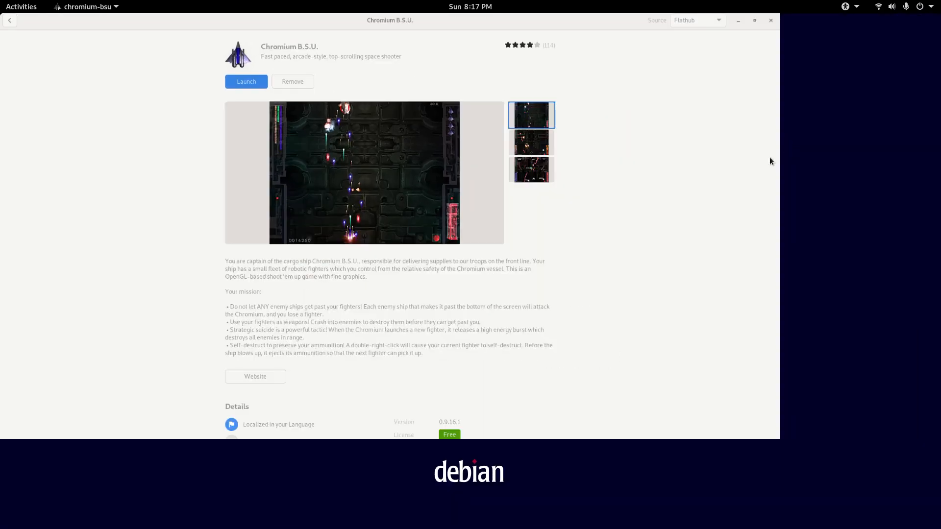
# Step: Leave the Chromium B.S.U. page and show the app grid listing LibreOffice and Klotski
pyautogui.click(246, 80)
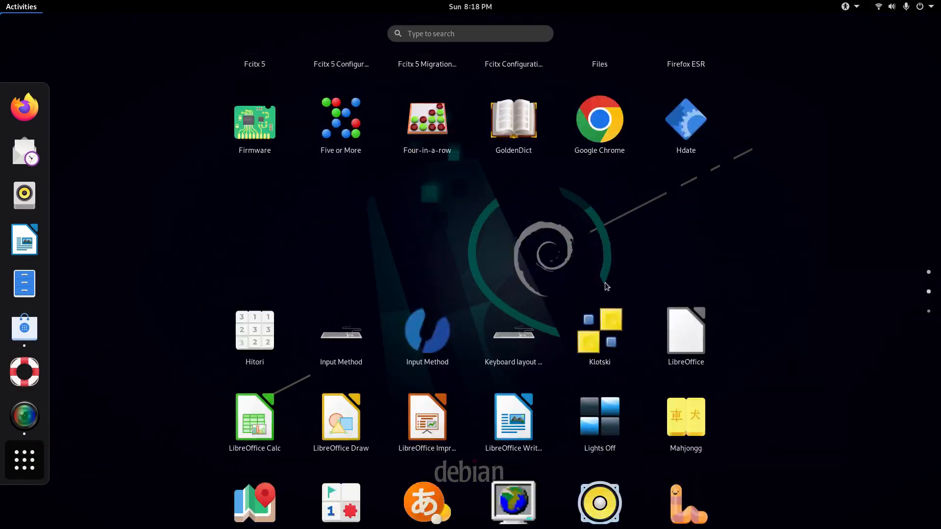
# Step: Page to the app grid's end and drag Chromium B.S.U. onto the first page
pyautogui.scroll(-3)
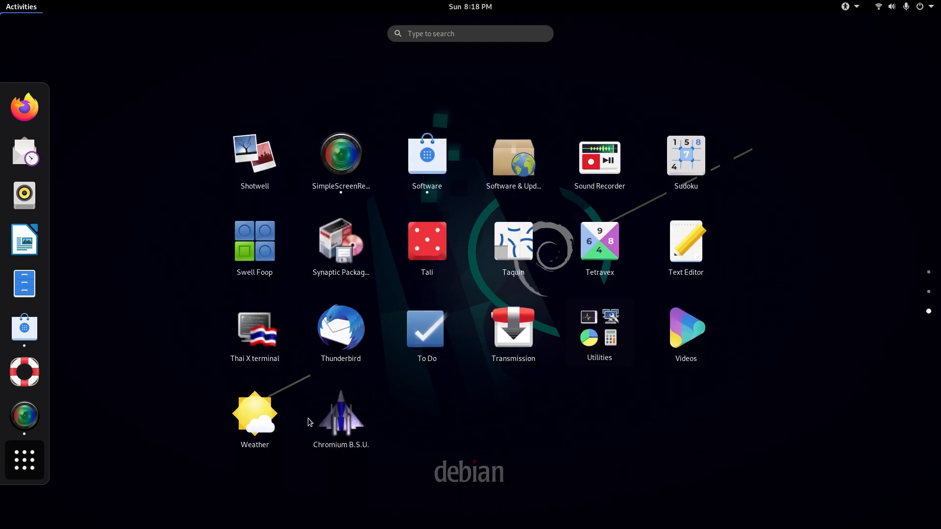
pyautogui.moveTo(480, 424)
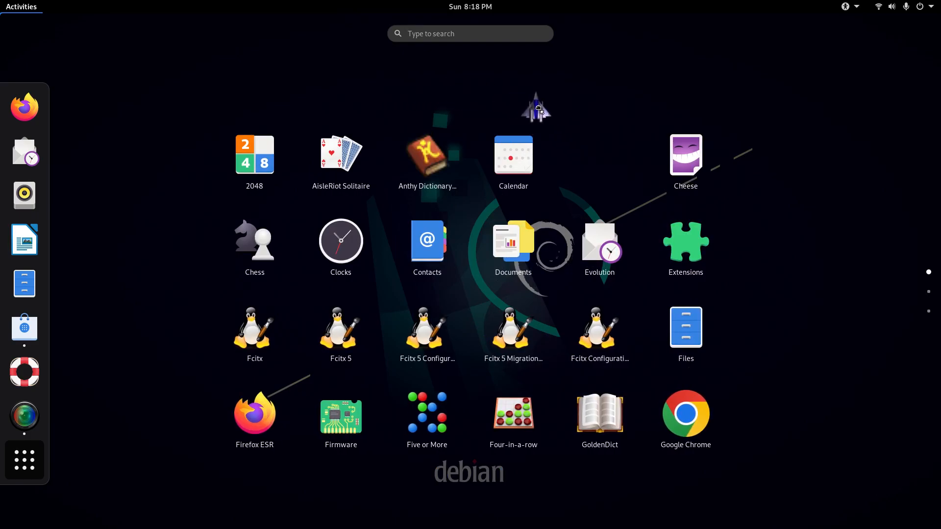
pyautogui.moveTo(589, 183)
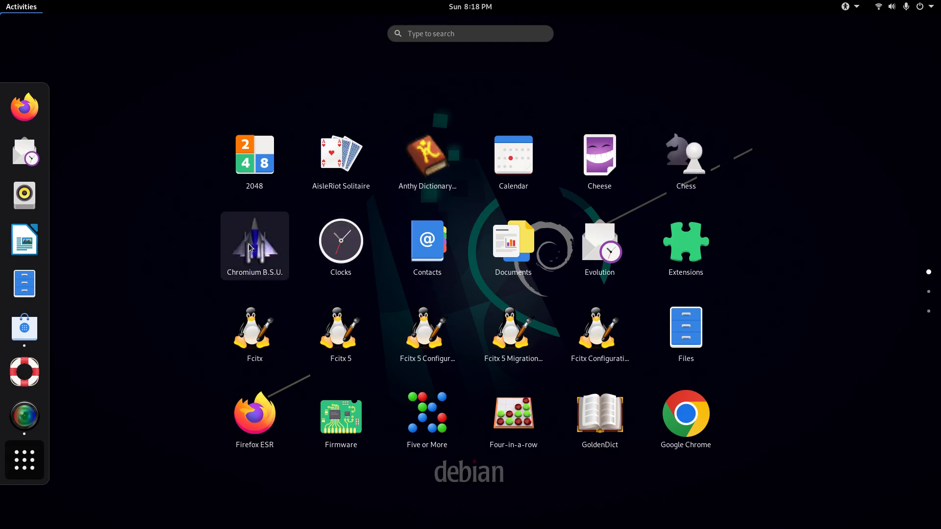
pyautogui.moveTo(340, 244)
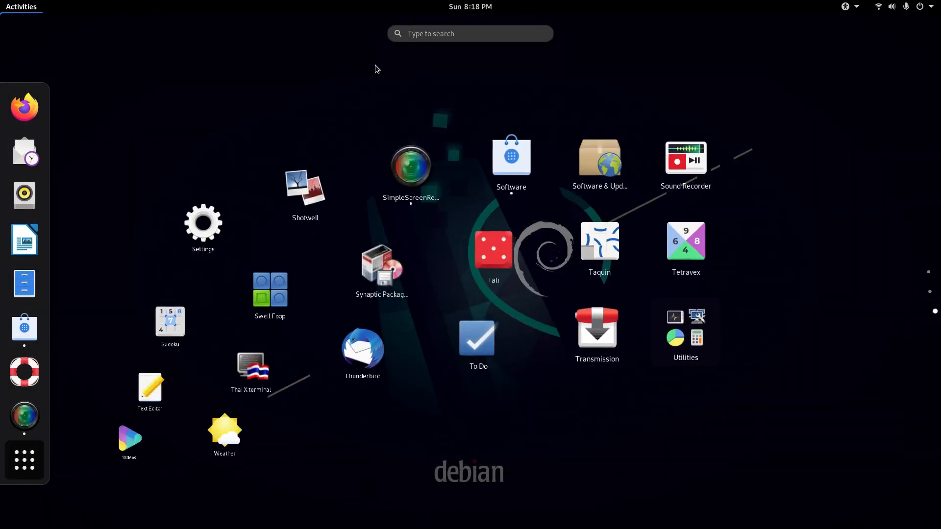
pyautogui.write('a')
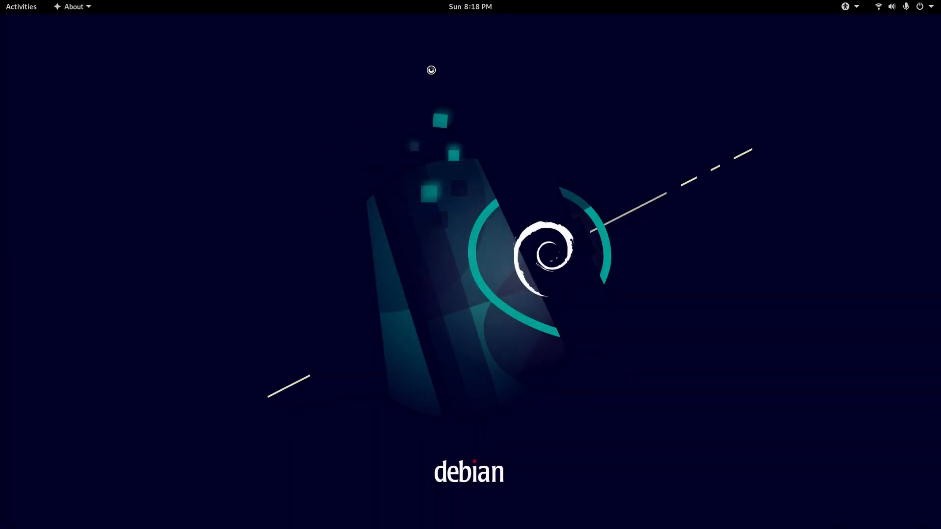
# Step: Review About (Debian 11, GNOME 3.38.5), cancel the device rename, and open Network
pyautogui.click(73, 6)
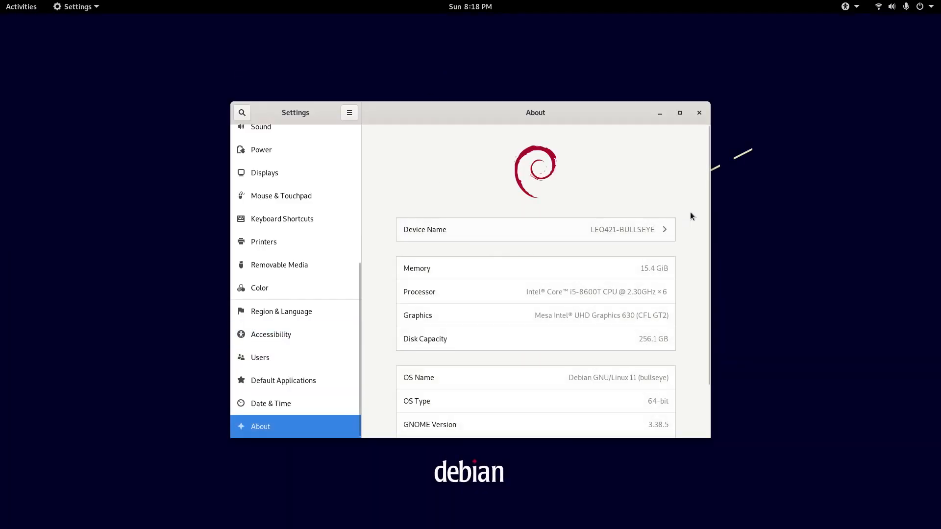
pyautogui.click(679, 112)
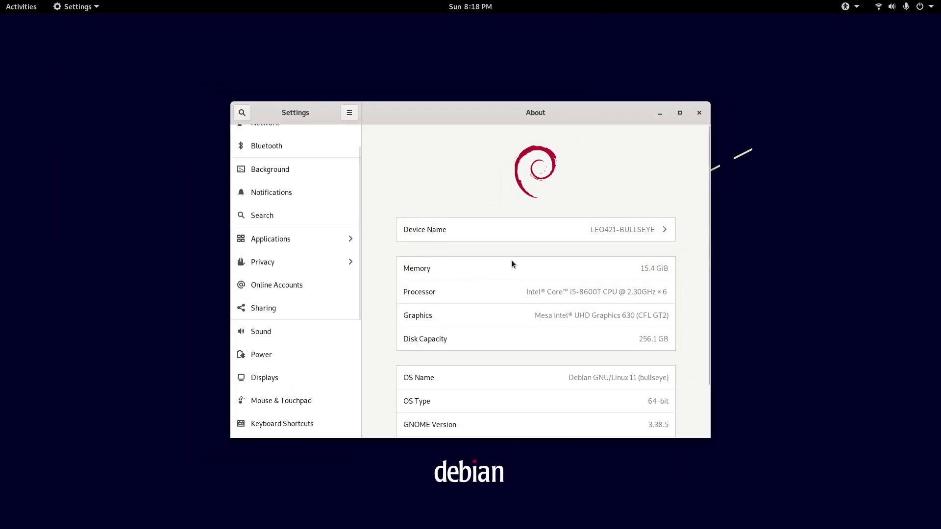
pyautogui.moveTo(407, 278)
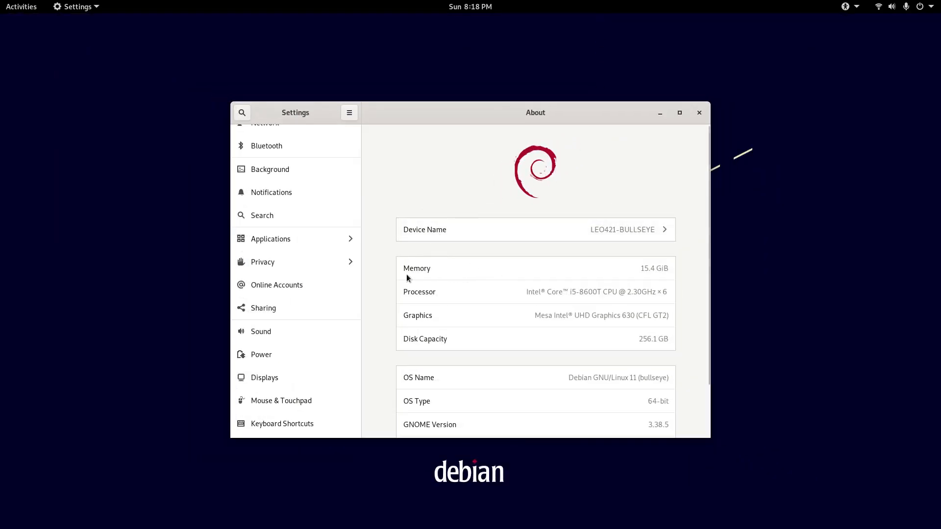
pyautogui.moveTo(464, 322)
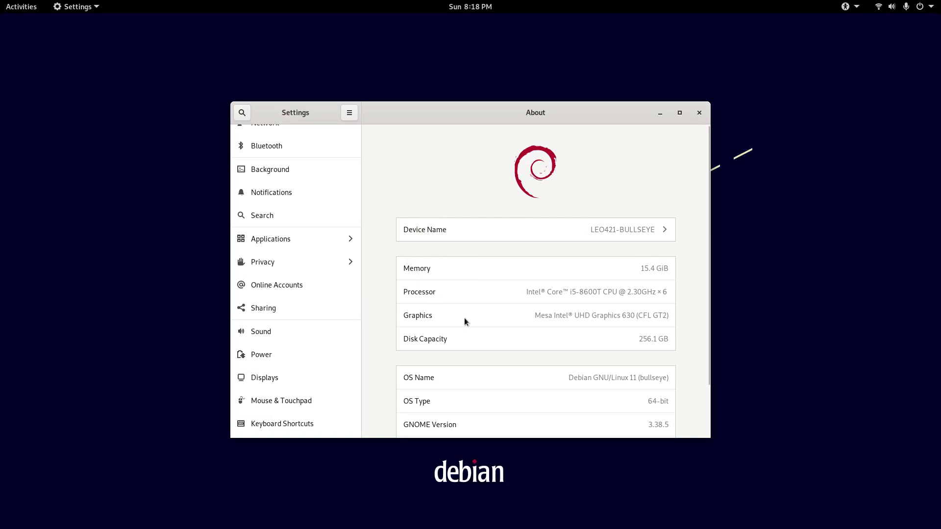
pyautogui.moveTo(477, 376)
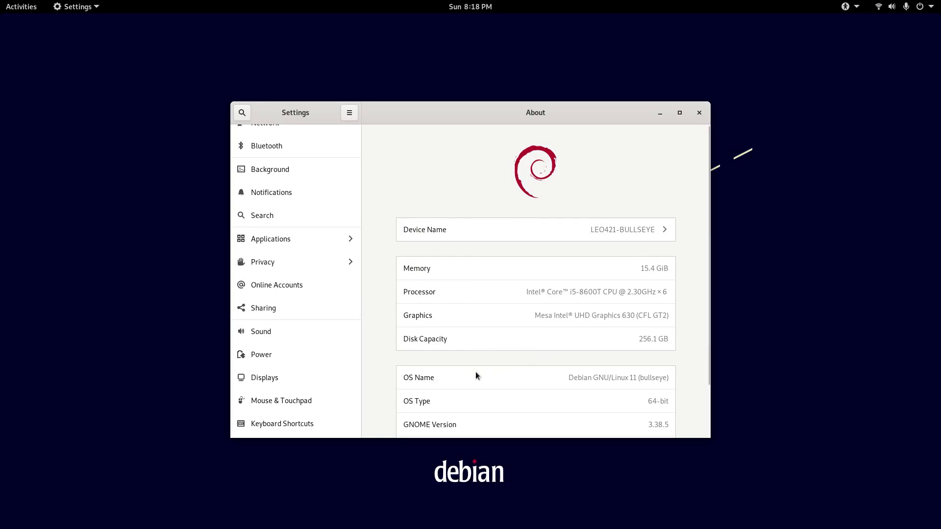
pyautogui.moveTo(492, 392)
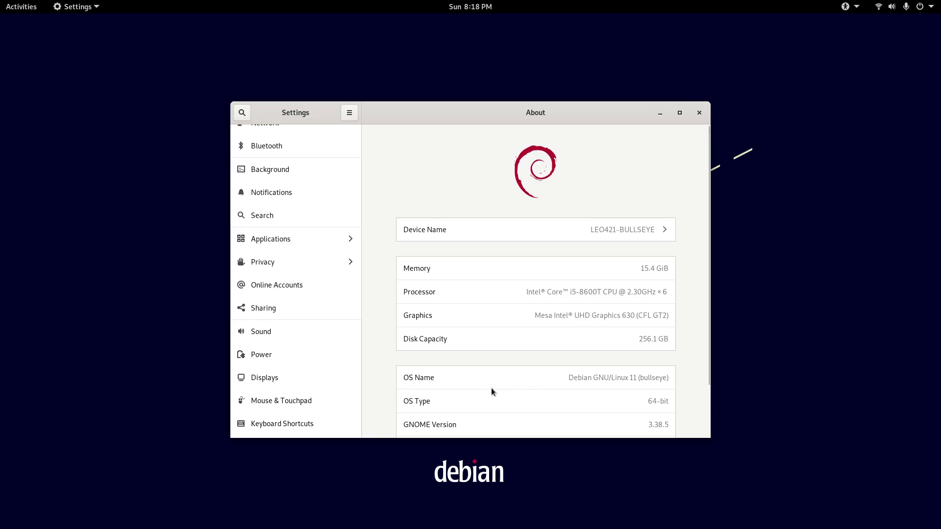
pyautogui.scroll(-3)
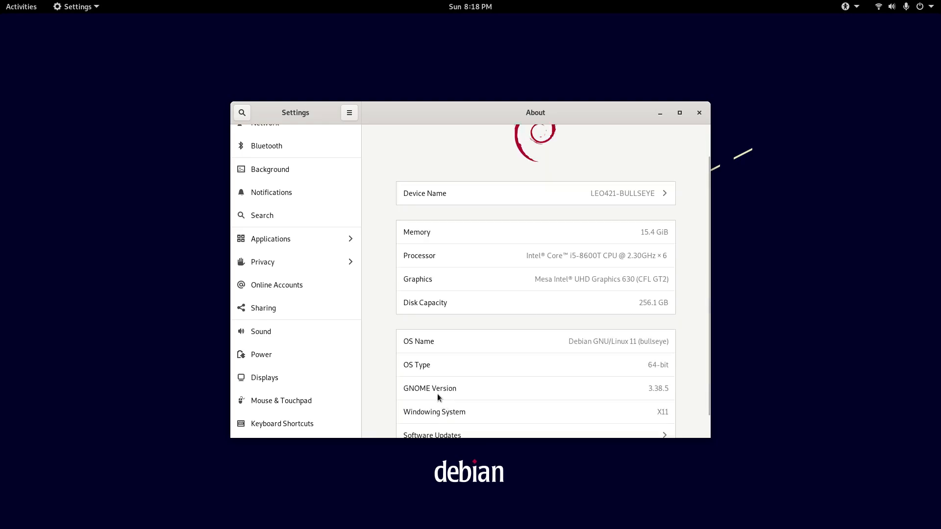
pyautogui.moveTo(666, 387)
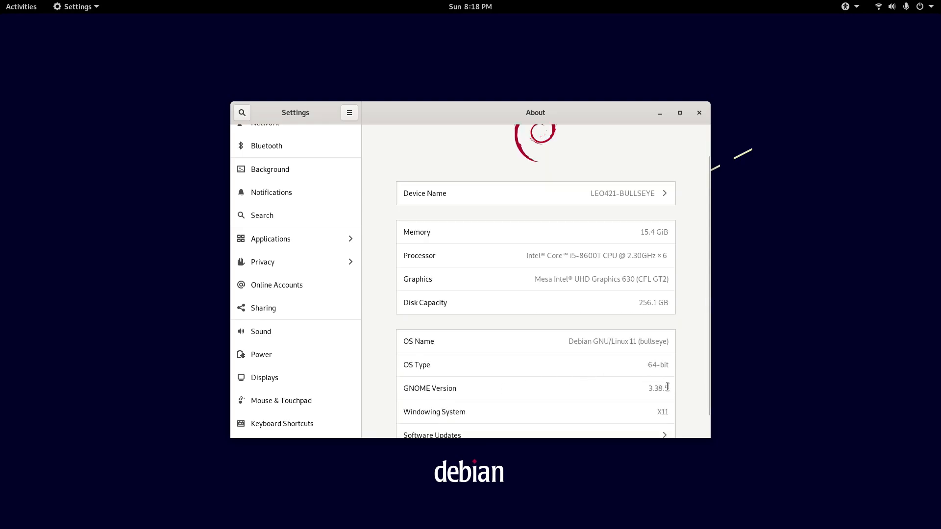
pyautogui.doubleClick(657, 388)
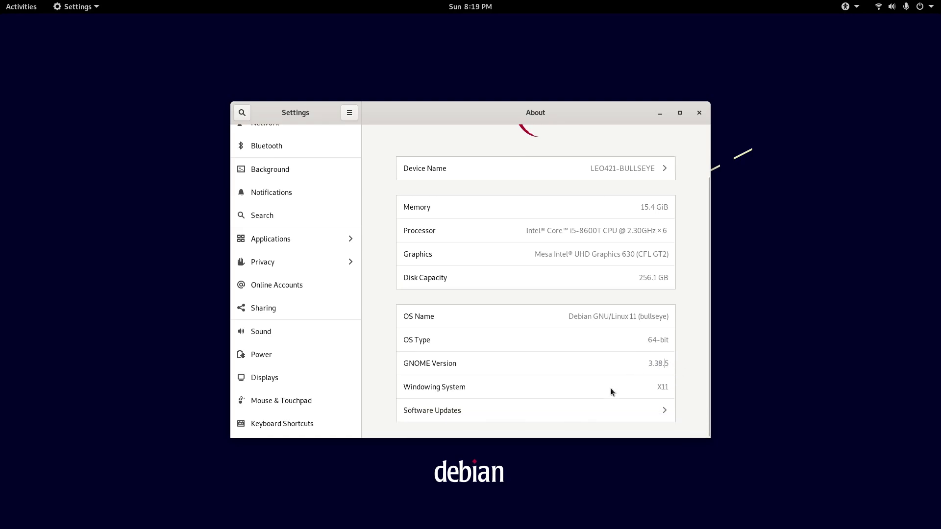
pyautogui.moveTo(525, 347)
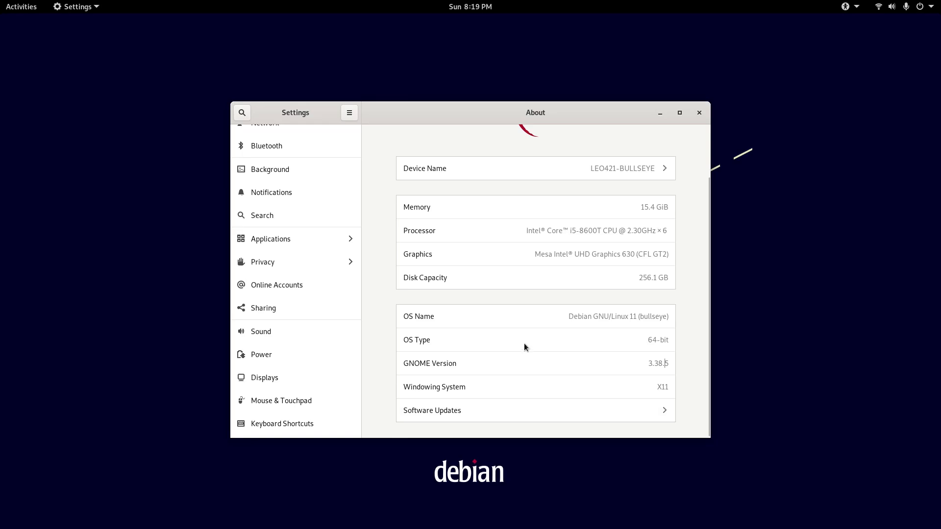
pyautogui.moveTo(626, 372)
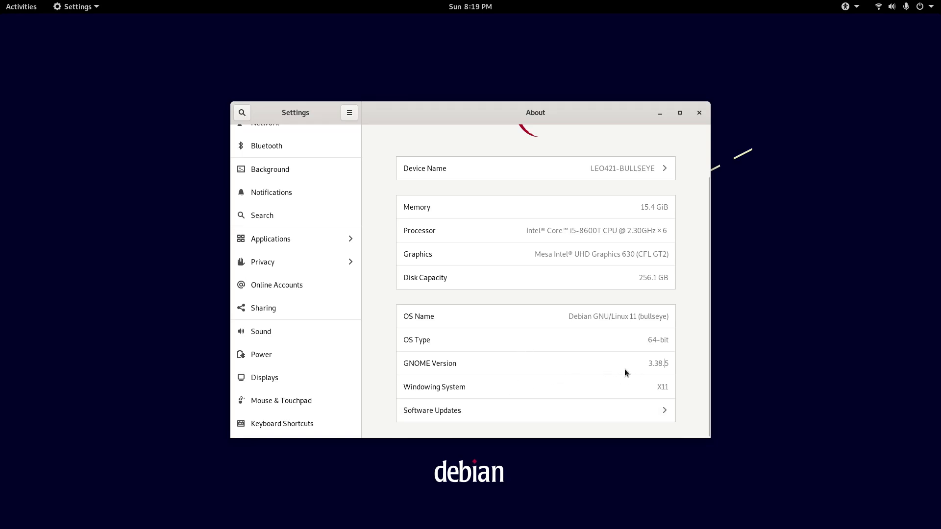
pyautogui.moveTo(636, 332)
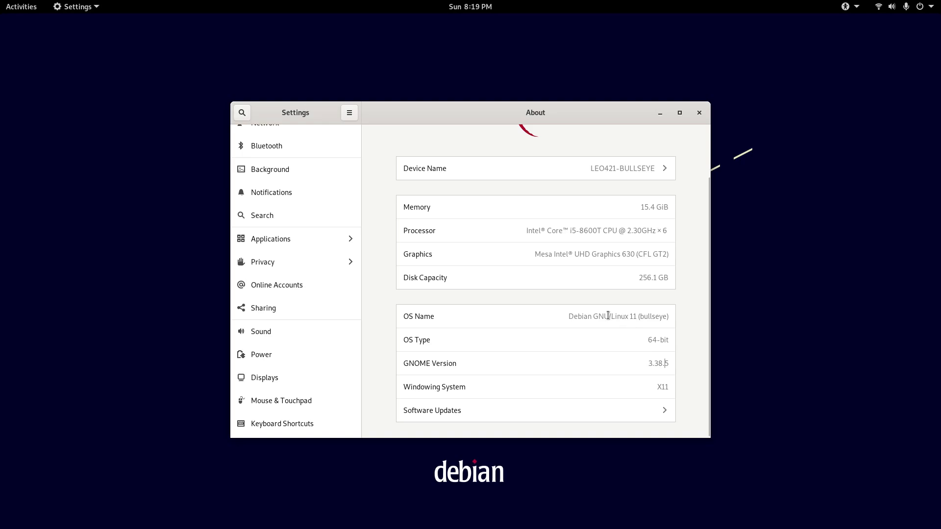
pyautogui.moveTo(612, 330)
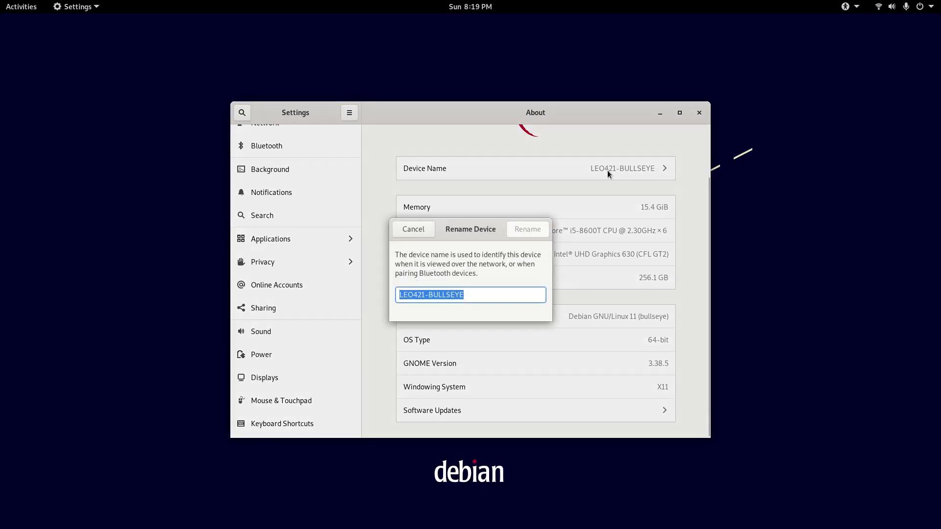
pyautogui.click(413, 229)
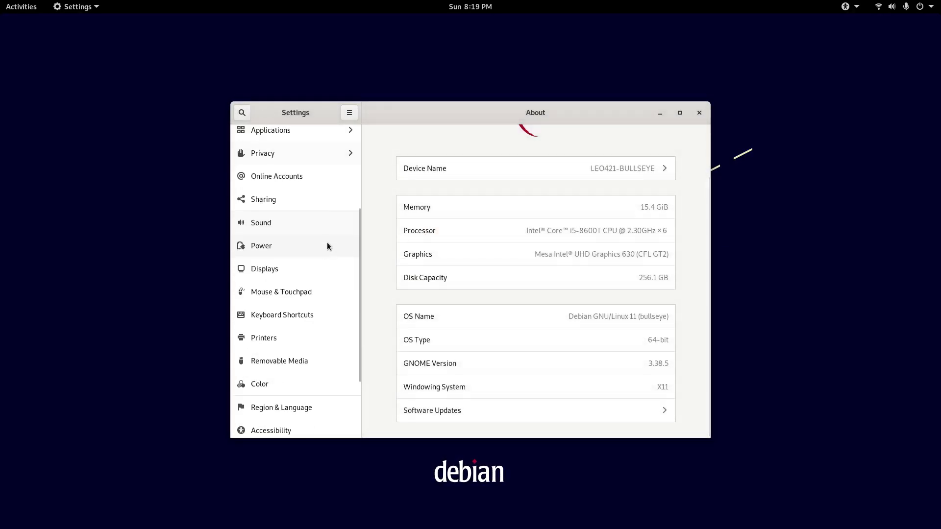
pyautogui.click(264, 158)
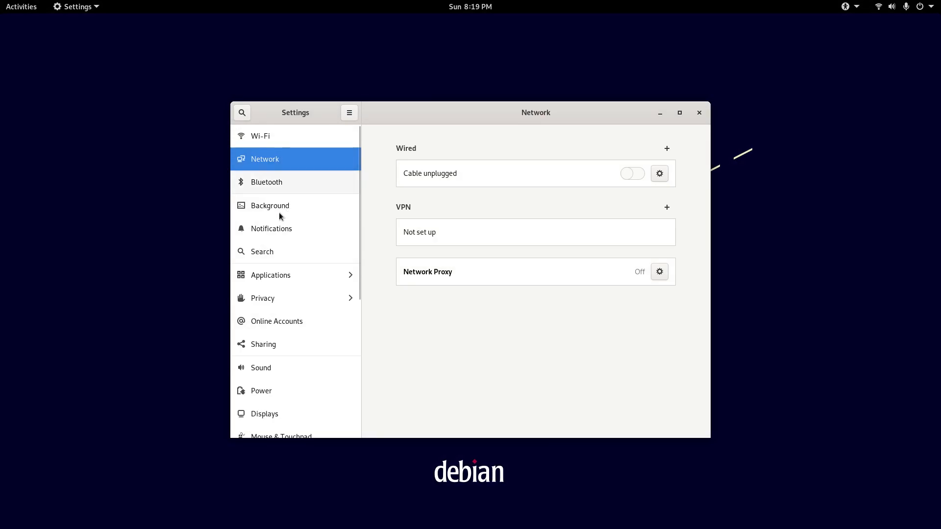
# Step: Try several wallpapers, settle on the dark blue Debian background, then show Notifications
pyautogui.click(269, 205)
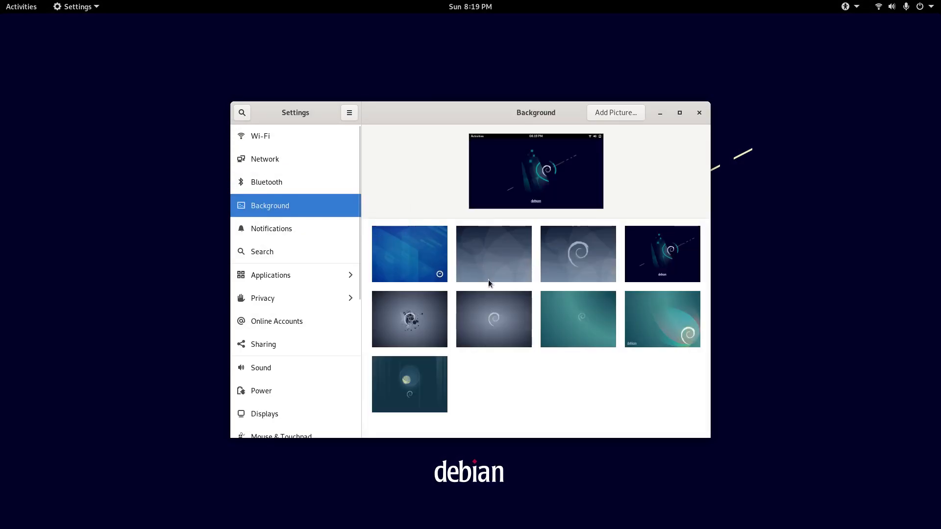
pyautogui.scroll(-3)
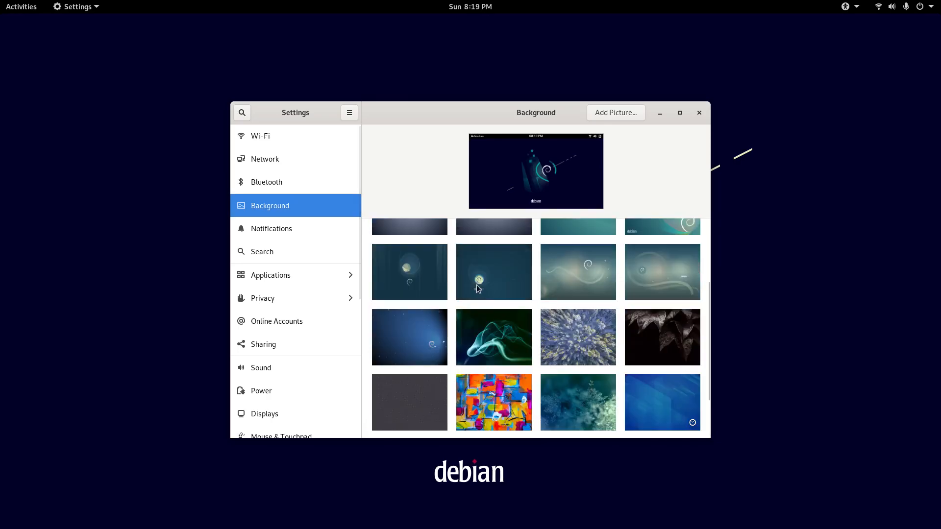
pyautogui.click(494, 279)
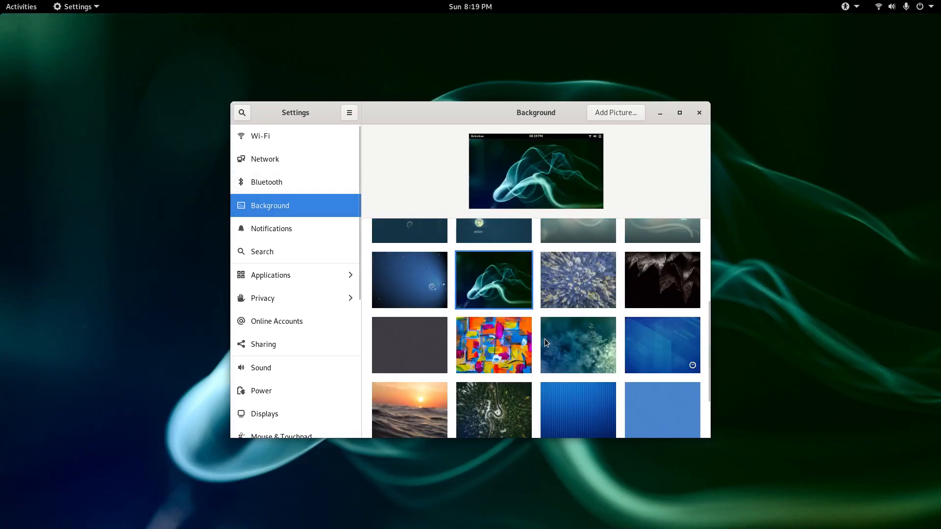
pyautogui.scroll(-3)
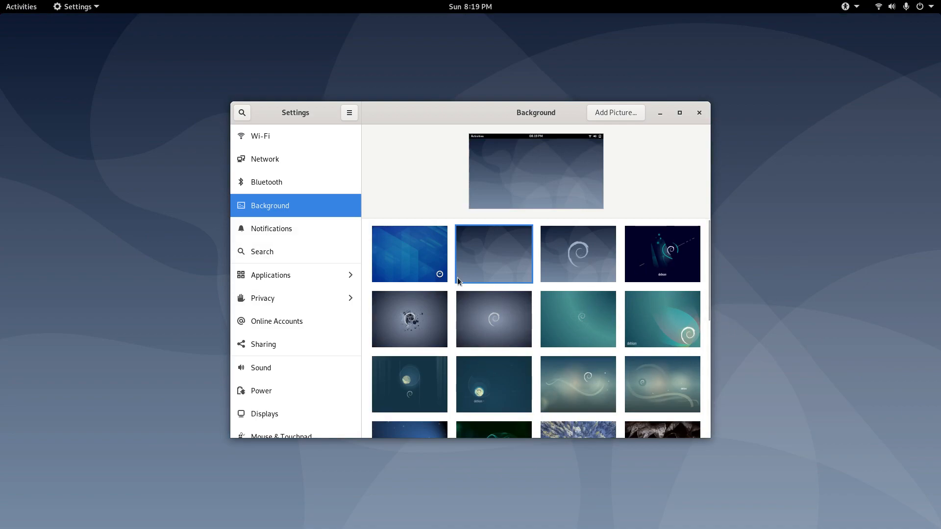
pyautogui.click(661, 253)
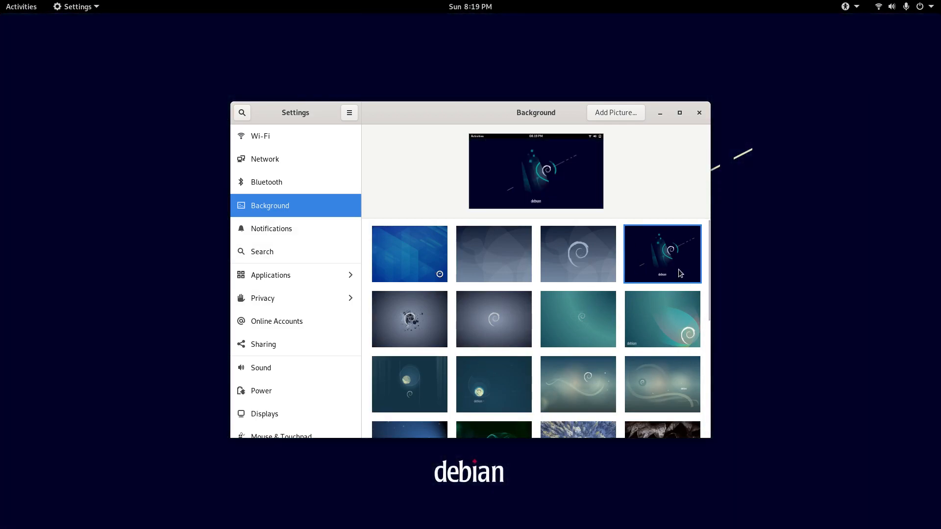
pyautogui.click(271, 228)
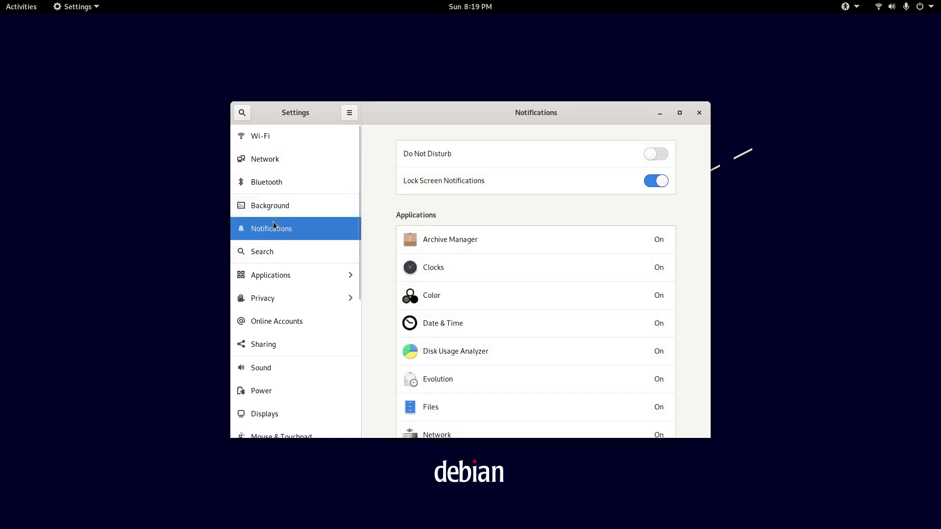
pyautogui.moveTo(551, 222)
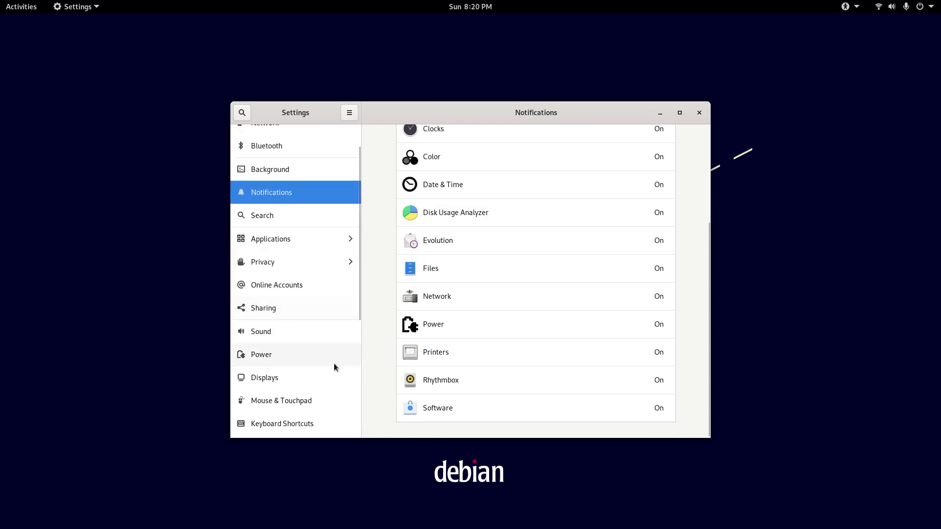
# Step: Open Printers to view the ready HP ENVY Photo 7800 series printer
pyautogui.scroll(-3)
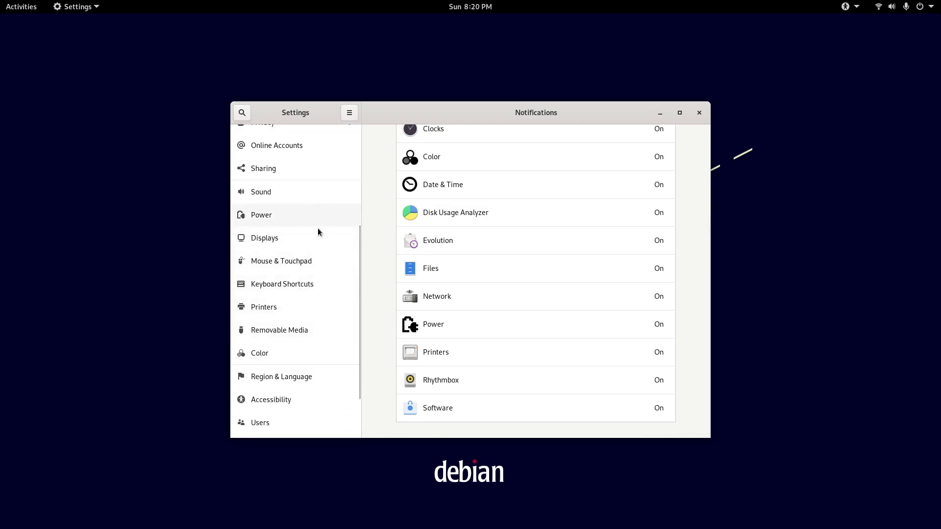
pyautogui.click(264, 306)
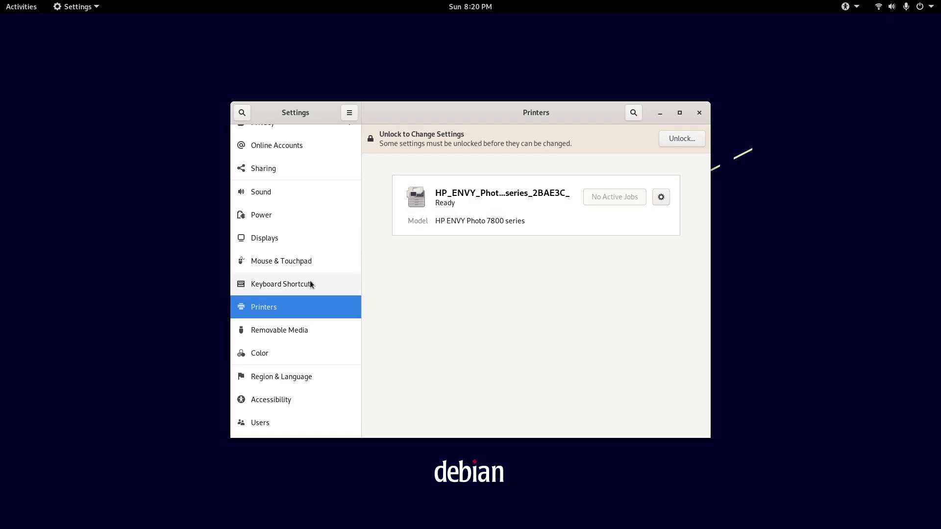
pyautogui.moveTo(377, 400)
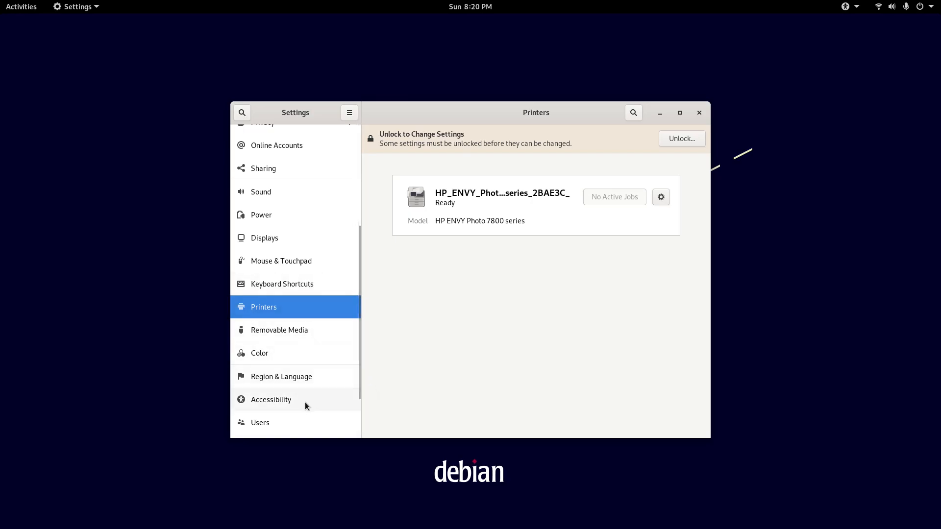
# Step: Switch on the Accessibility Zoom magnifier at 2.00 magnification, full screen
pyautogui.click(271, 399)
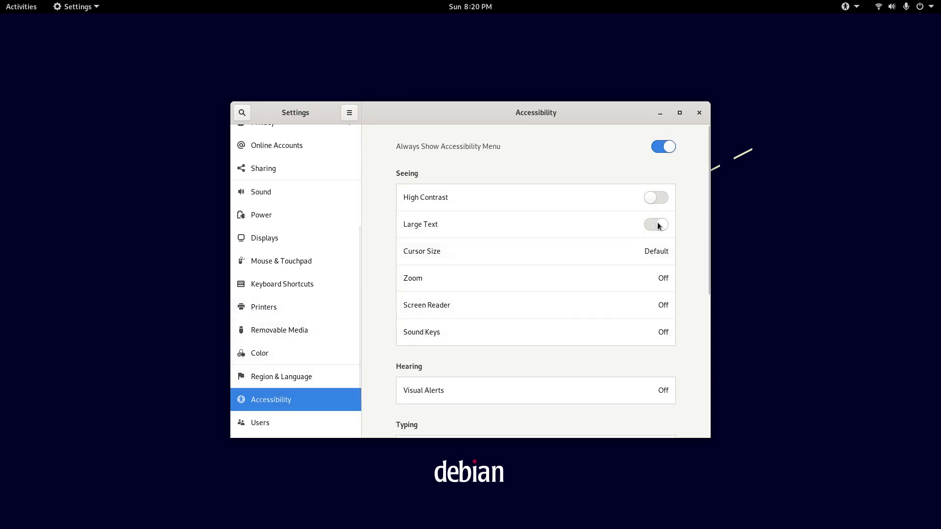
pyautogui.moveTo(653, 203)
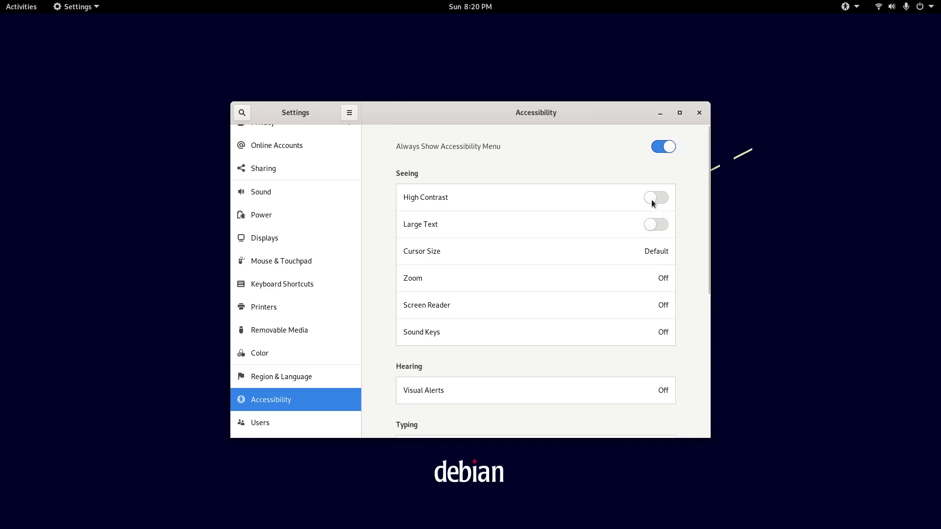
pyautogui.click(655, 197)
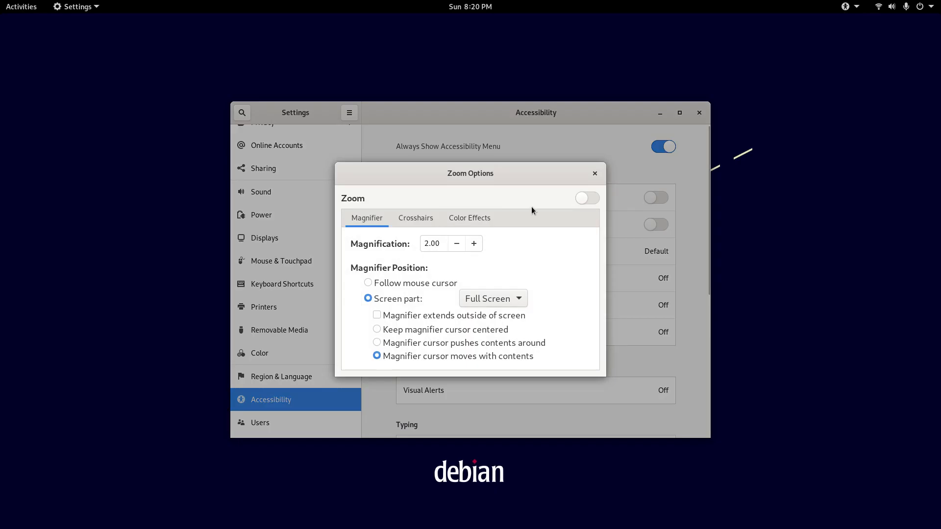
pyautogui.click(585, 197)
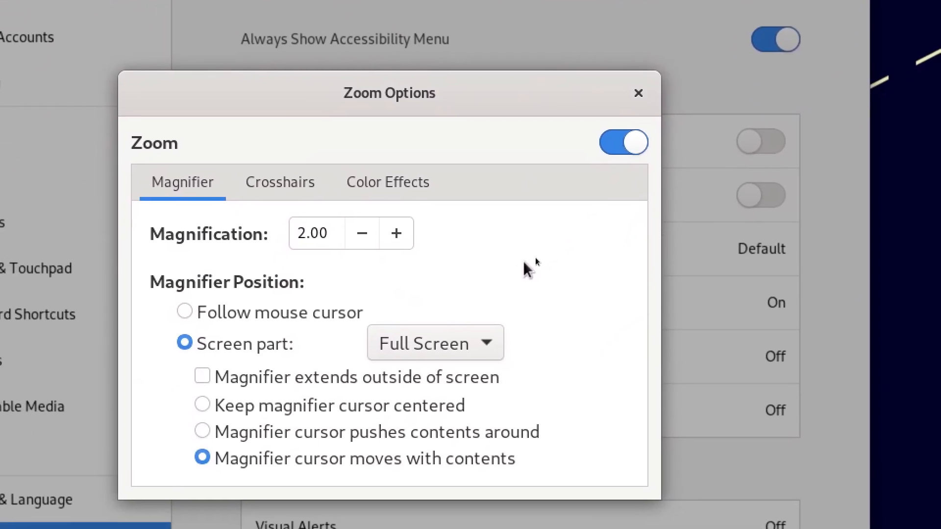
pyautogui.click(623, 143)
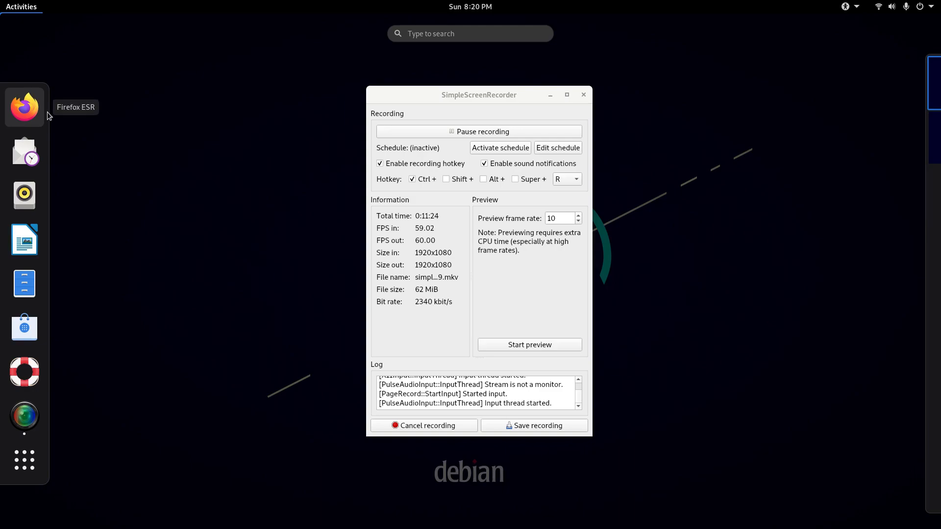
pyautogui.moveTo(40, 107)
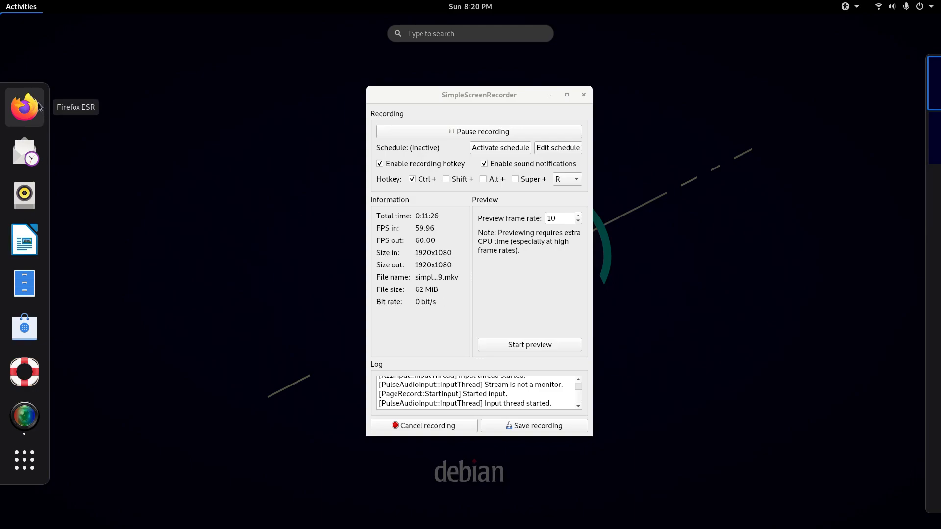
pyautogui.moveTo(25, 150)
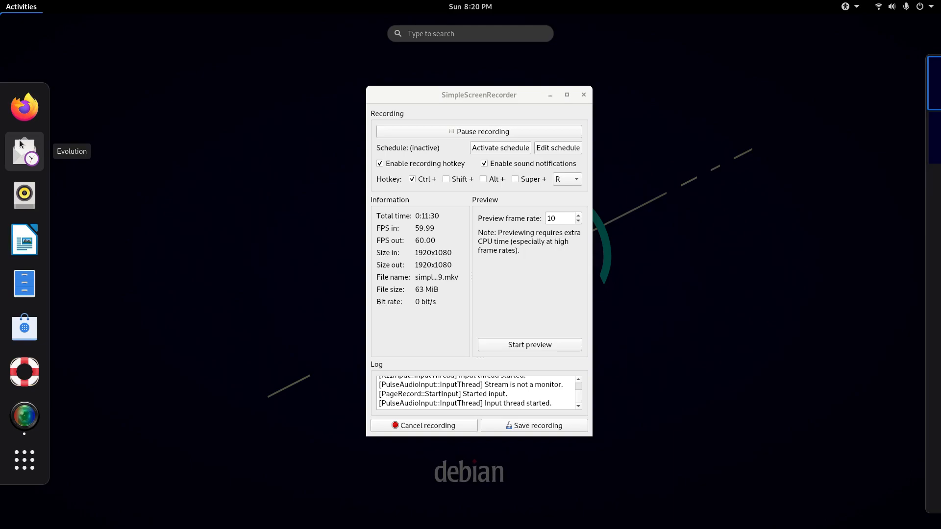
pyautogui.moveTo(25, 195)
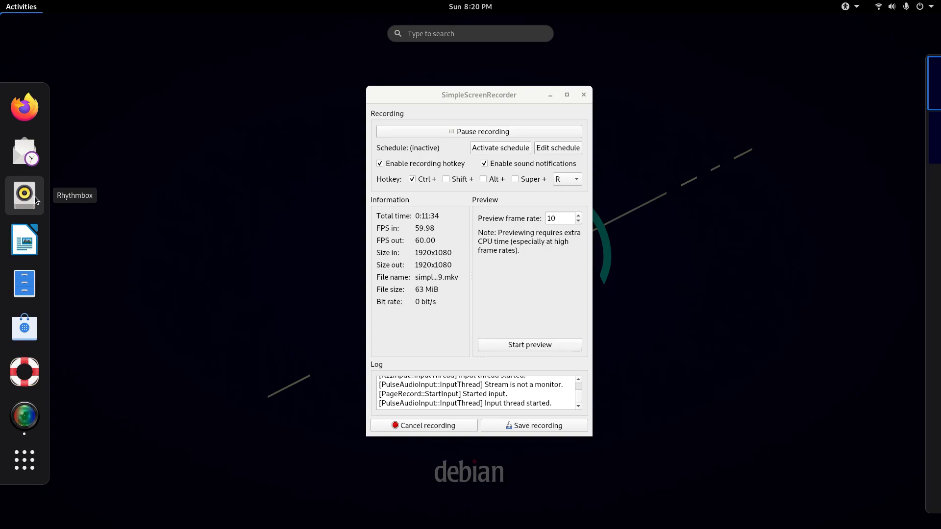
pyautogui.moveTo(24, 239)
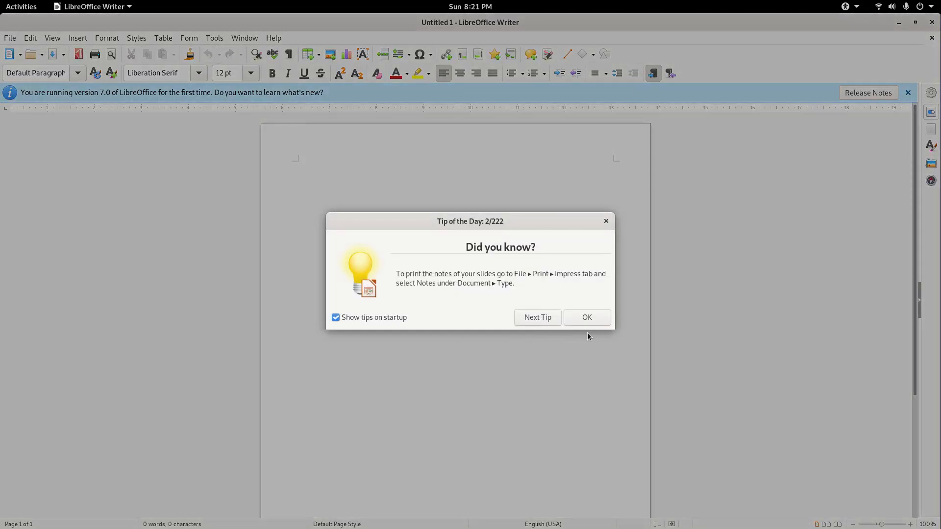
# Step: Dismiss Tip of the Day and the infobar, check version 7.0.4.2, then close Writer
pyautogui.click(585, 318)
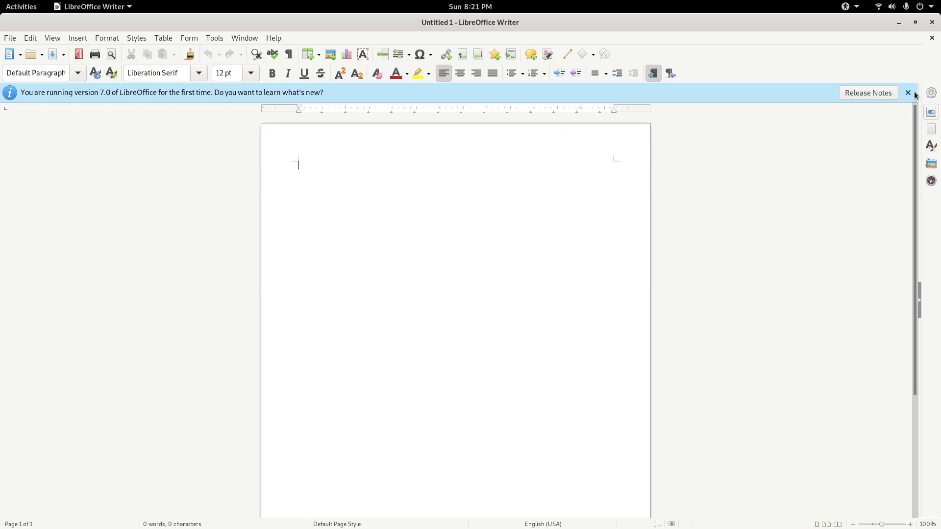
pyautogui.click(273, 38)
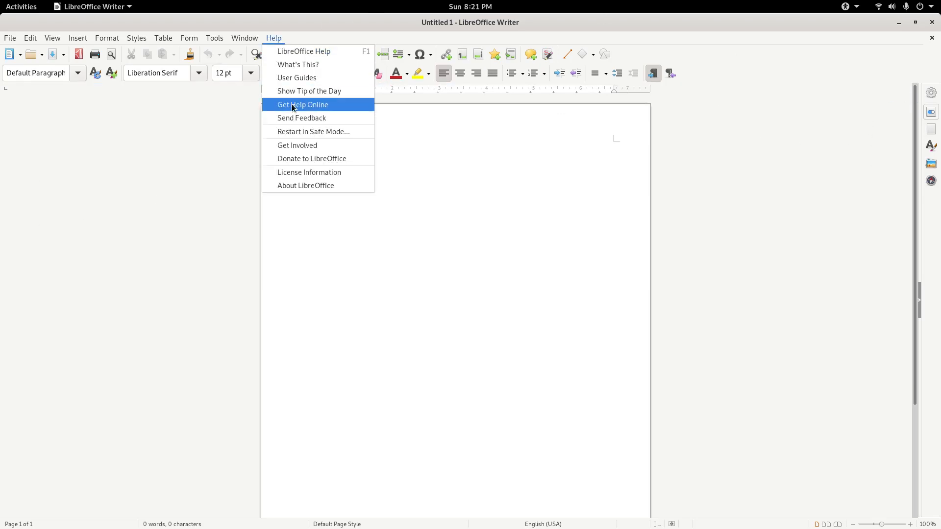
pyautogui.click(305, 185)
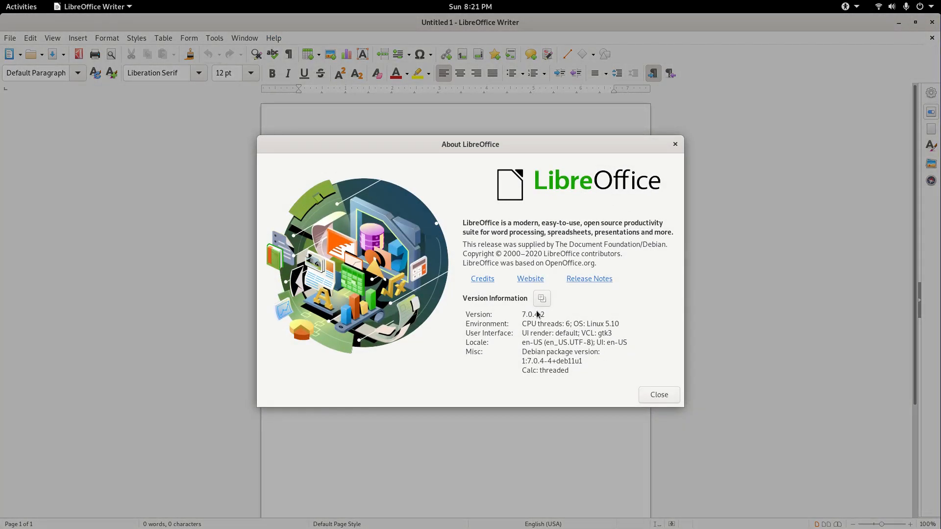
pyautogui.click(657, 394)
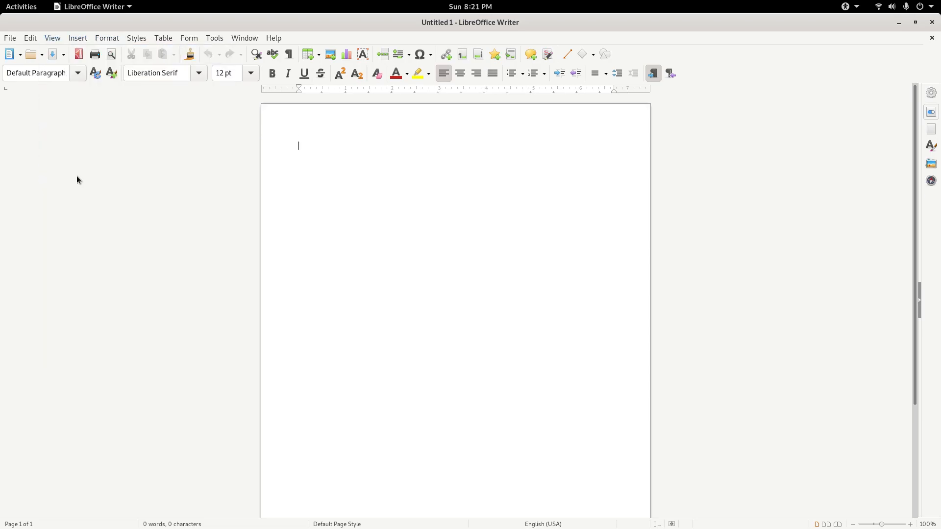
pyautogui.moveTo(633, 153)
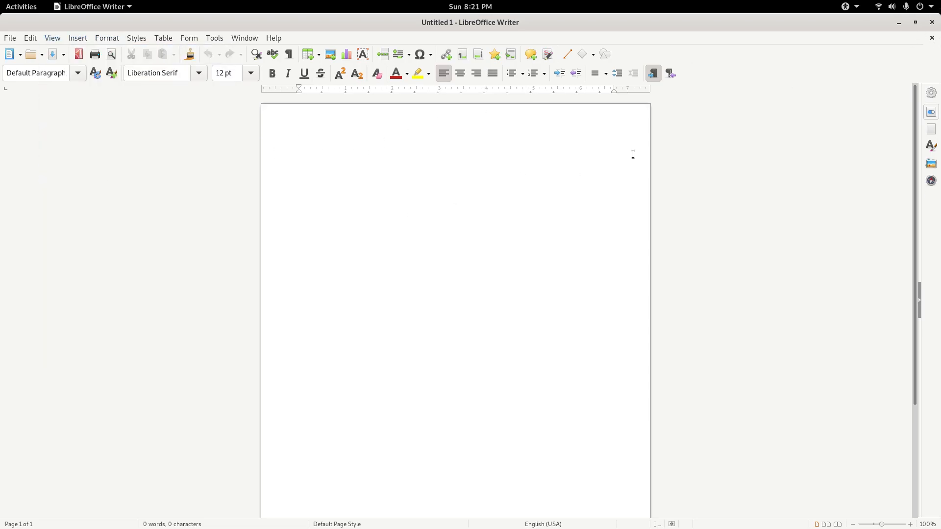
pyautogui.click(299, 146)
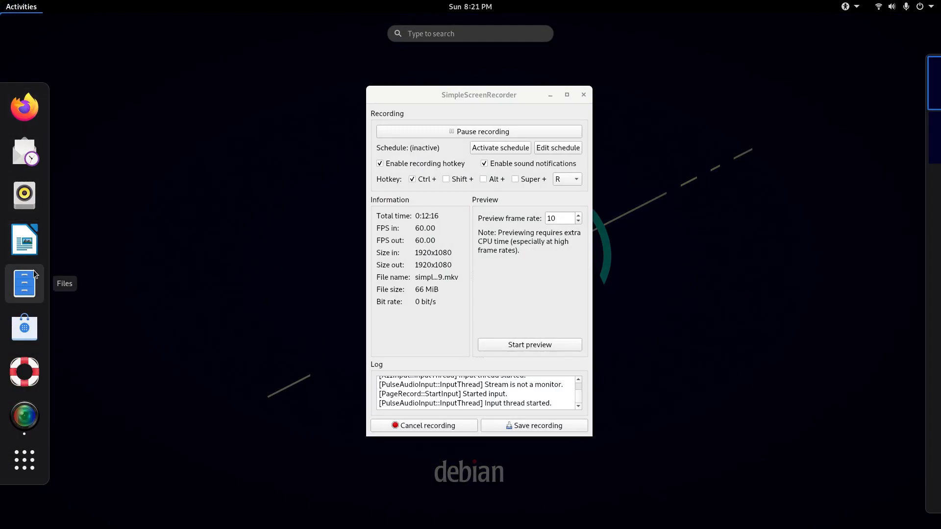
pyautogui.moveTo(2, 286)
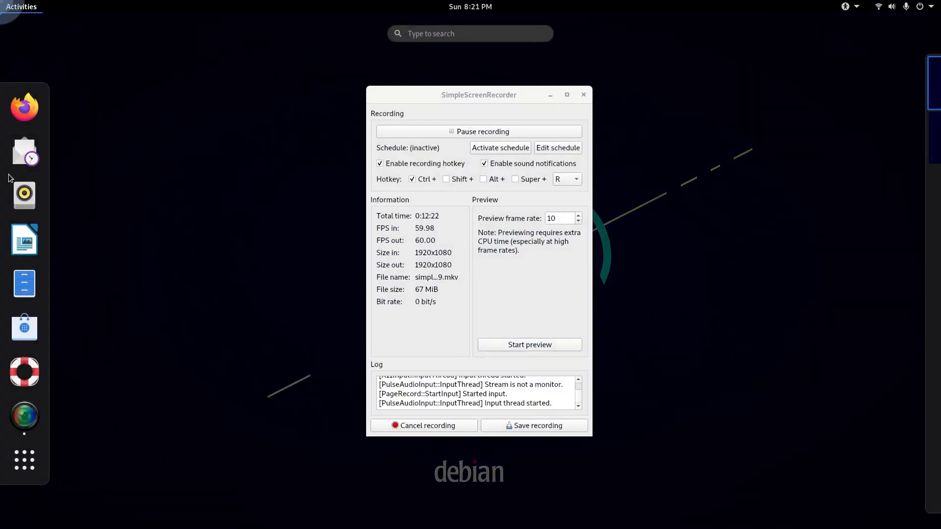
pyautogui.moveTo(24, 416)
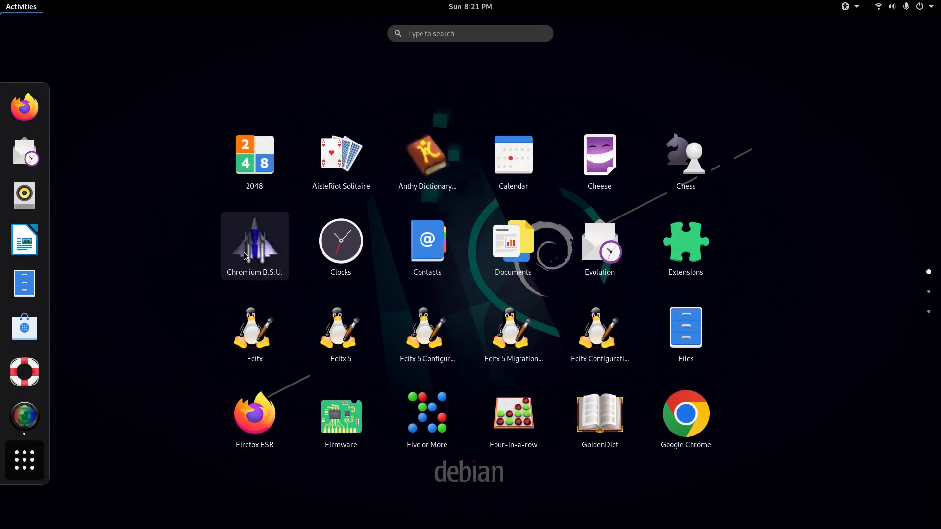
# Step: Drag Chromium B.S.U. into the dash favorites, then remove it from favorites again
pyautogui.moveTo(254, 245); pyautogui.dragTo(114, 358)
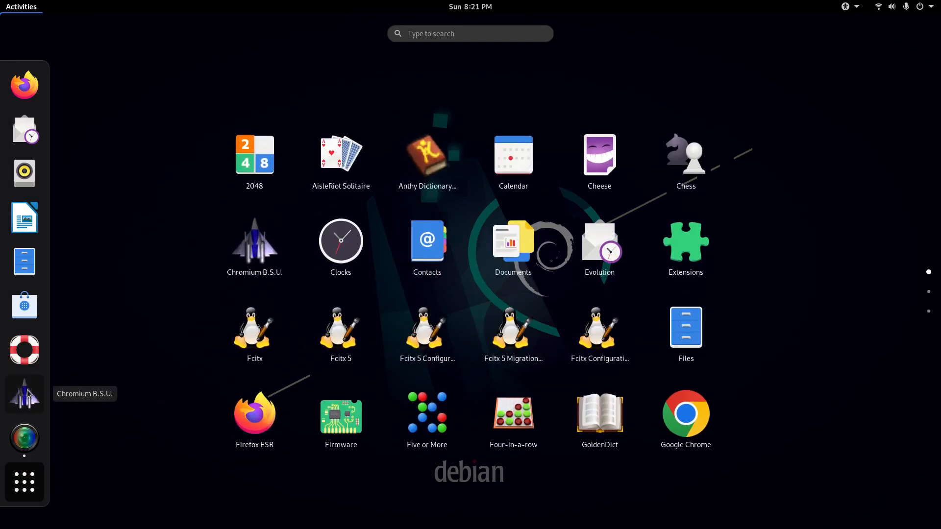
pyautogui.rightClick(24, 394)
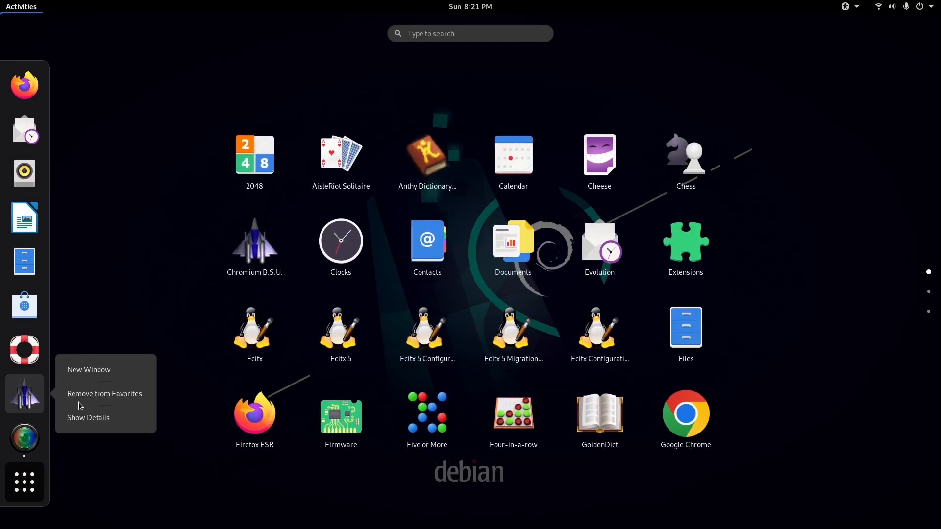
pyautogui.click(105, 394)
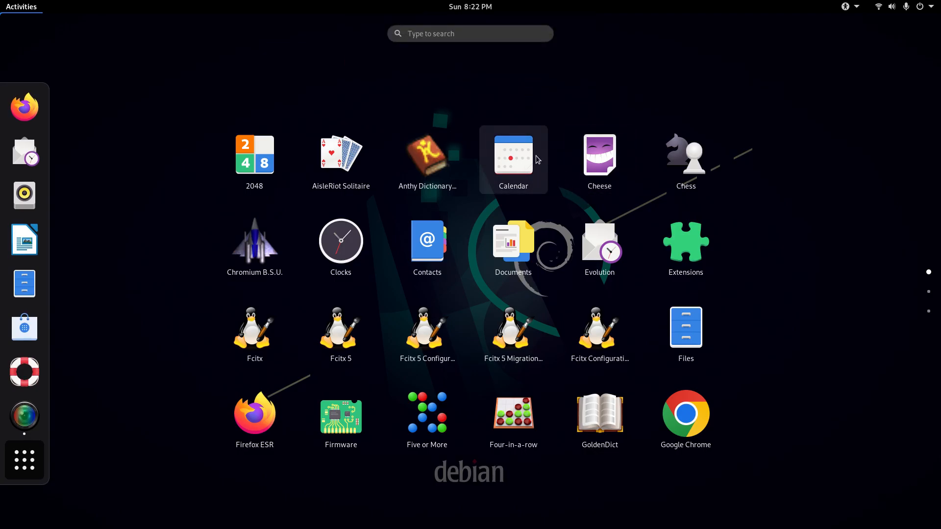
pyautogui.rightClick(340, 154)
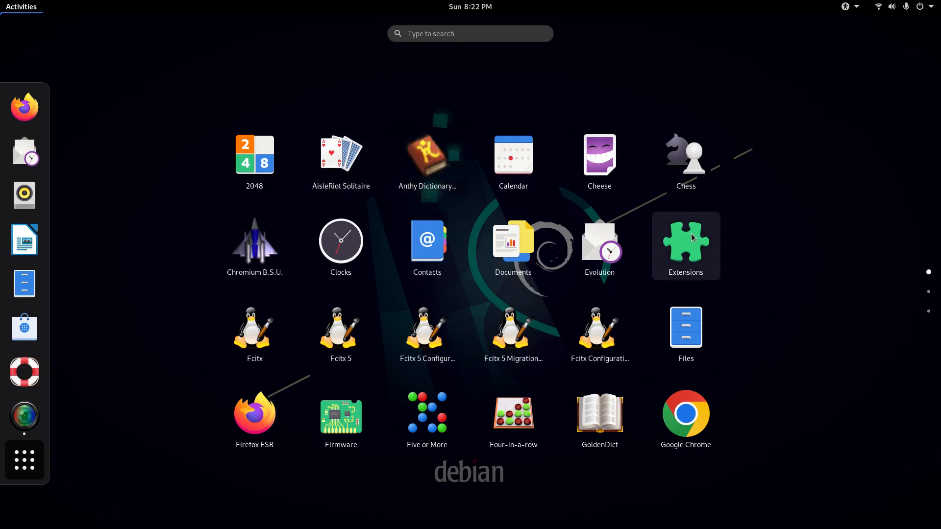
pyautogui.moveTo(471, 31)
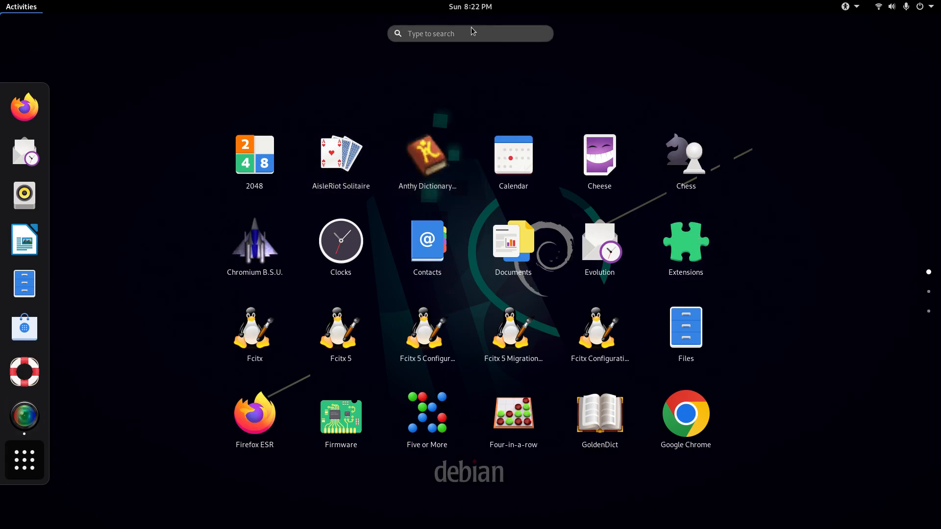
# Step: Search 'twe' and launch GNOME Tweaks on its General section
pyautogui.write('twe')
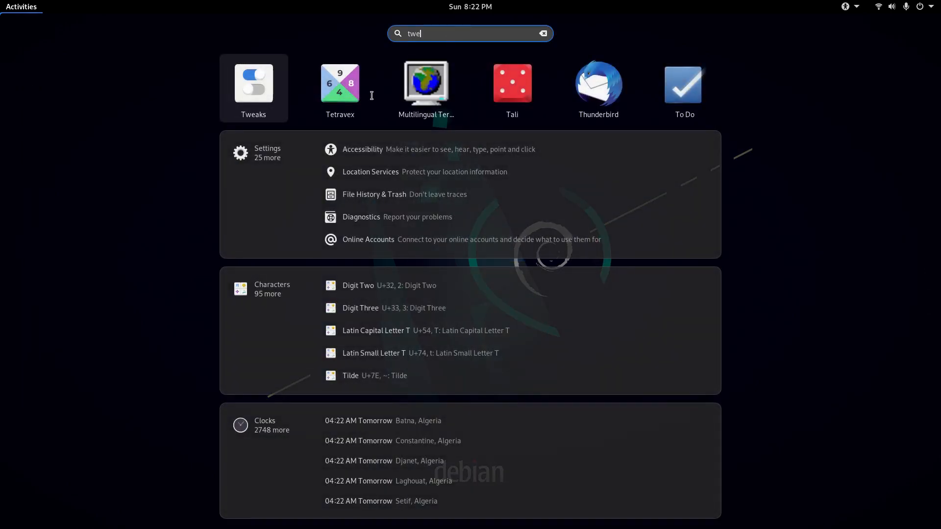
pyautogui.click(253, 83)
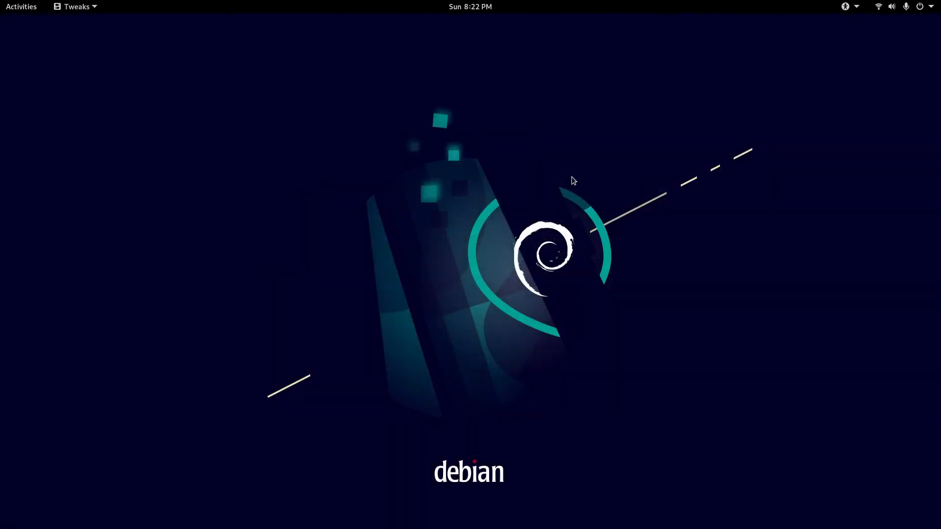
pyautogui.click(75, 6)
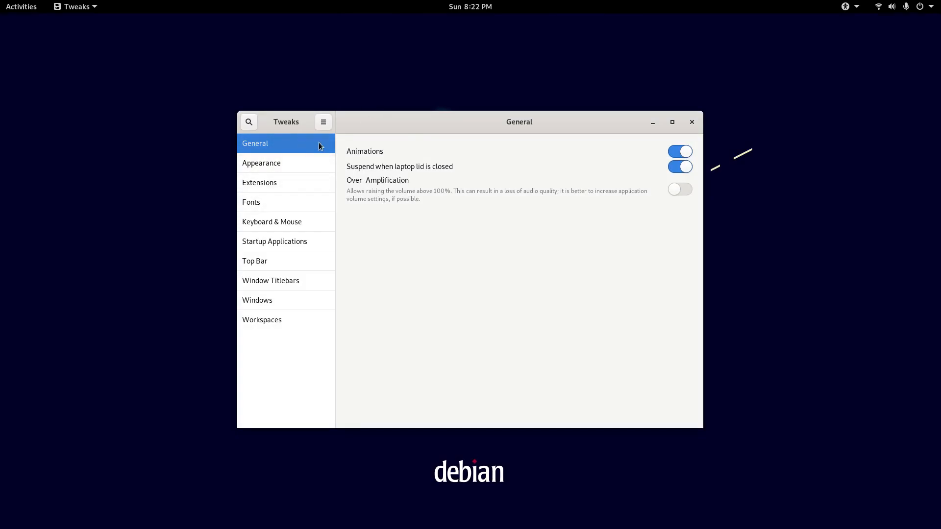
pyautogui.moveTo(310, 140)
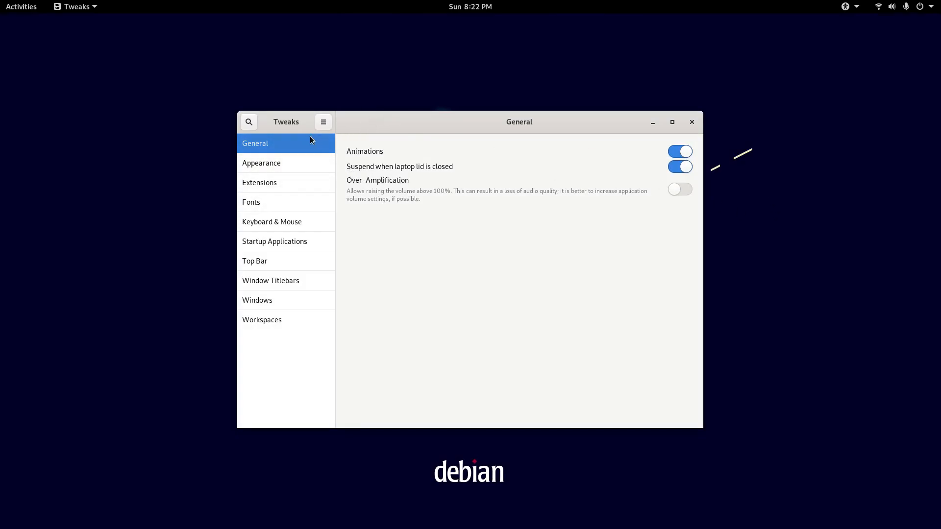
pyautogui.moveTo(300, 163)
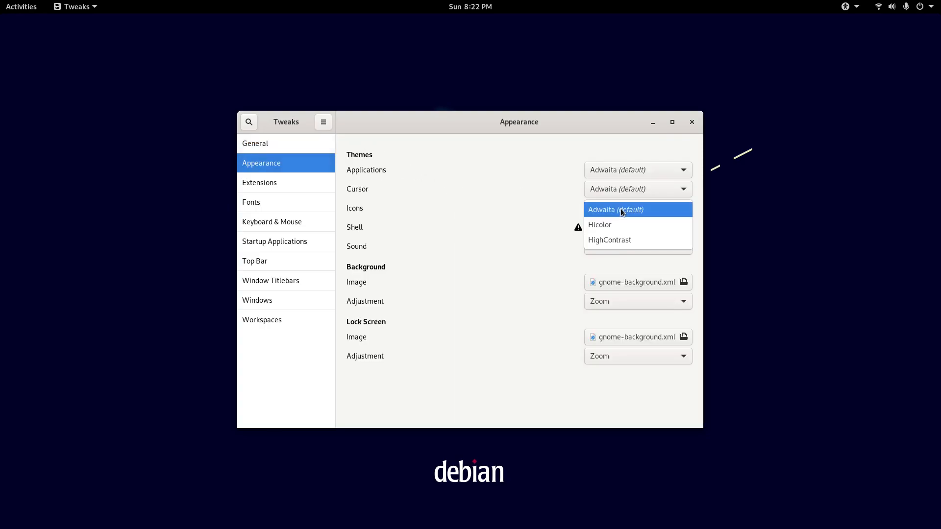
# Step: Enable the User themes extension, then view Fonts, Keyboard & Mouse, Startup Applications, Top Bar
pyautogui.click(260, 182)
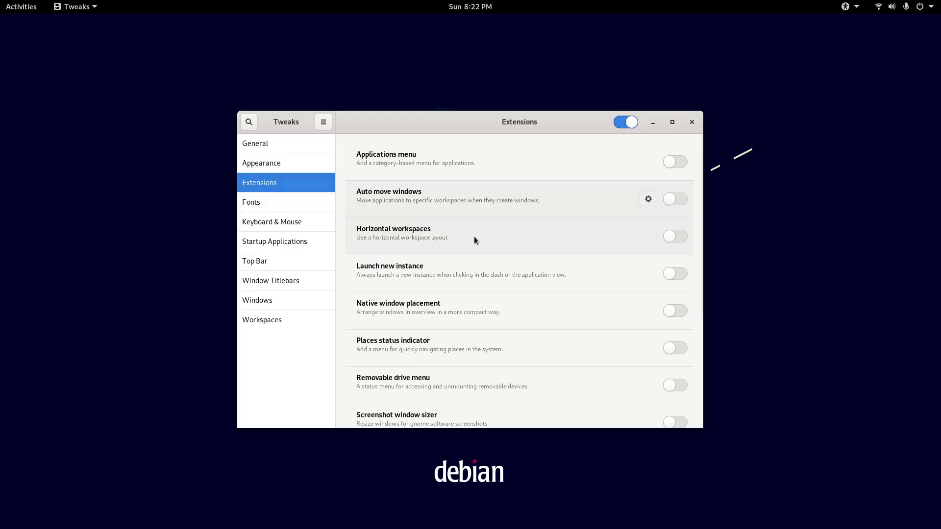
pyautogui.click(674, 289)
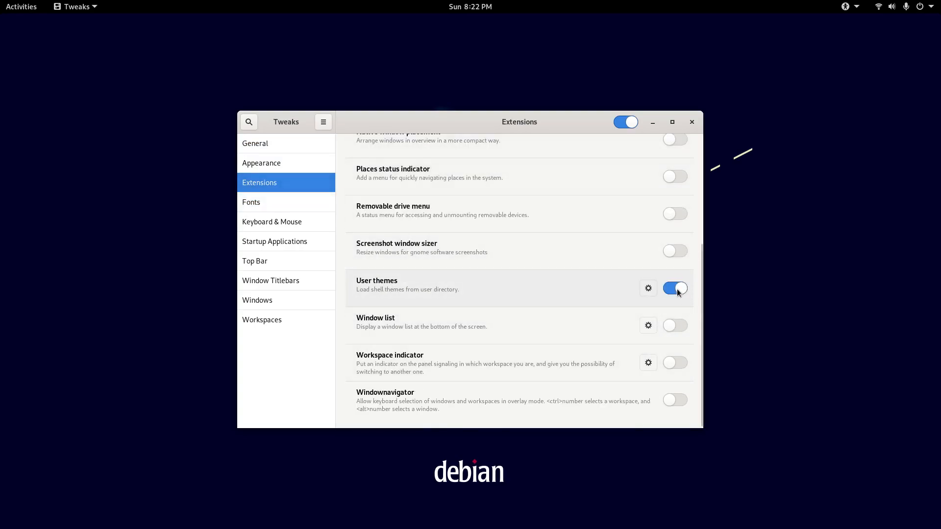
pyautogui.click(251, 202)
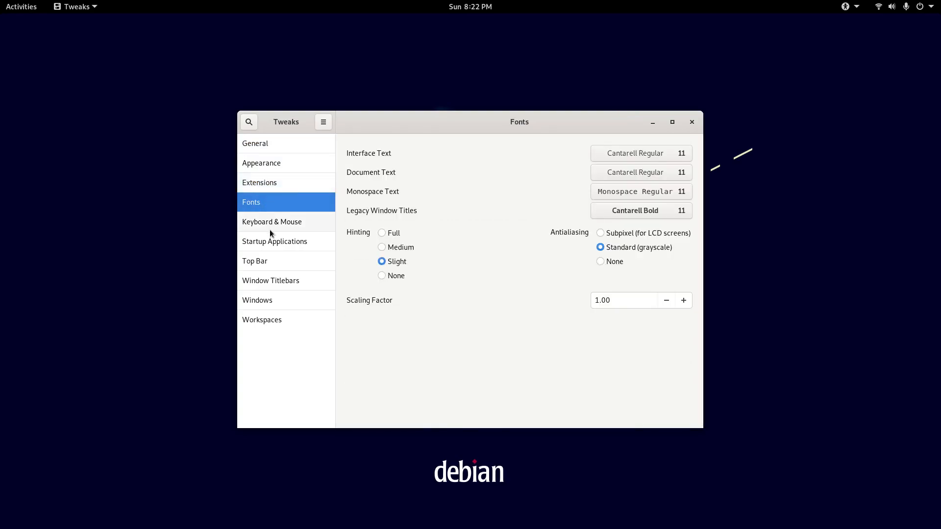
pyautogui.click(271, 221)
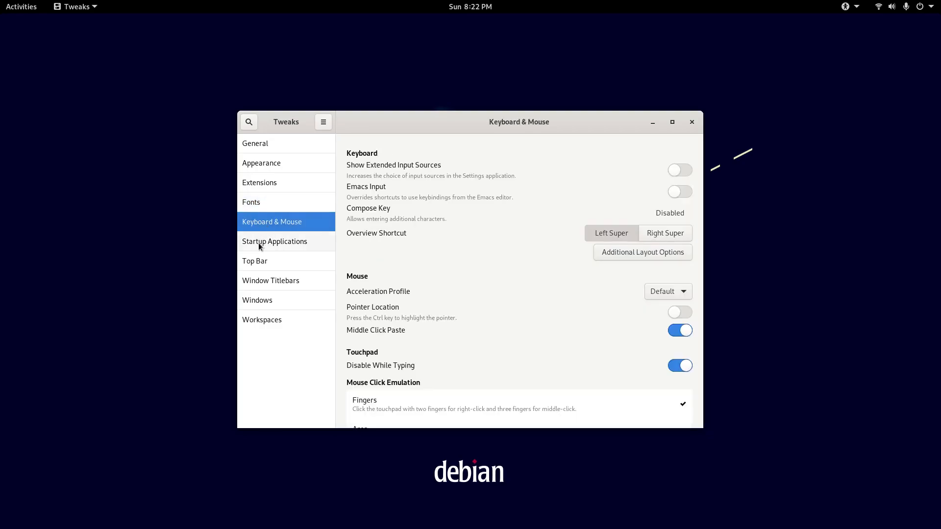
pyautogui.click(275, 242)
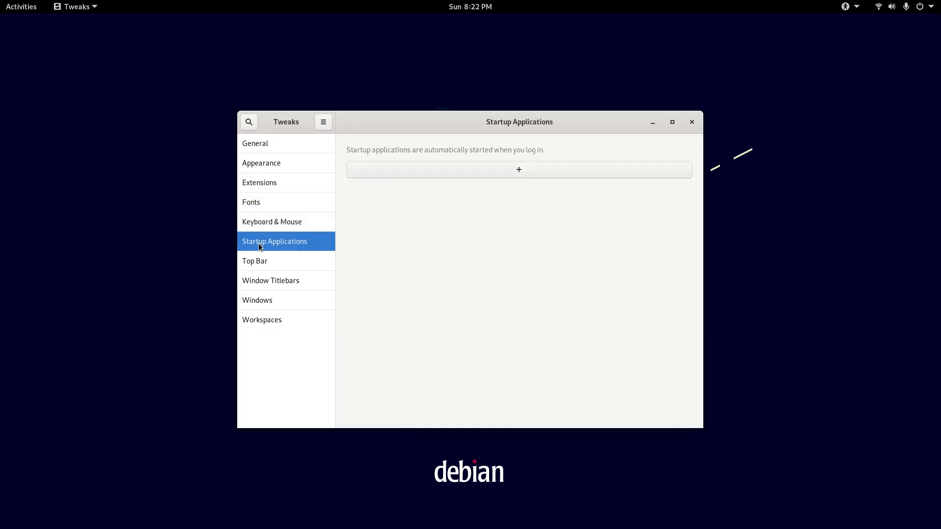
pyautogui.click(254, 260)
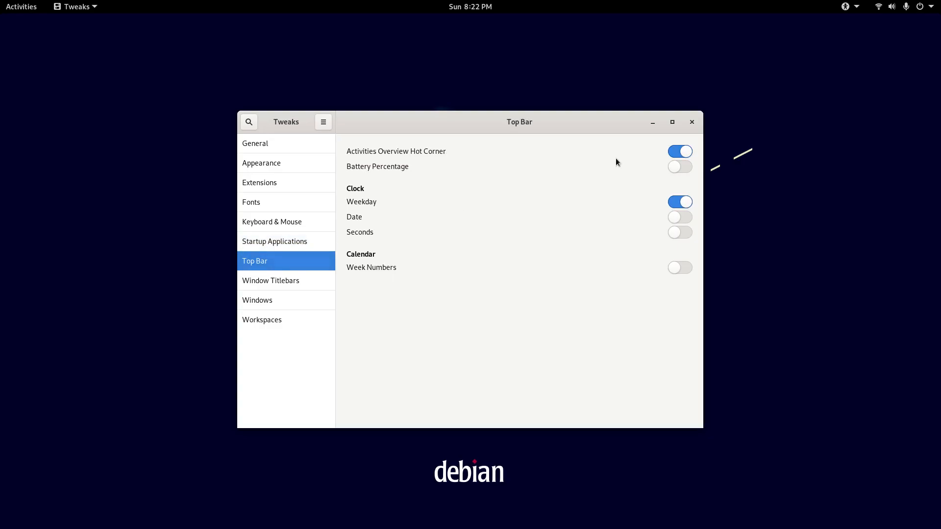
pyautogui.moveTo(176, 313)
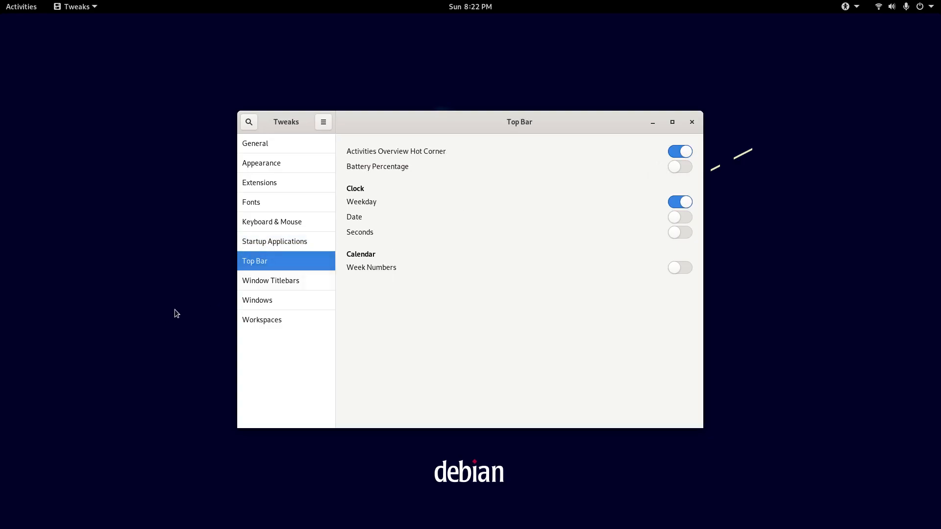
# Step: Toggle the top-bar clock's Date and Weekday options, restoring weekday without date
pyautogui.click(679, 216)
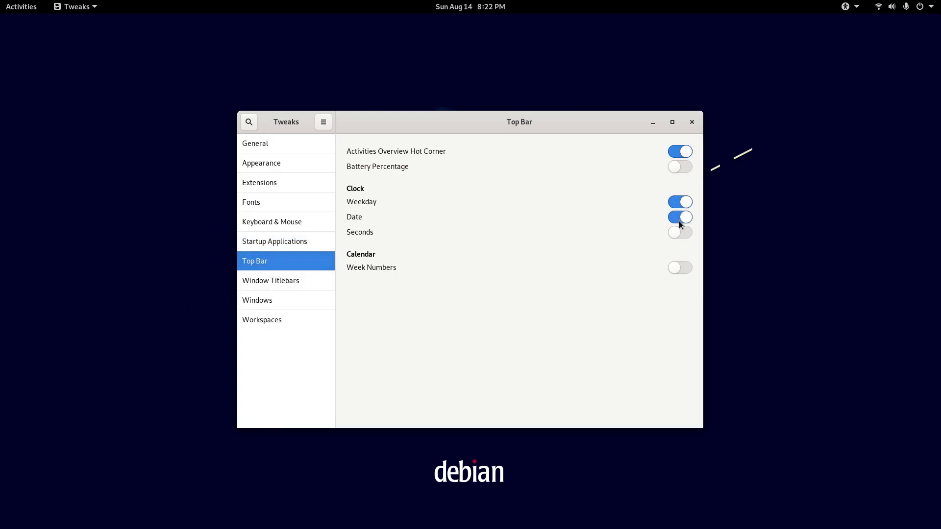
pyautogui.click(679, 202)
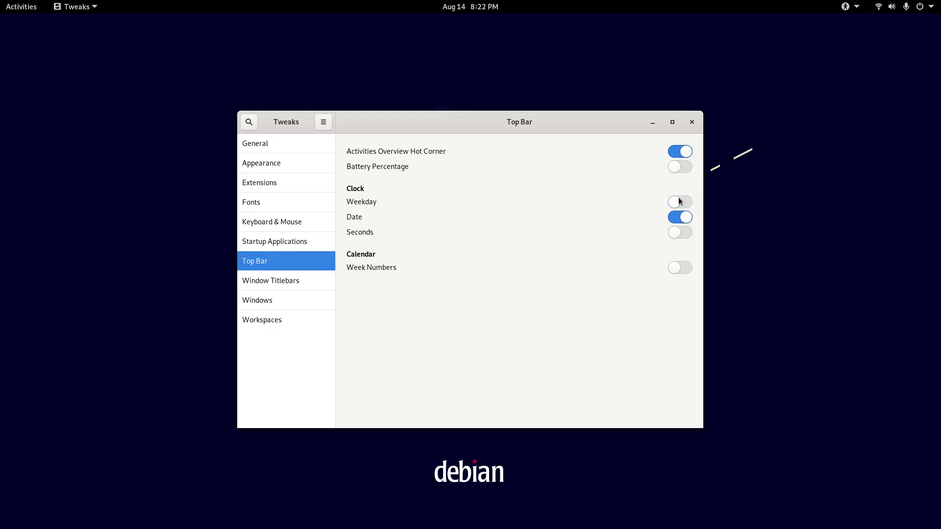
pyautogui.click(679, 201)
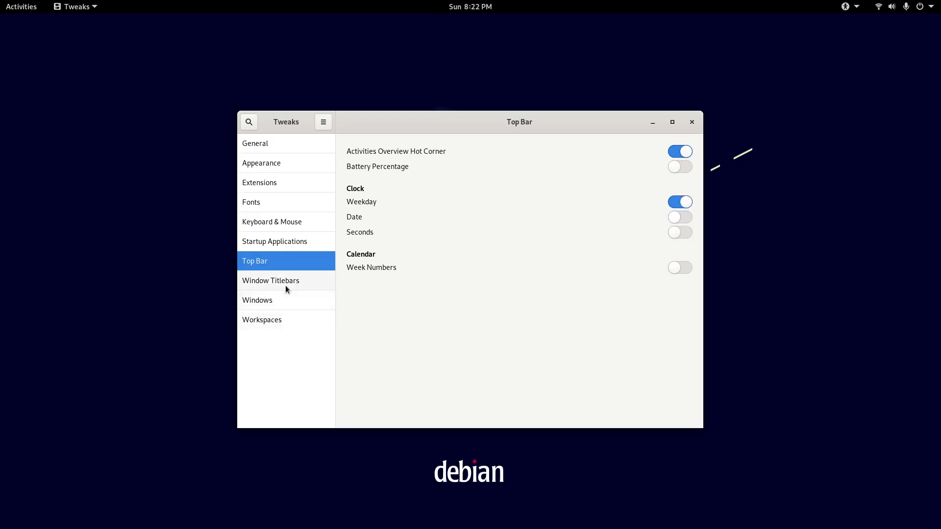
# Step: Enable the titlebar Maximize button, view Workspaces settings, and close Tweaks
pyautogui.click(271, 280)
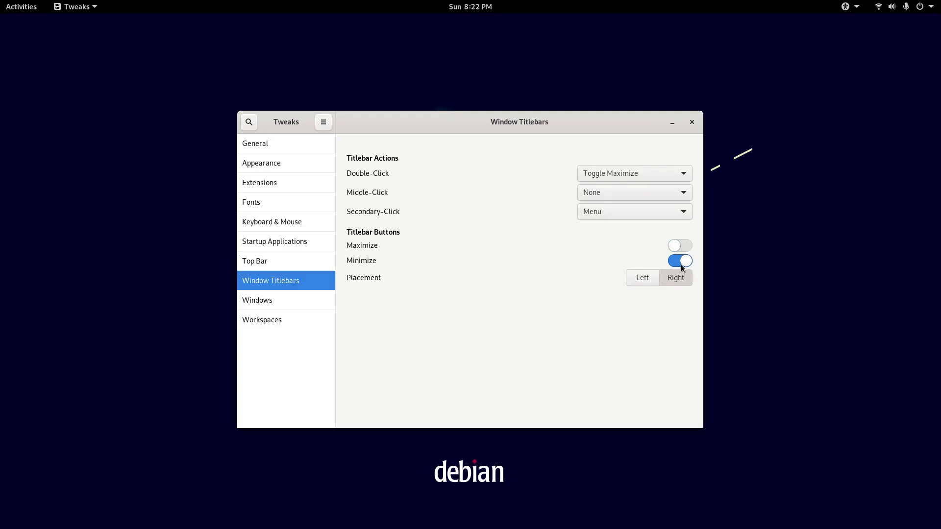
pyautogui.click(679, 261)
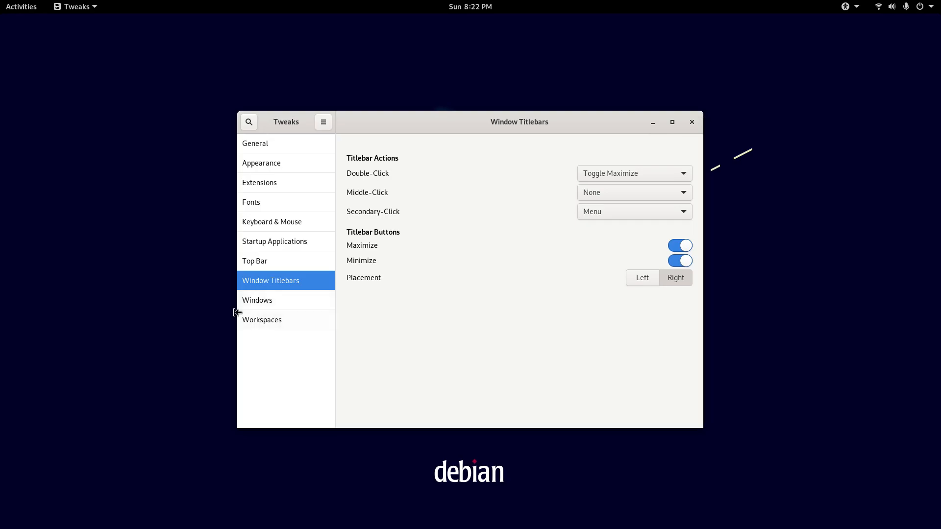
pyautogui.click(262, 319)
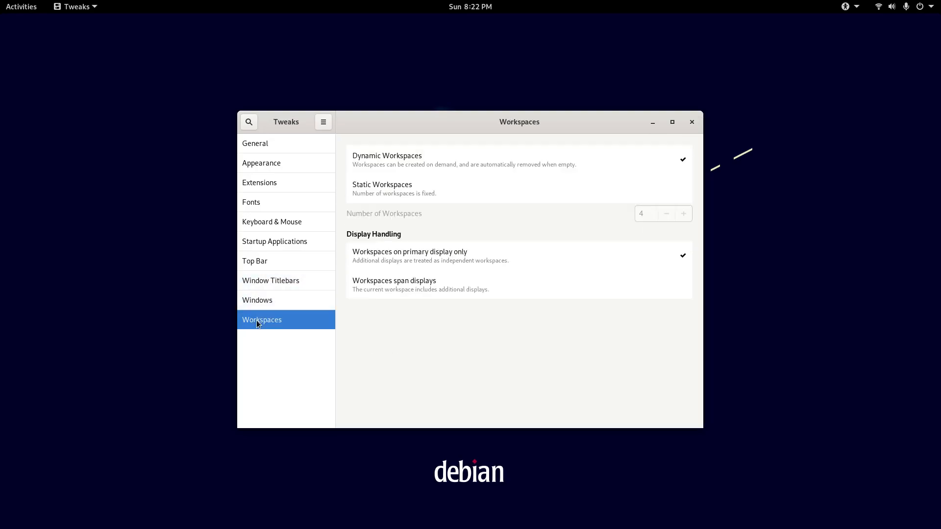
pyautogui.moveTo(691, 122)
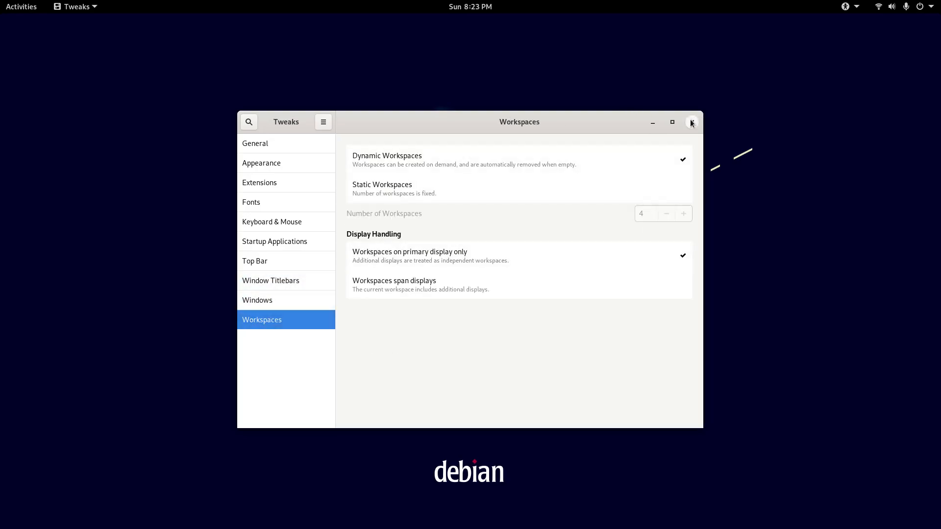
pyautogui.click(690, 122)
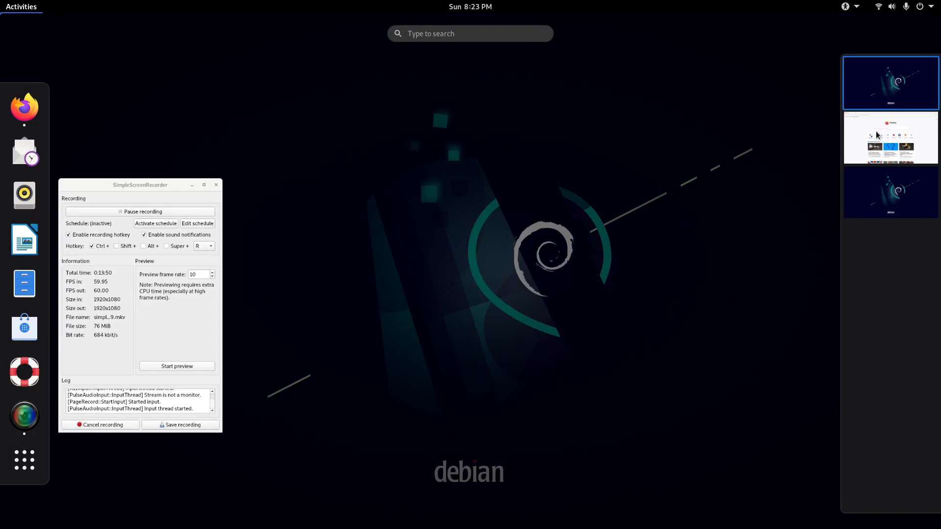
# Step: Launch LibreOffice Impress from the Activities overview
pyautogui.click(891, 138)
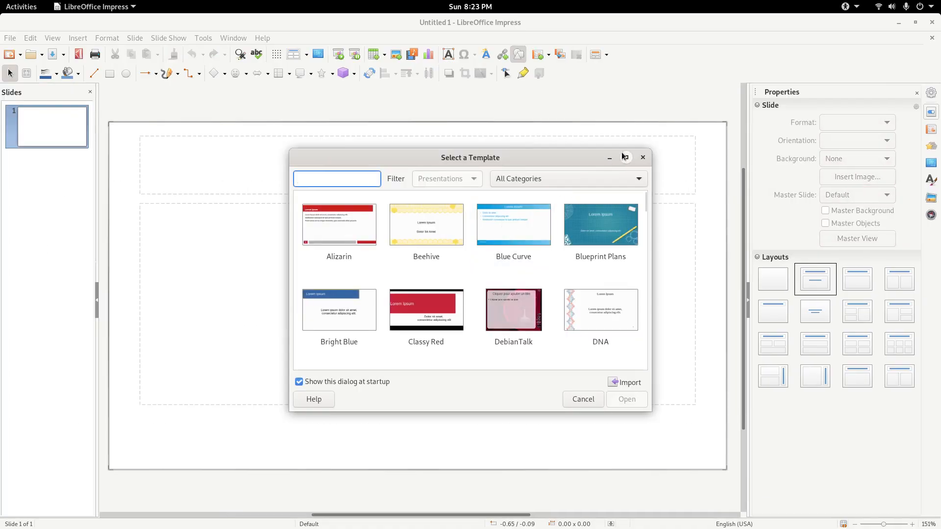
# Step: Dismiss the Select a Template dialog and close Untitled 1 with Don't Save
pyautogui.click(886, 122)
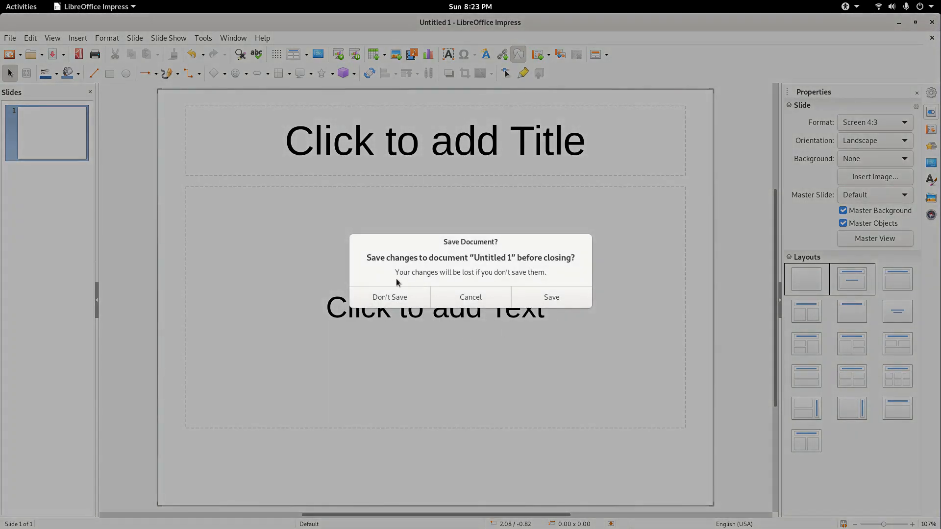
pyautogui.click(390, 297)
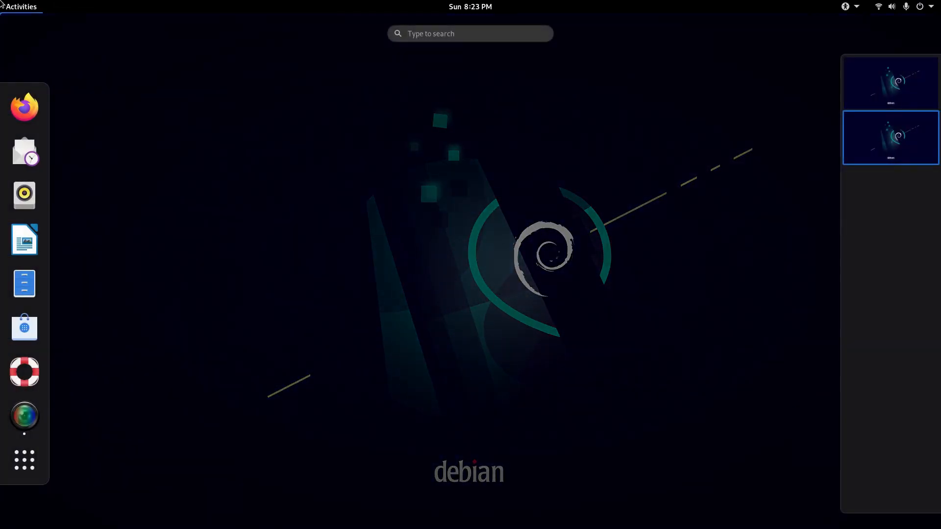